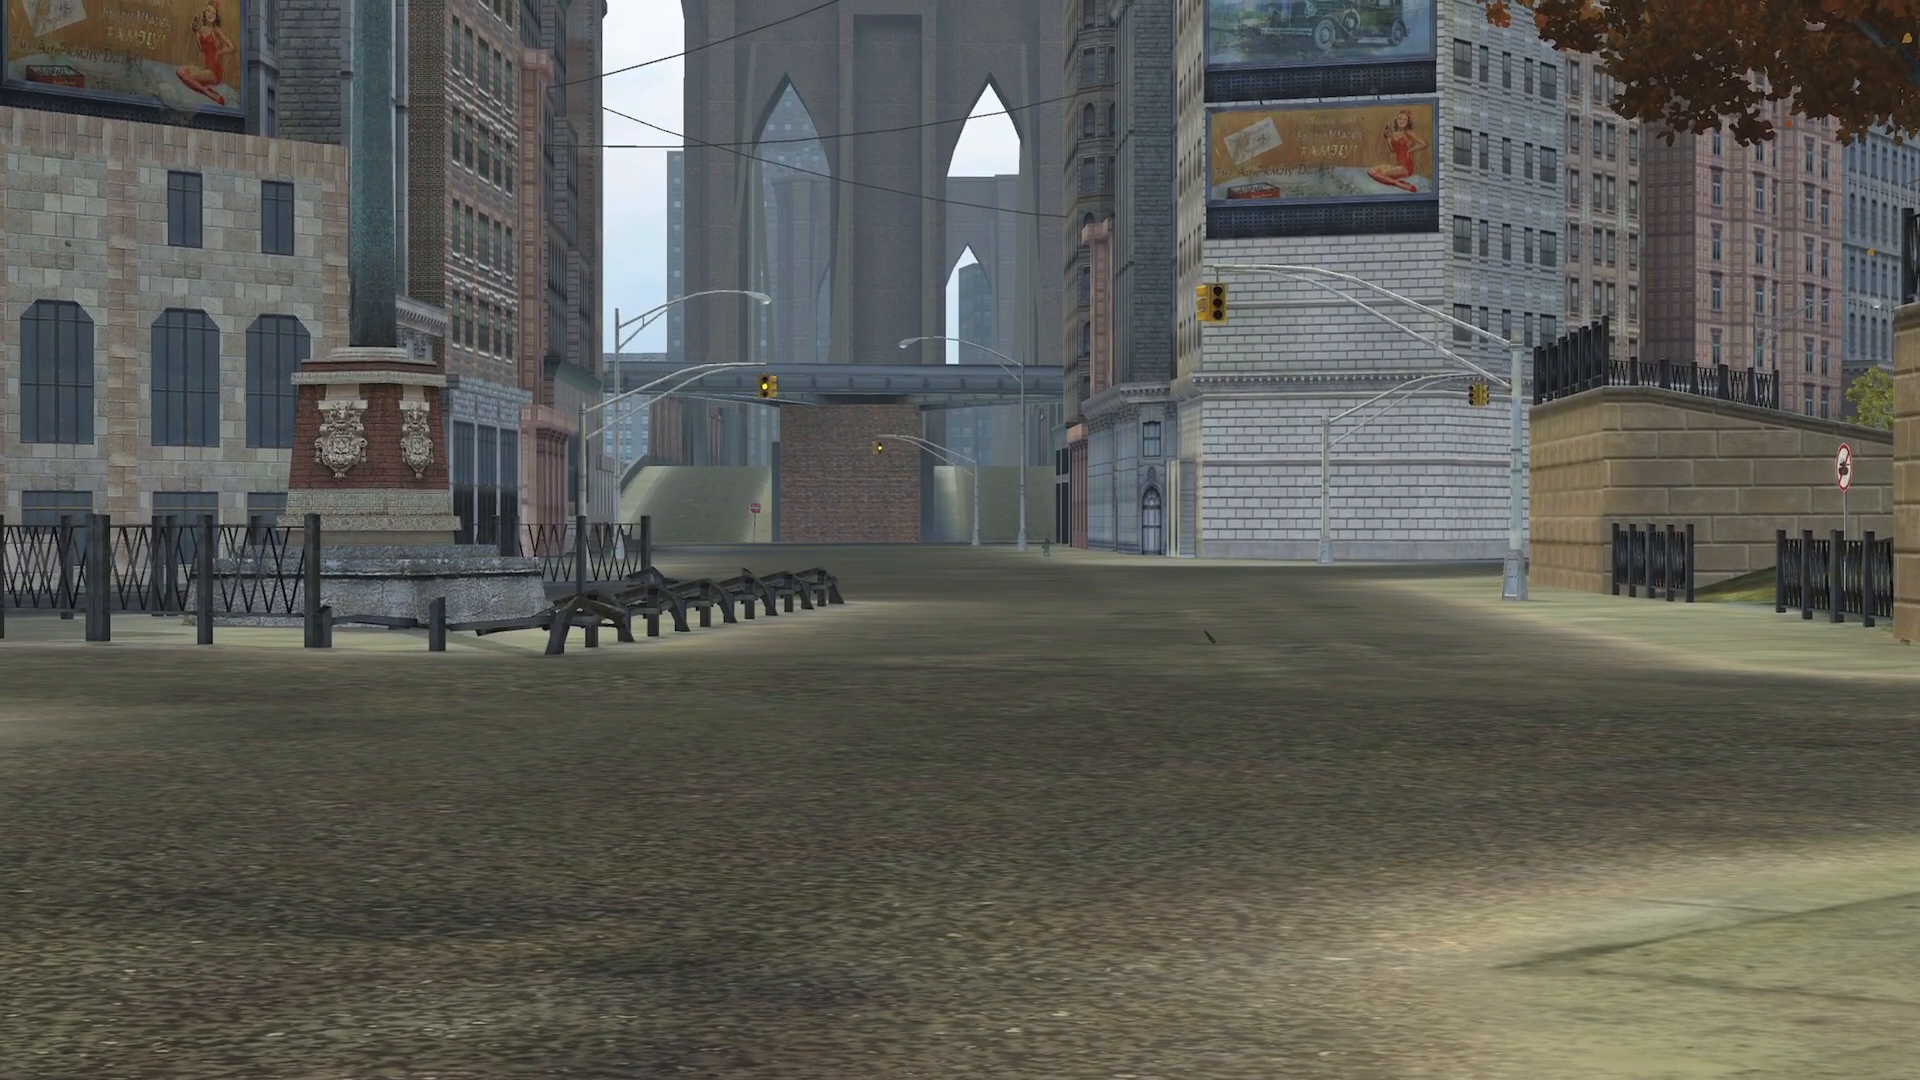
mouse_move(960, 539)
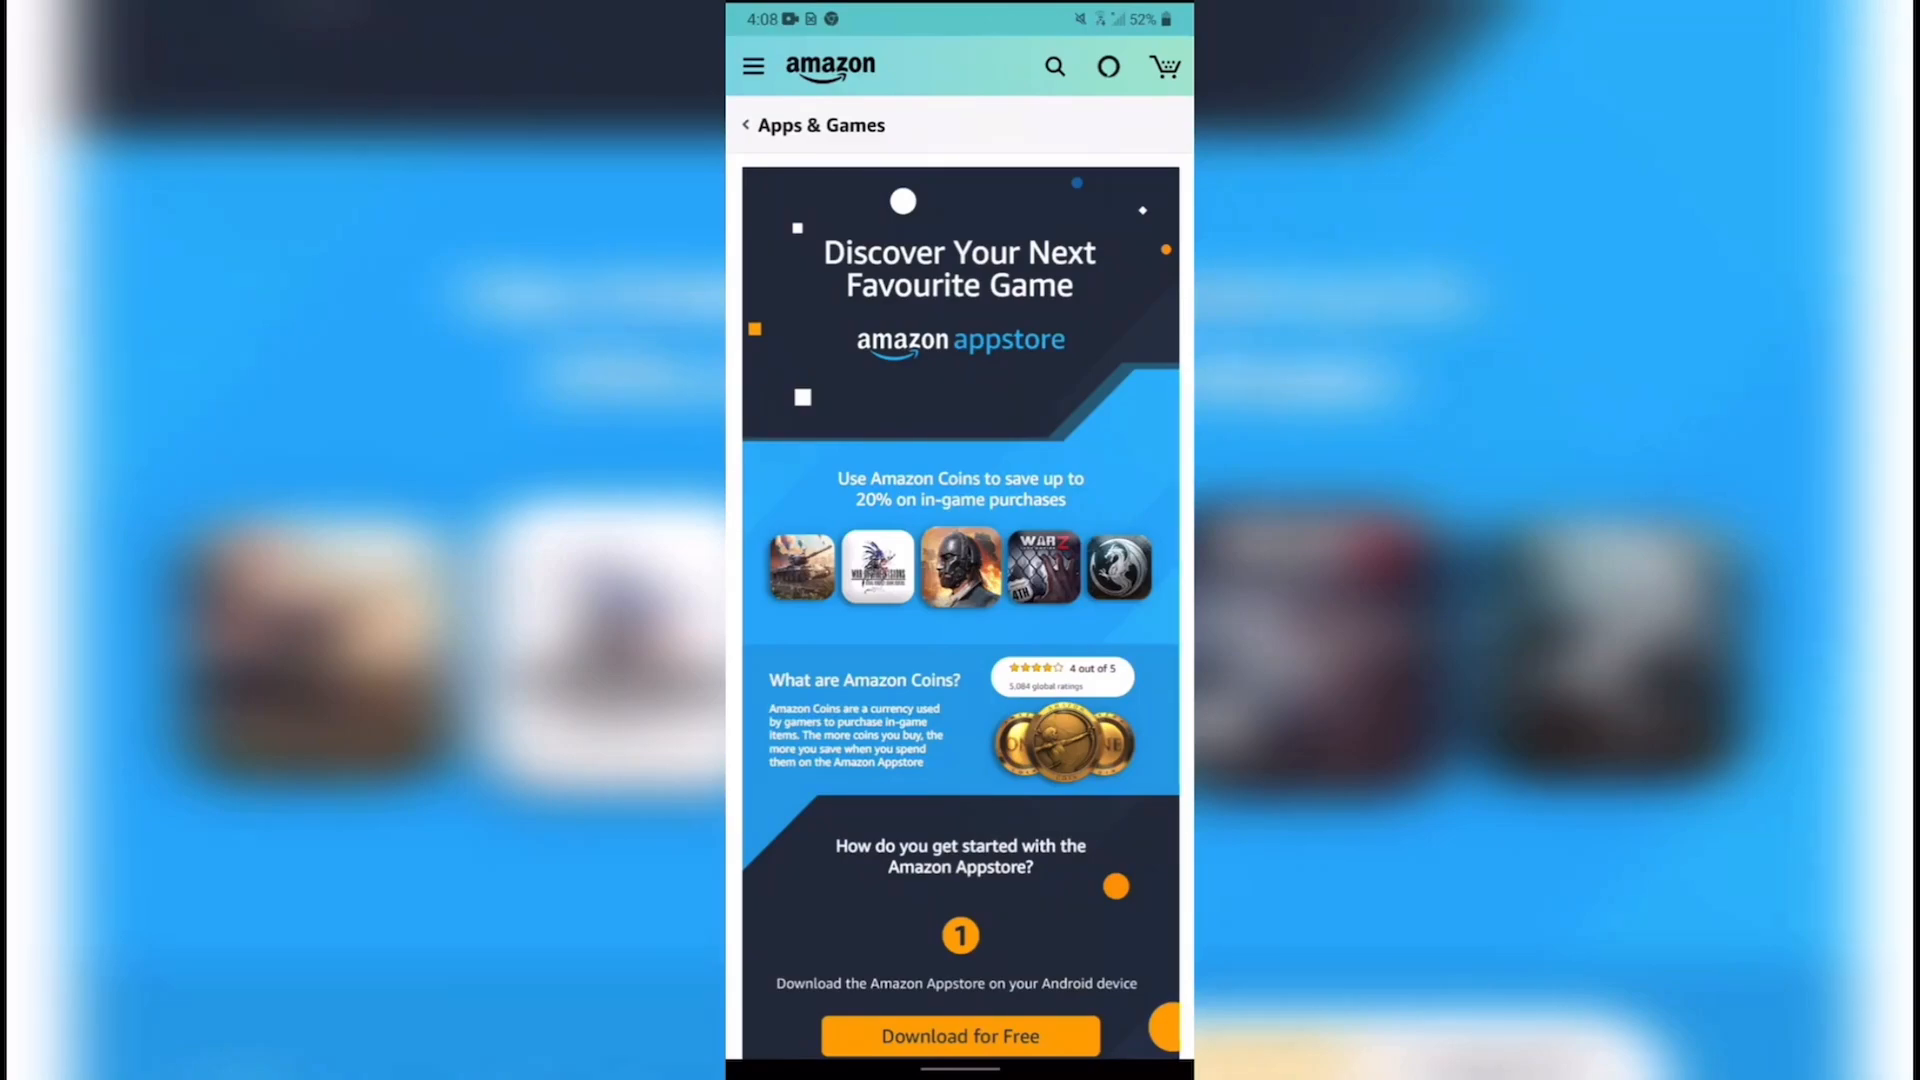
Step: Download Amazon_App.apk from the Amazon Appstore page and keep it despite the file warning
scroll("down", 3)
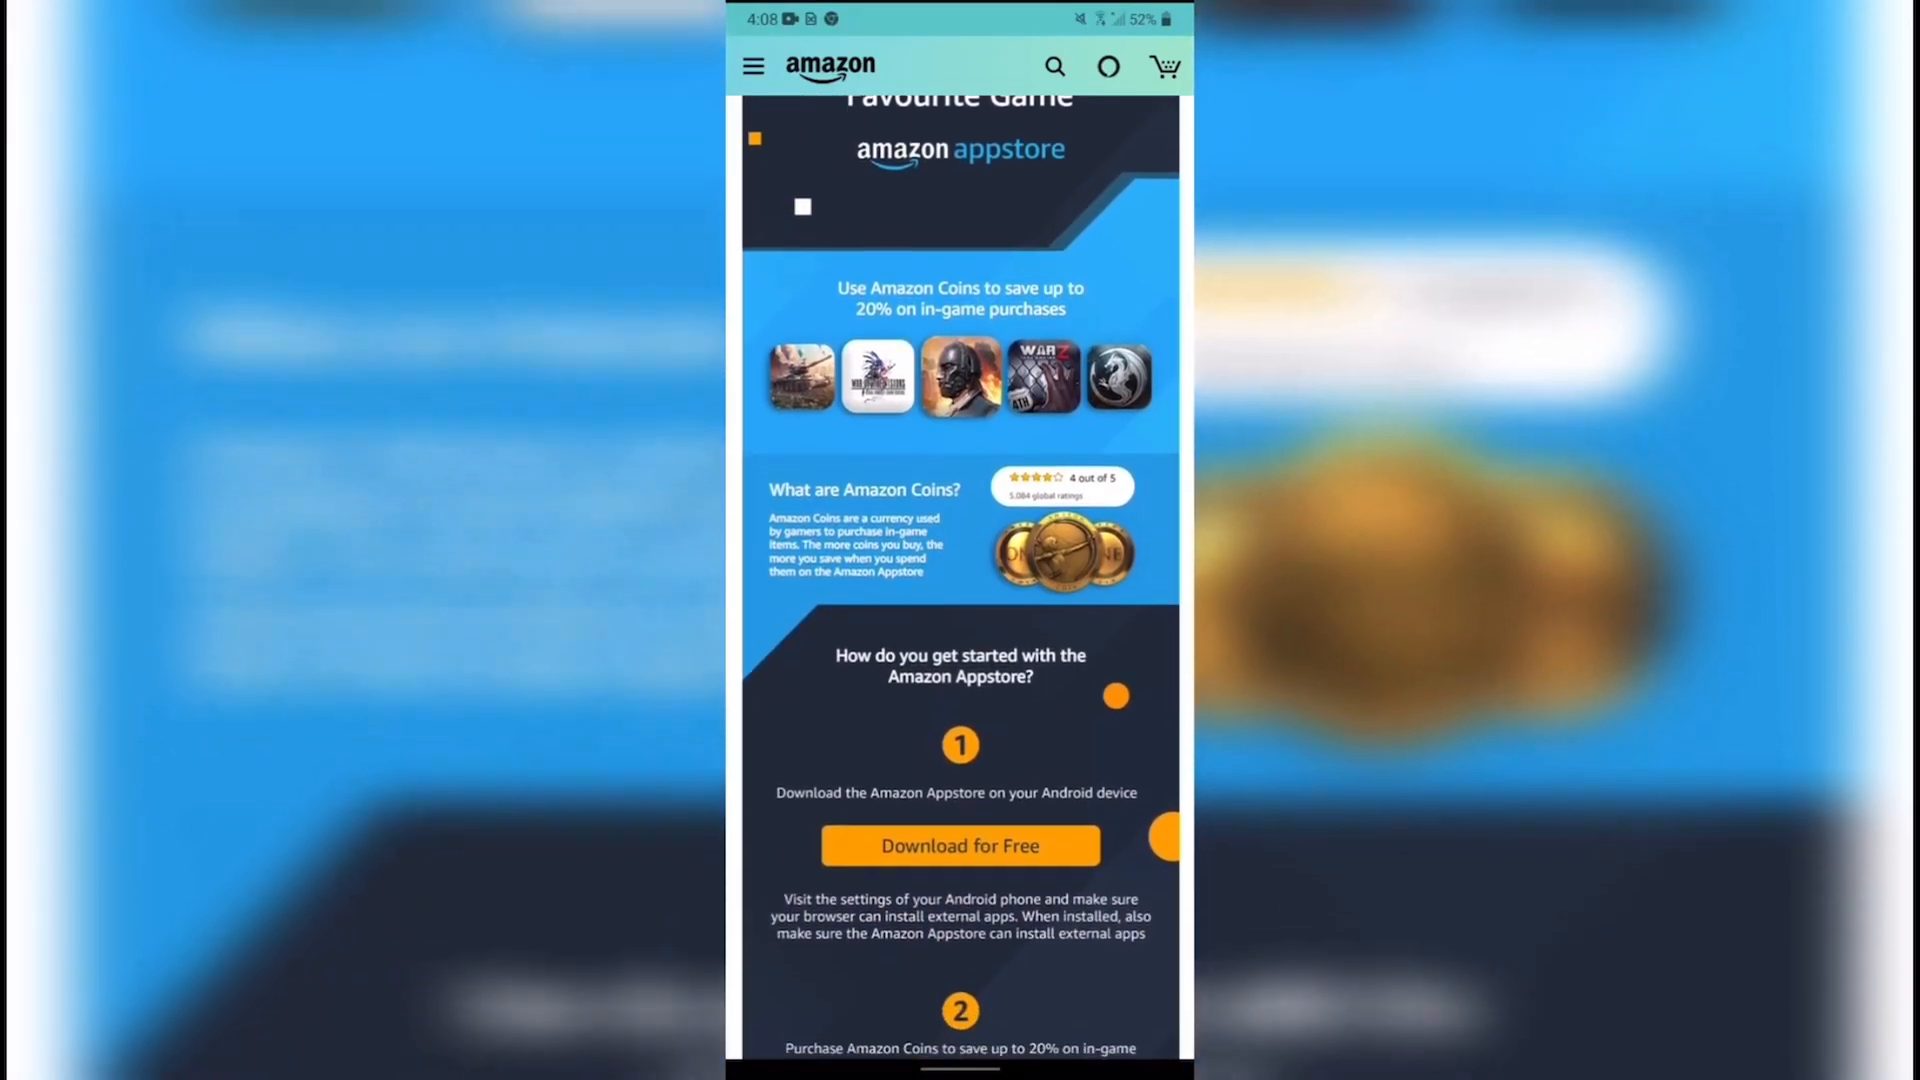
scroll("down", 3)
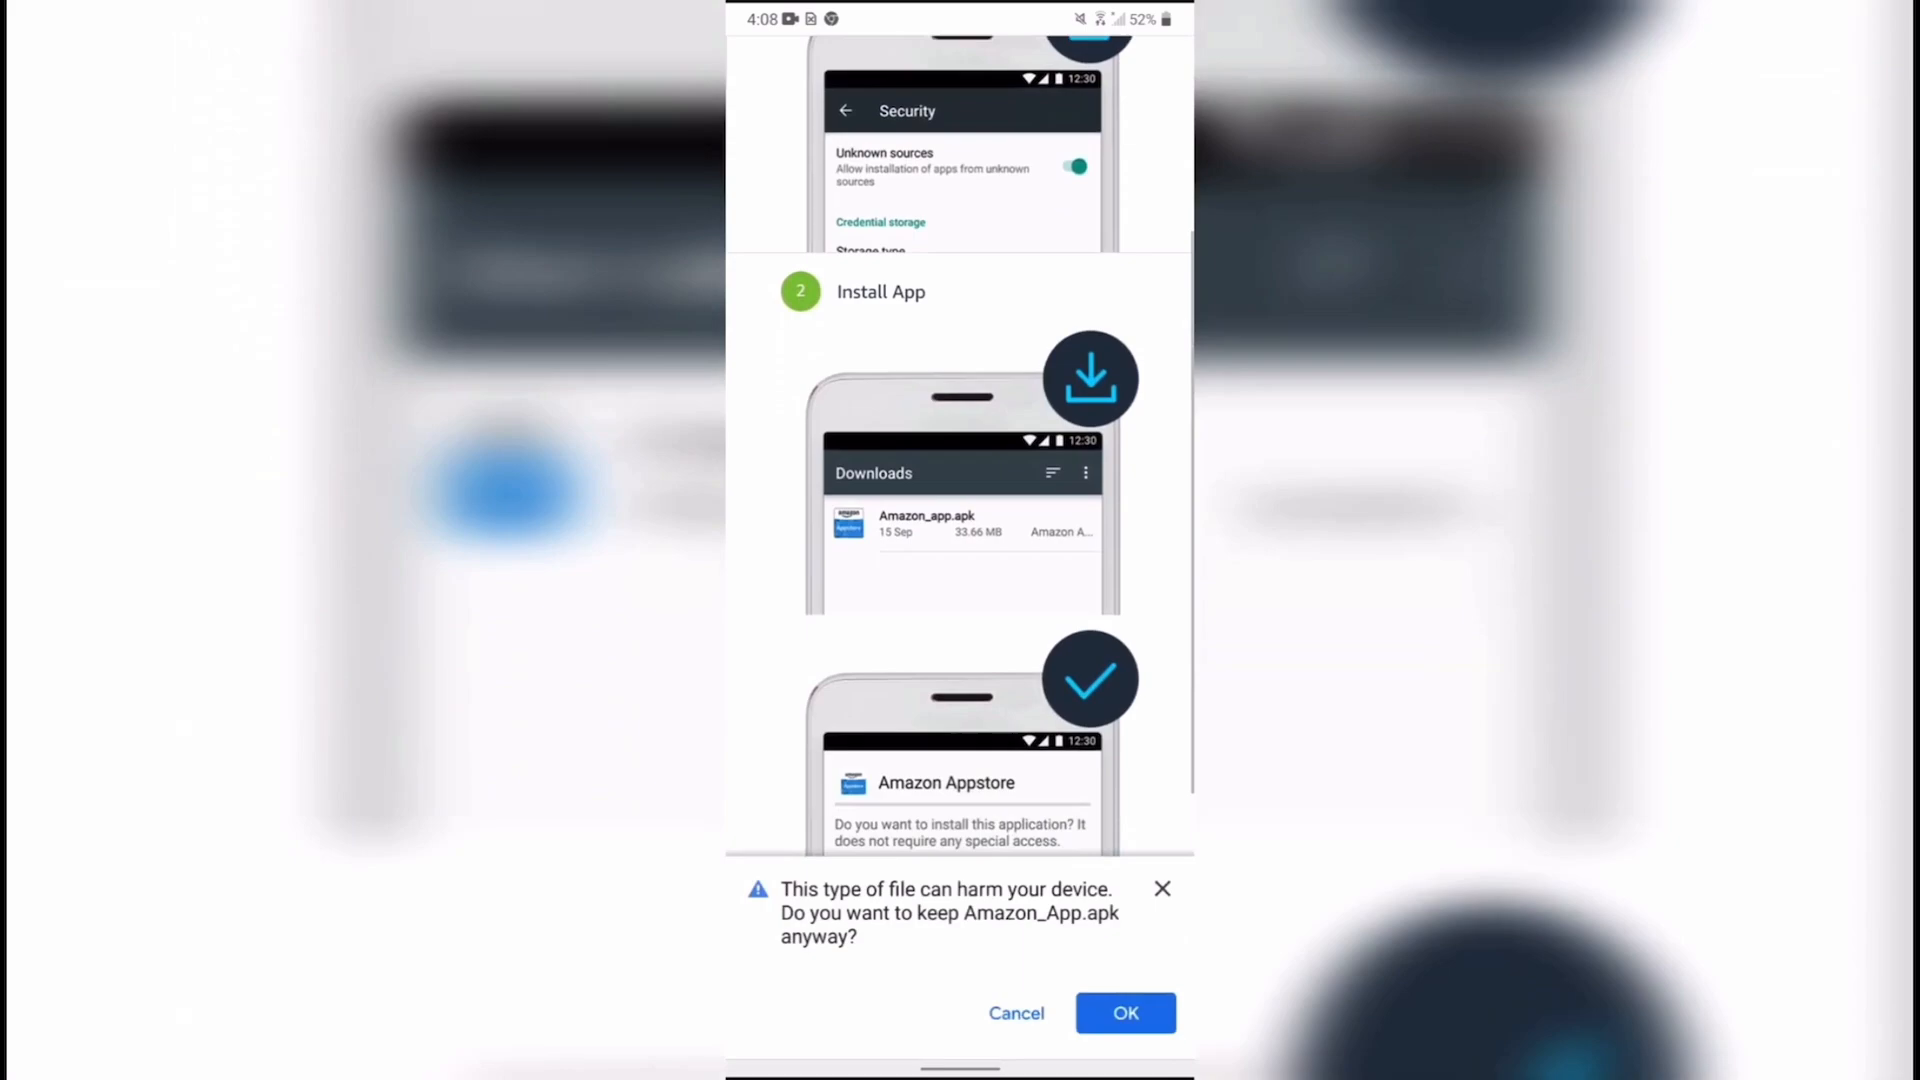
scroll("up", 3)
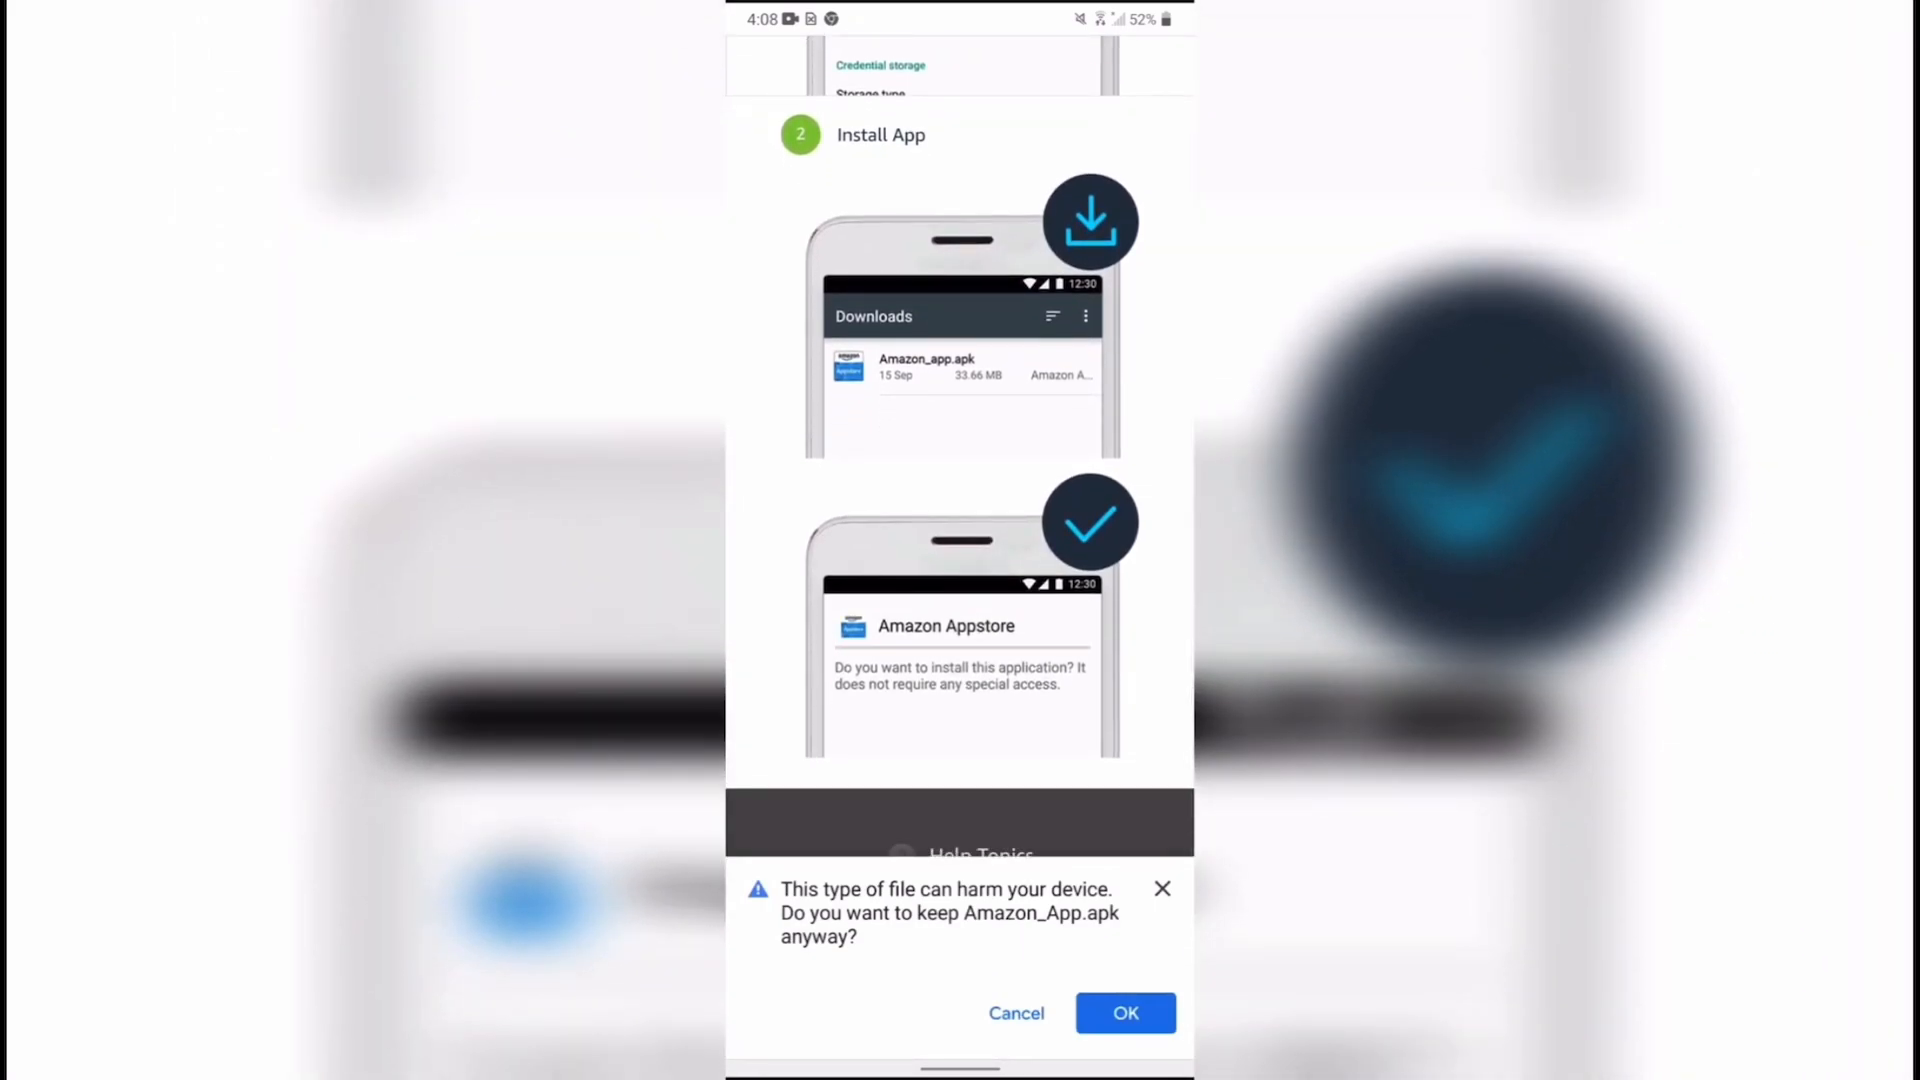
left_click(1122, 1011)
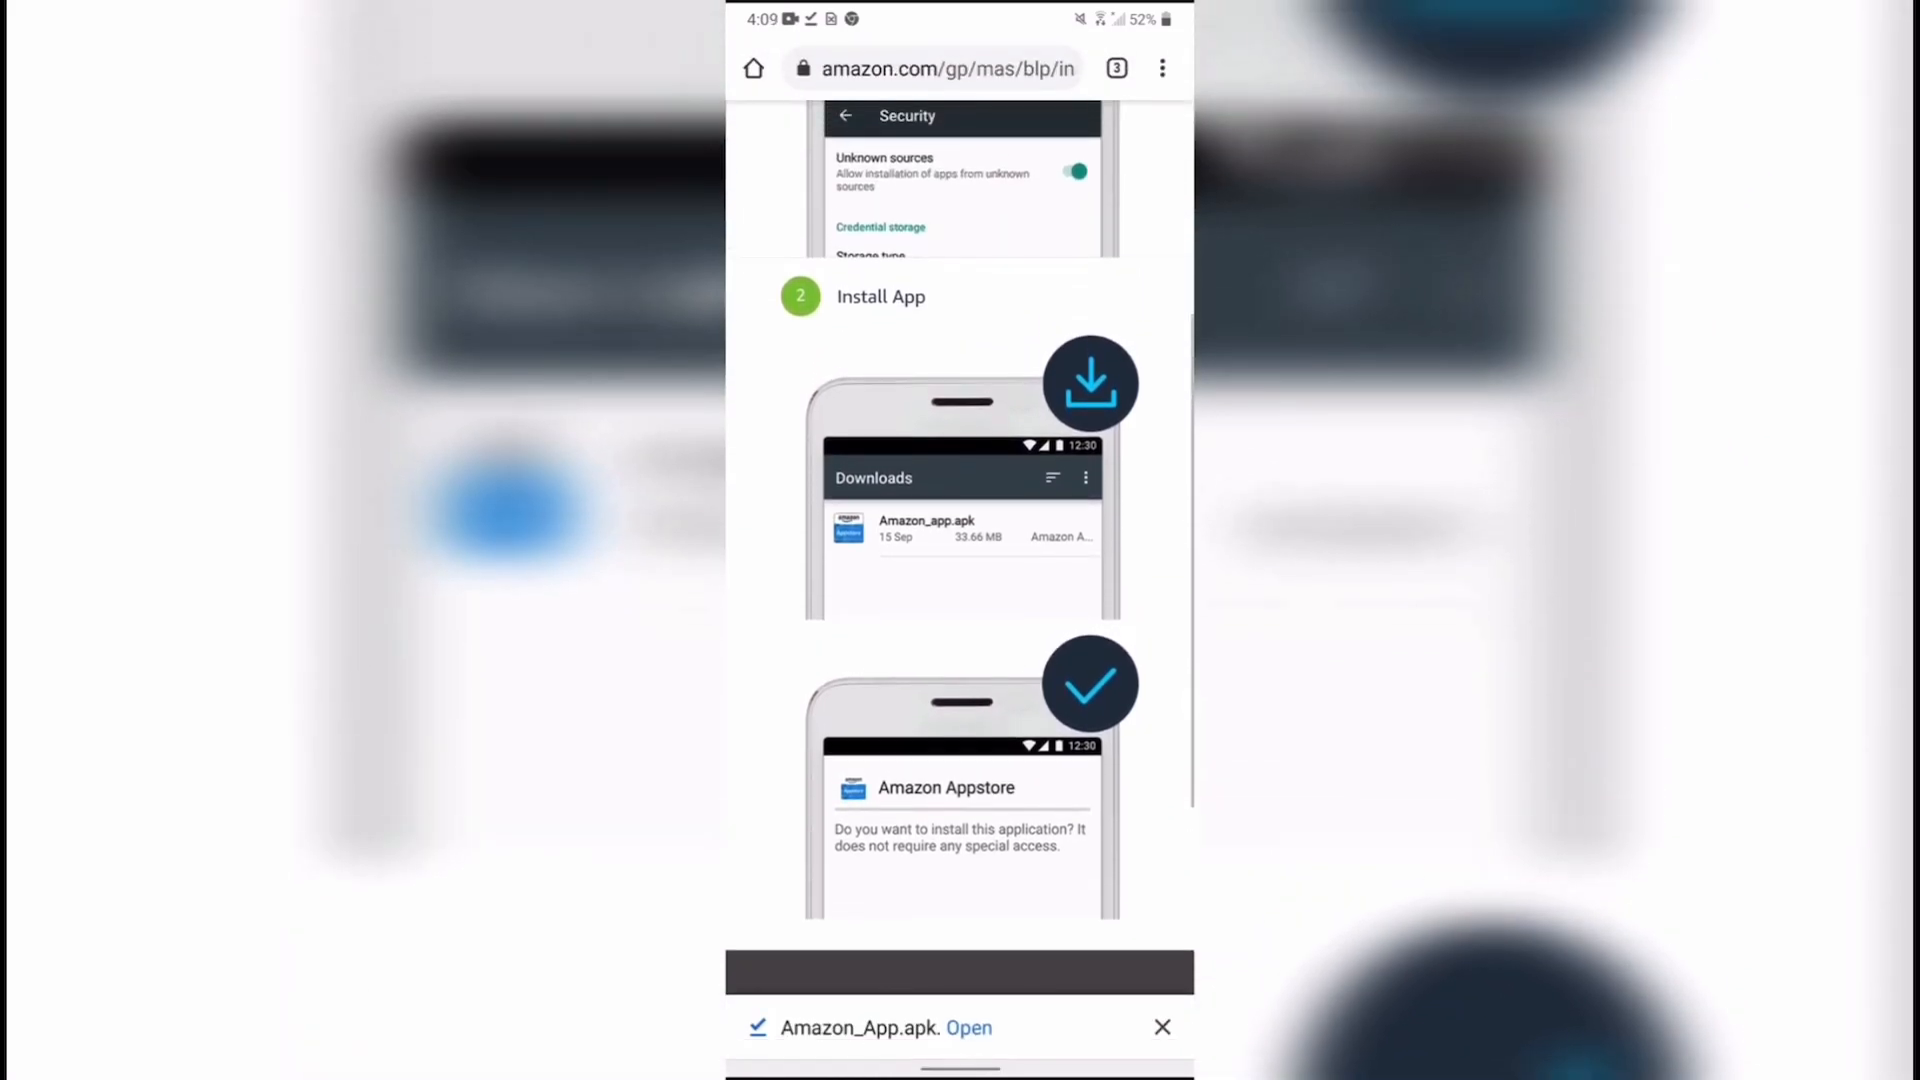
Step: Allow Chrome to install unknown apps and install the Amazon Appstore from the downloaded APK
left_click(968, 1028)
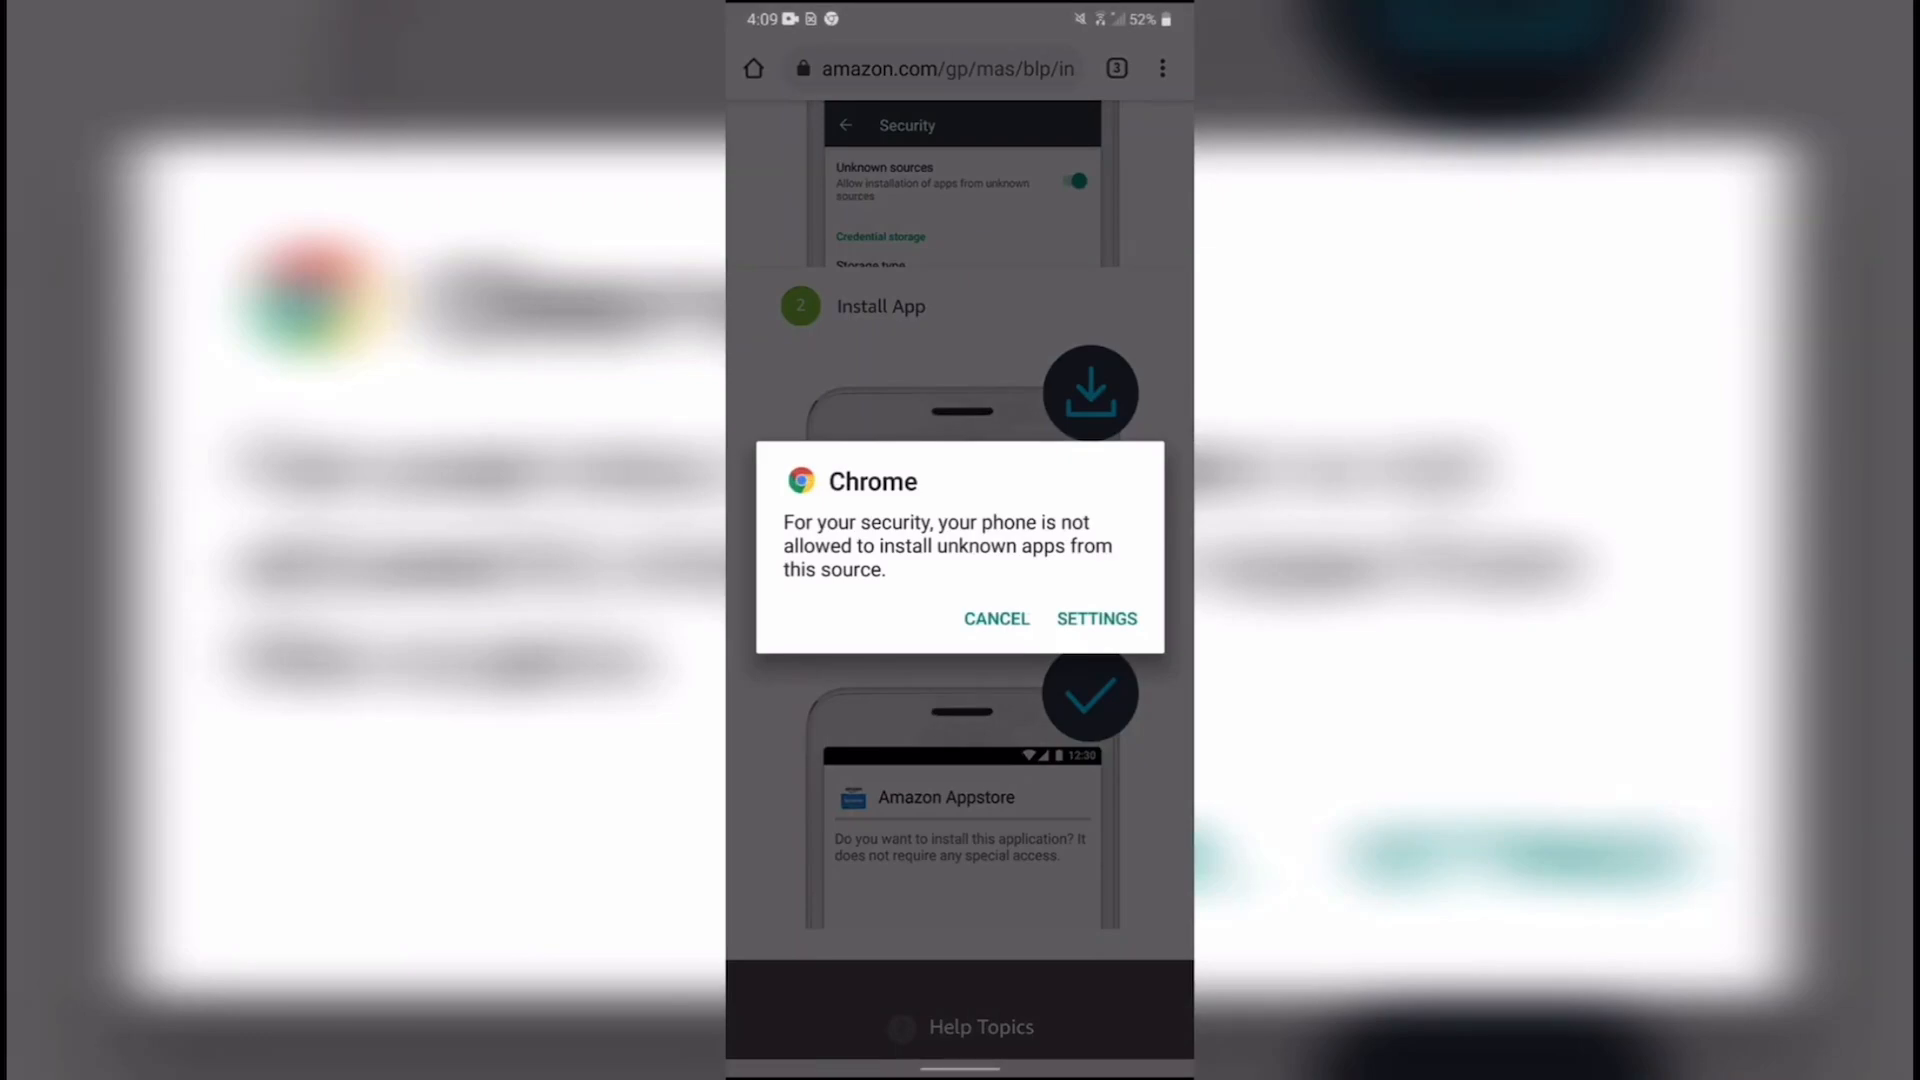
left_click(1095, 618)
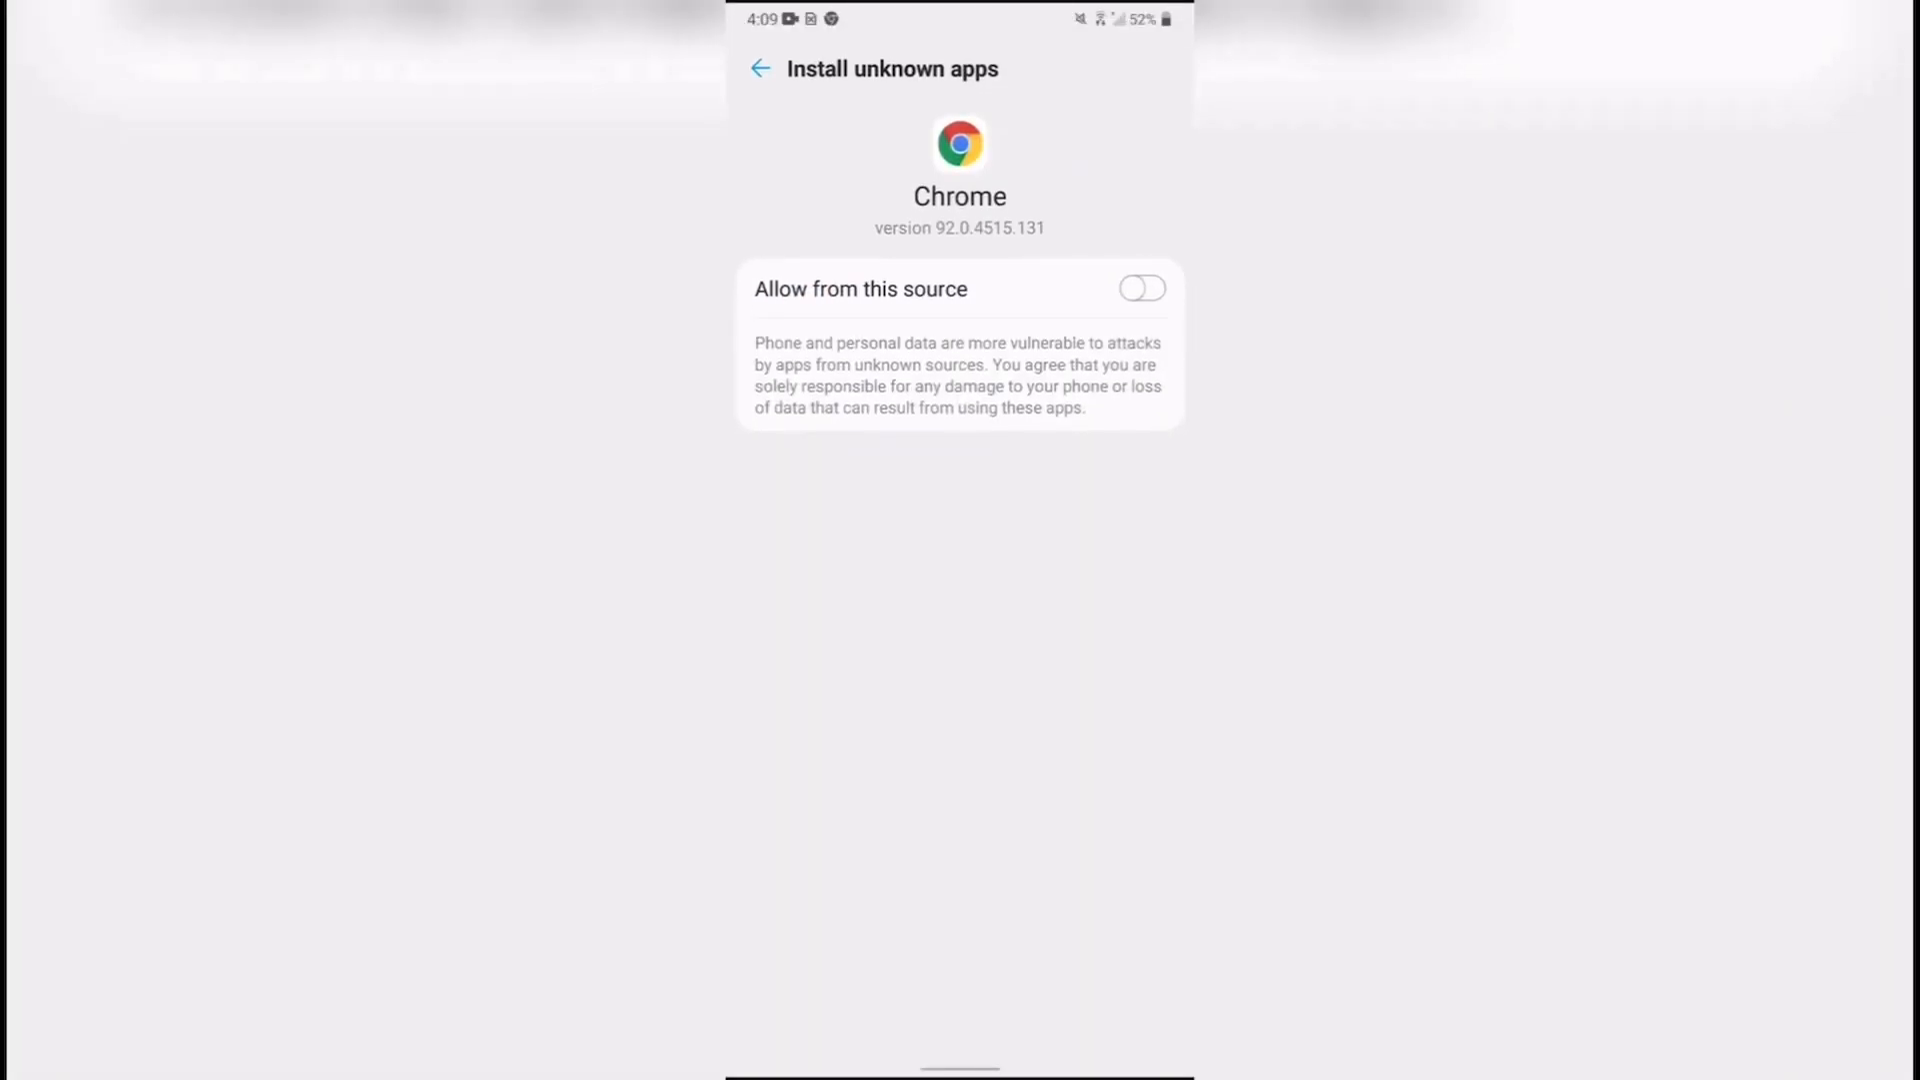
left_click(1141, 288)
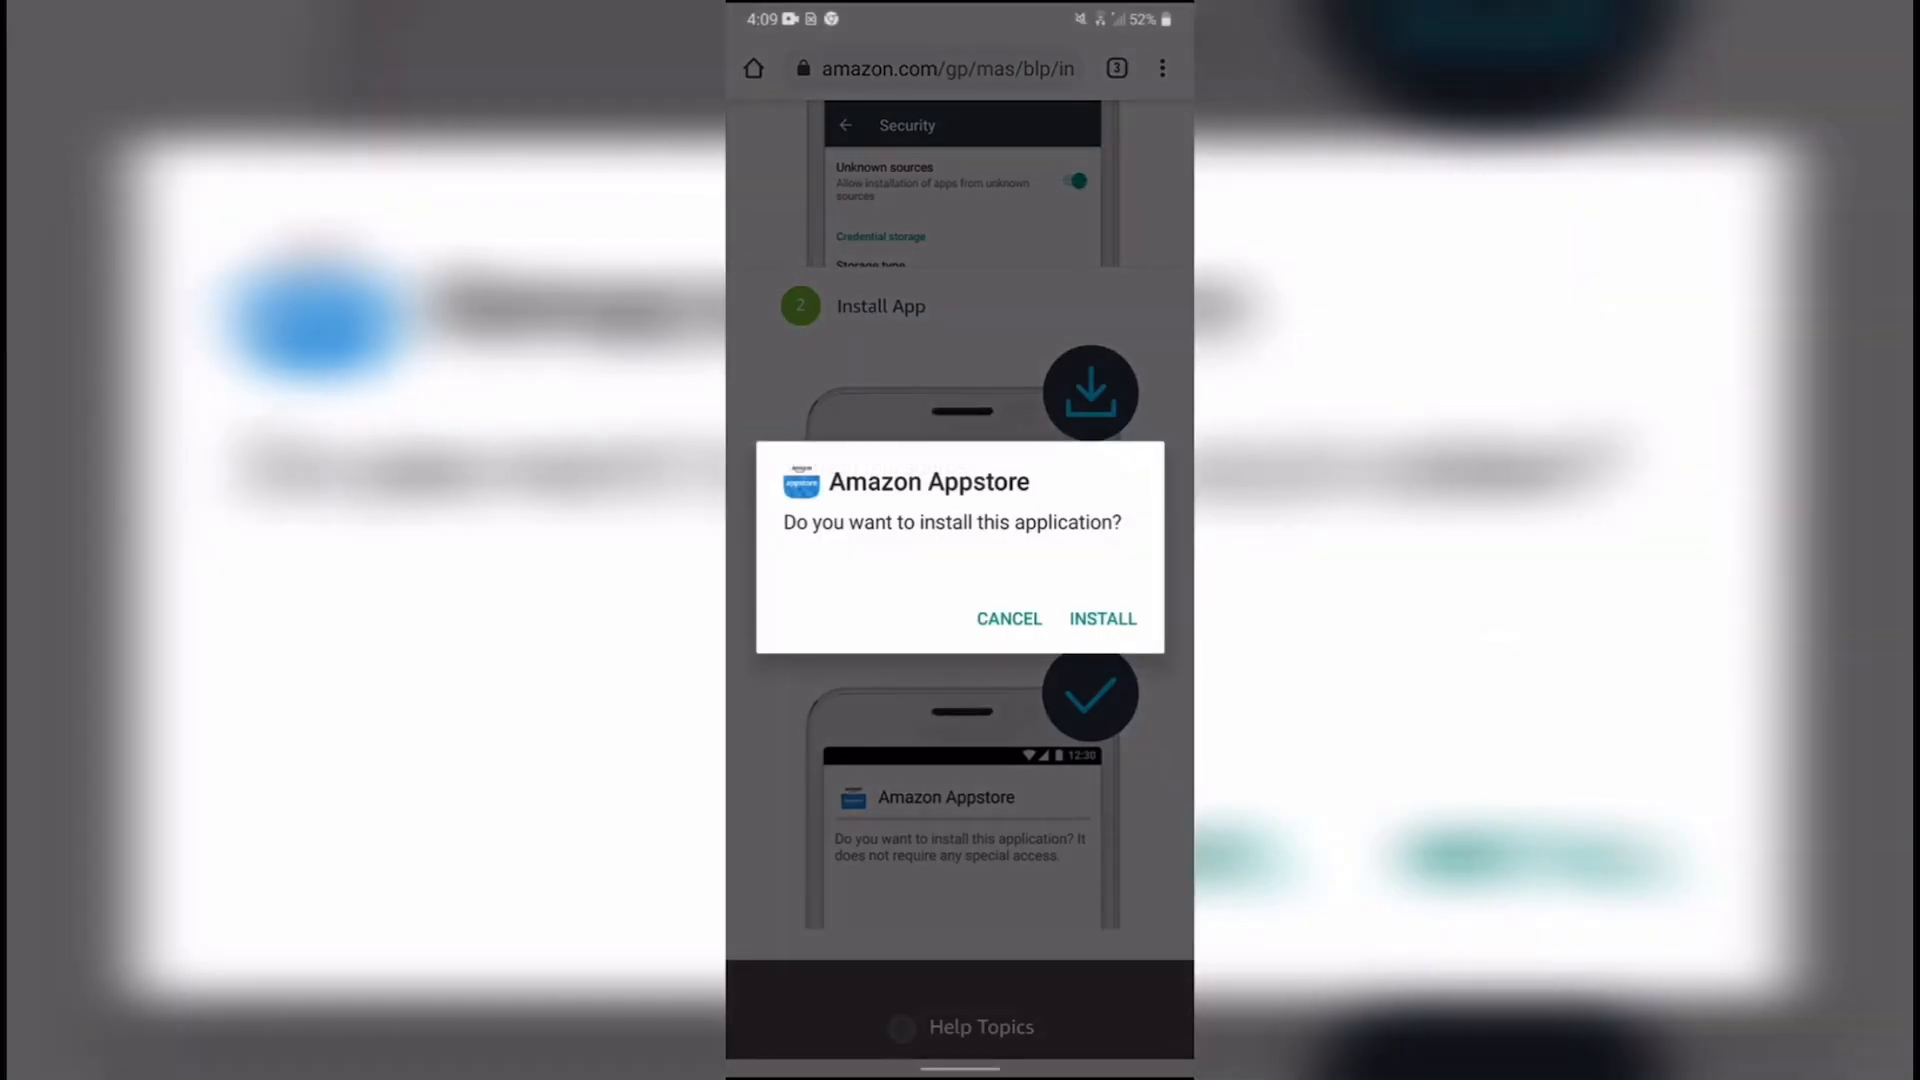
left_click(1100, 618)
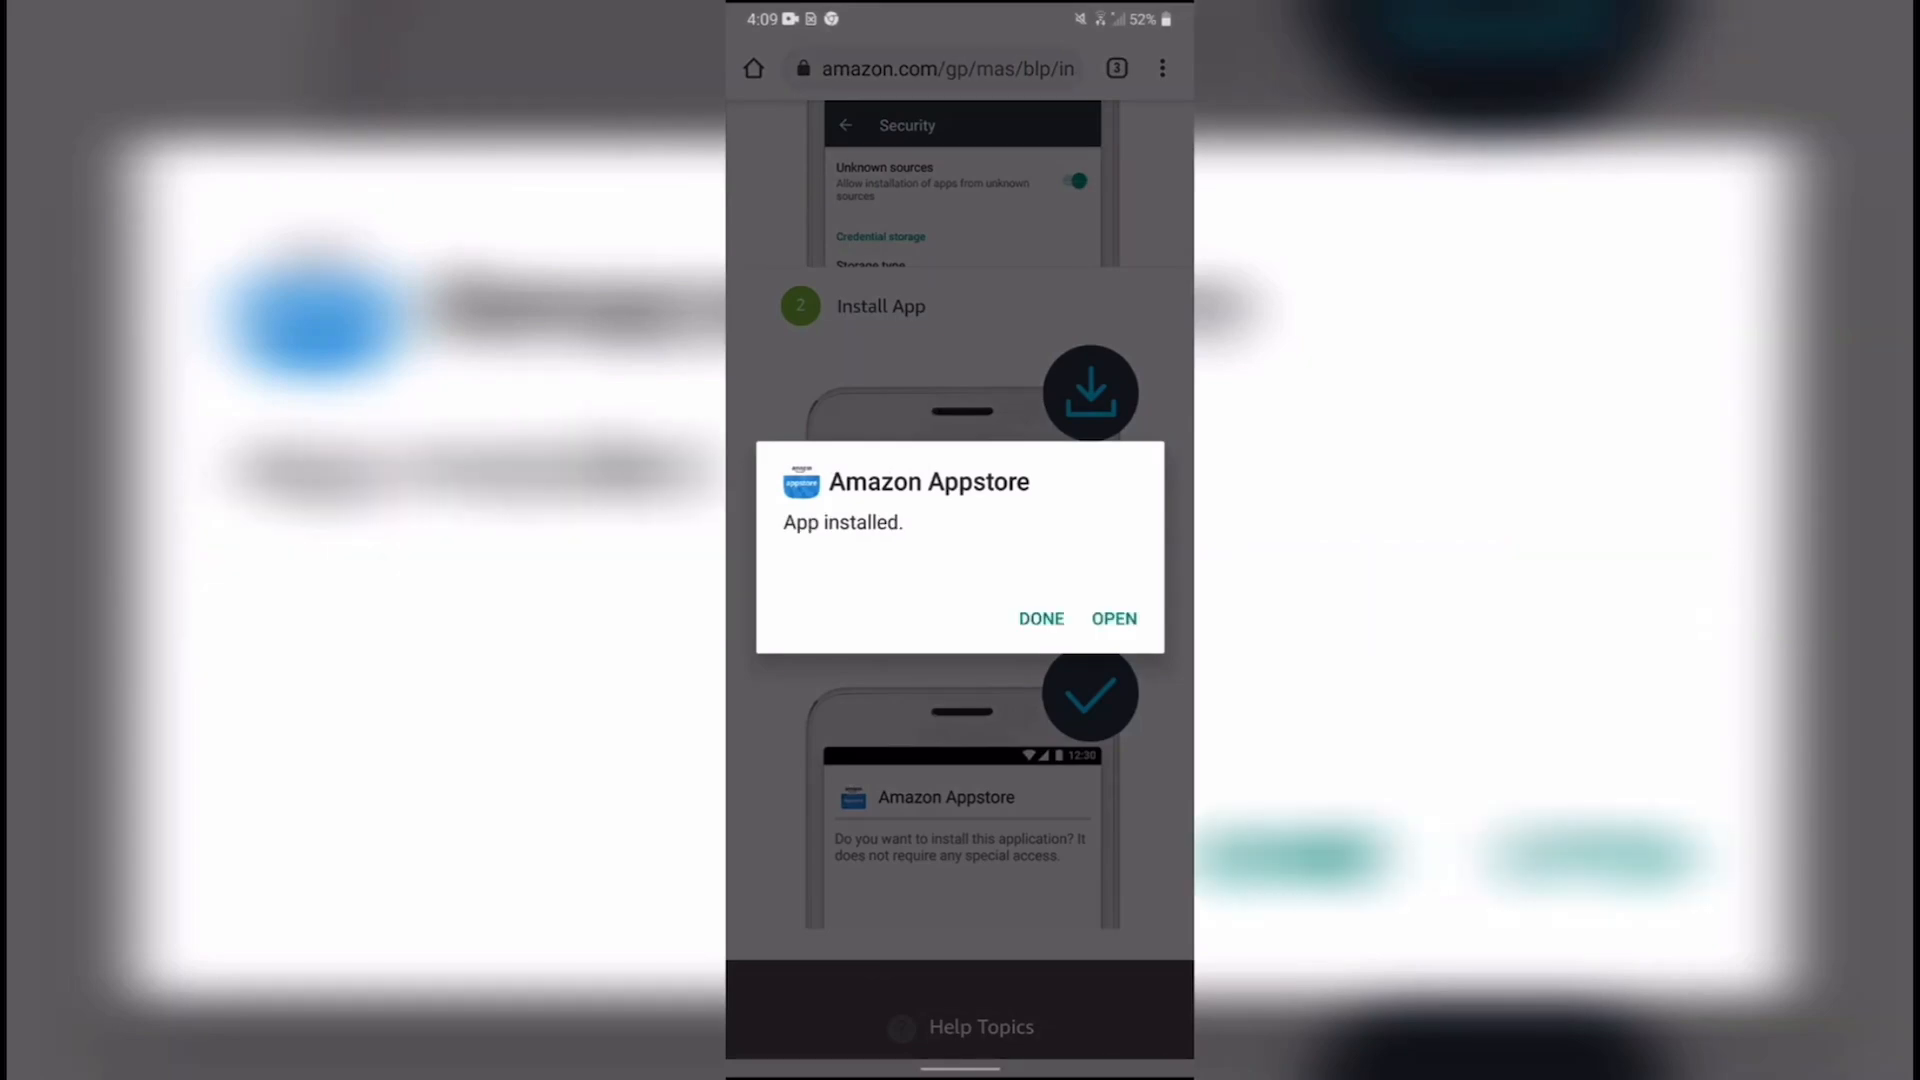
left_click(1040, 618)
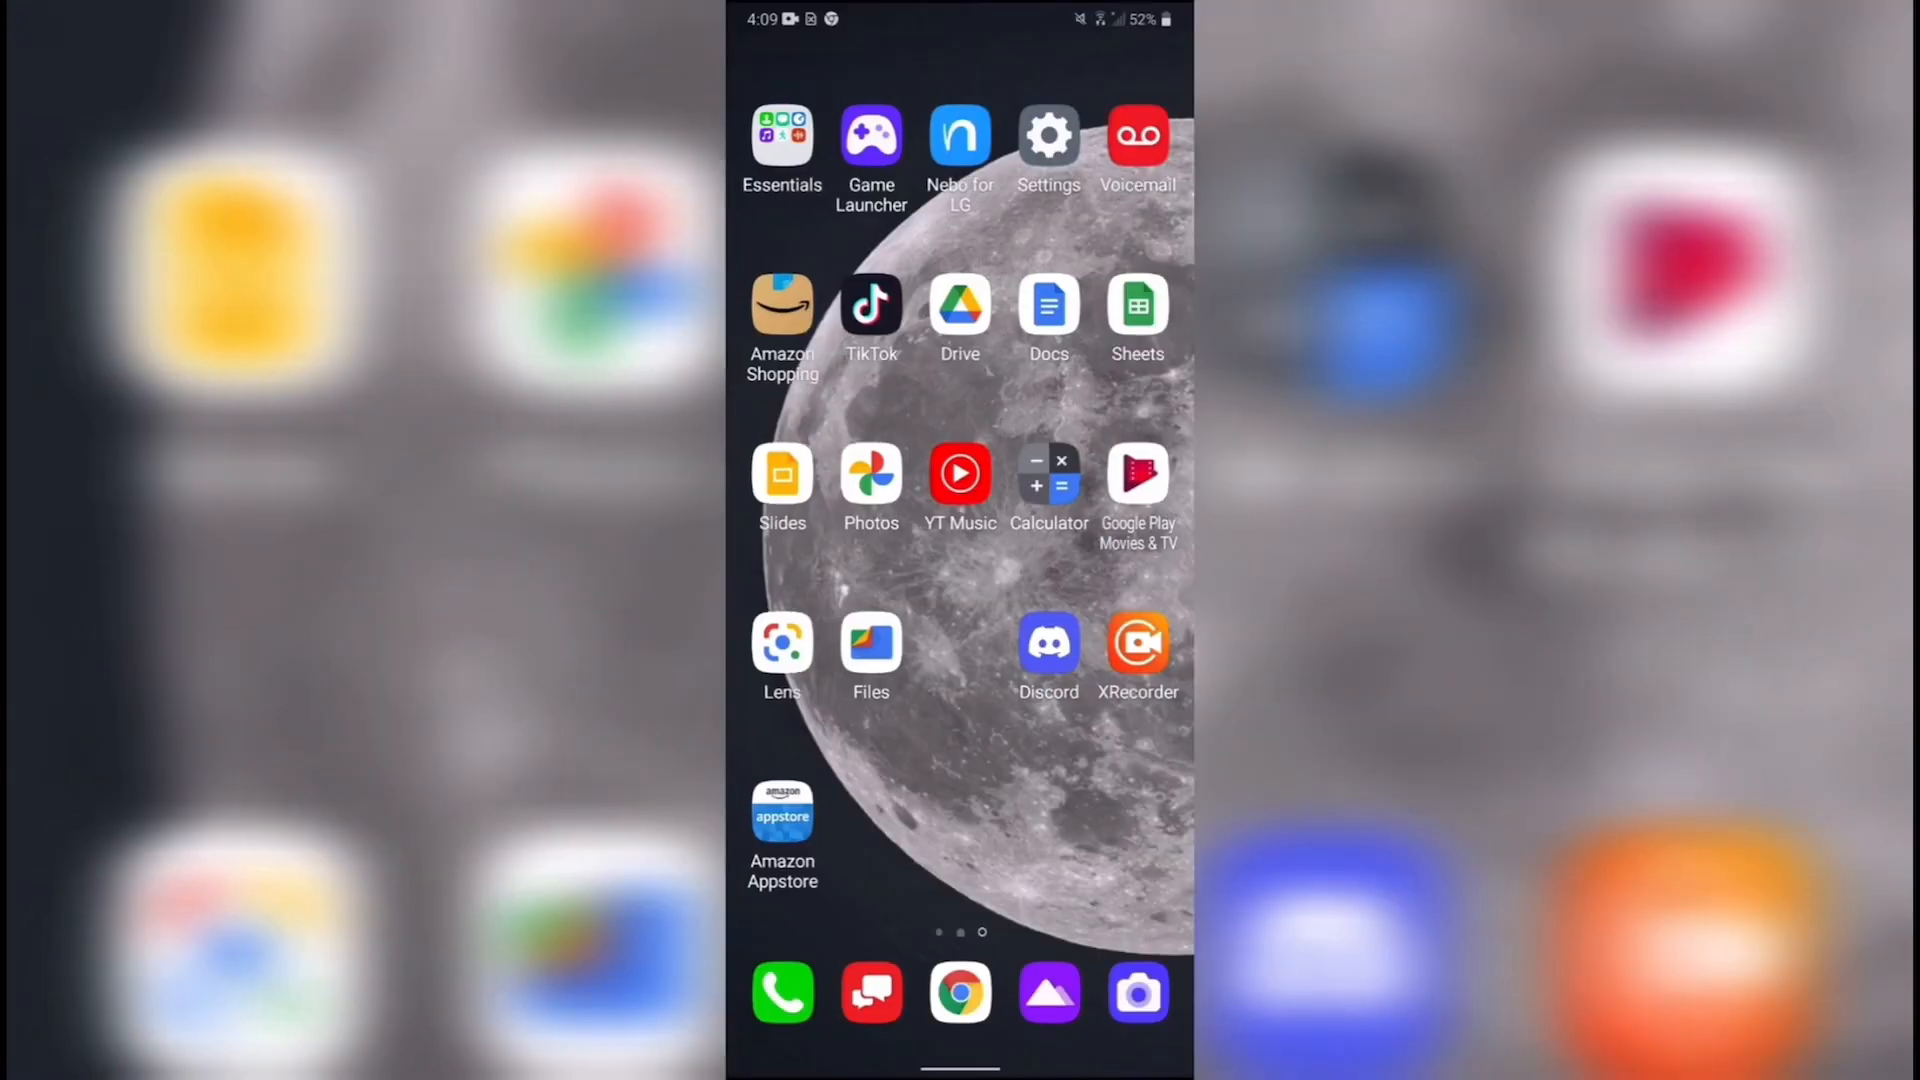
Step: Launch the Appstore, continue with the signed-in account and search 'world' for World of Tanks
left_click(781, 814)
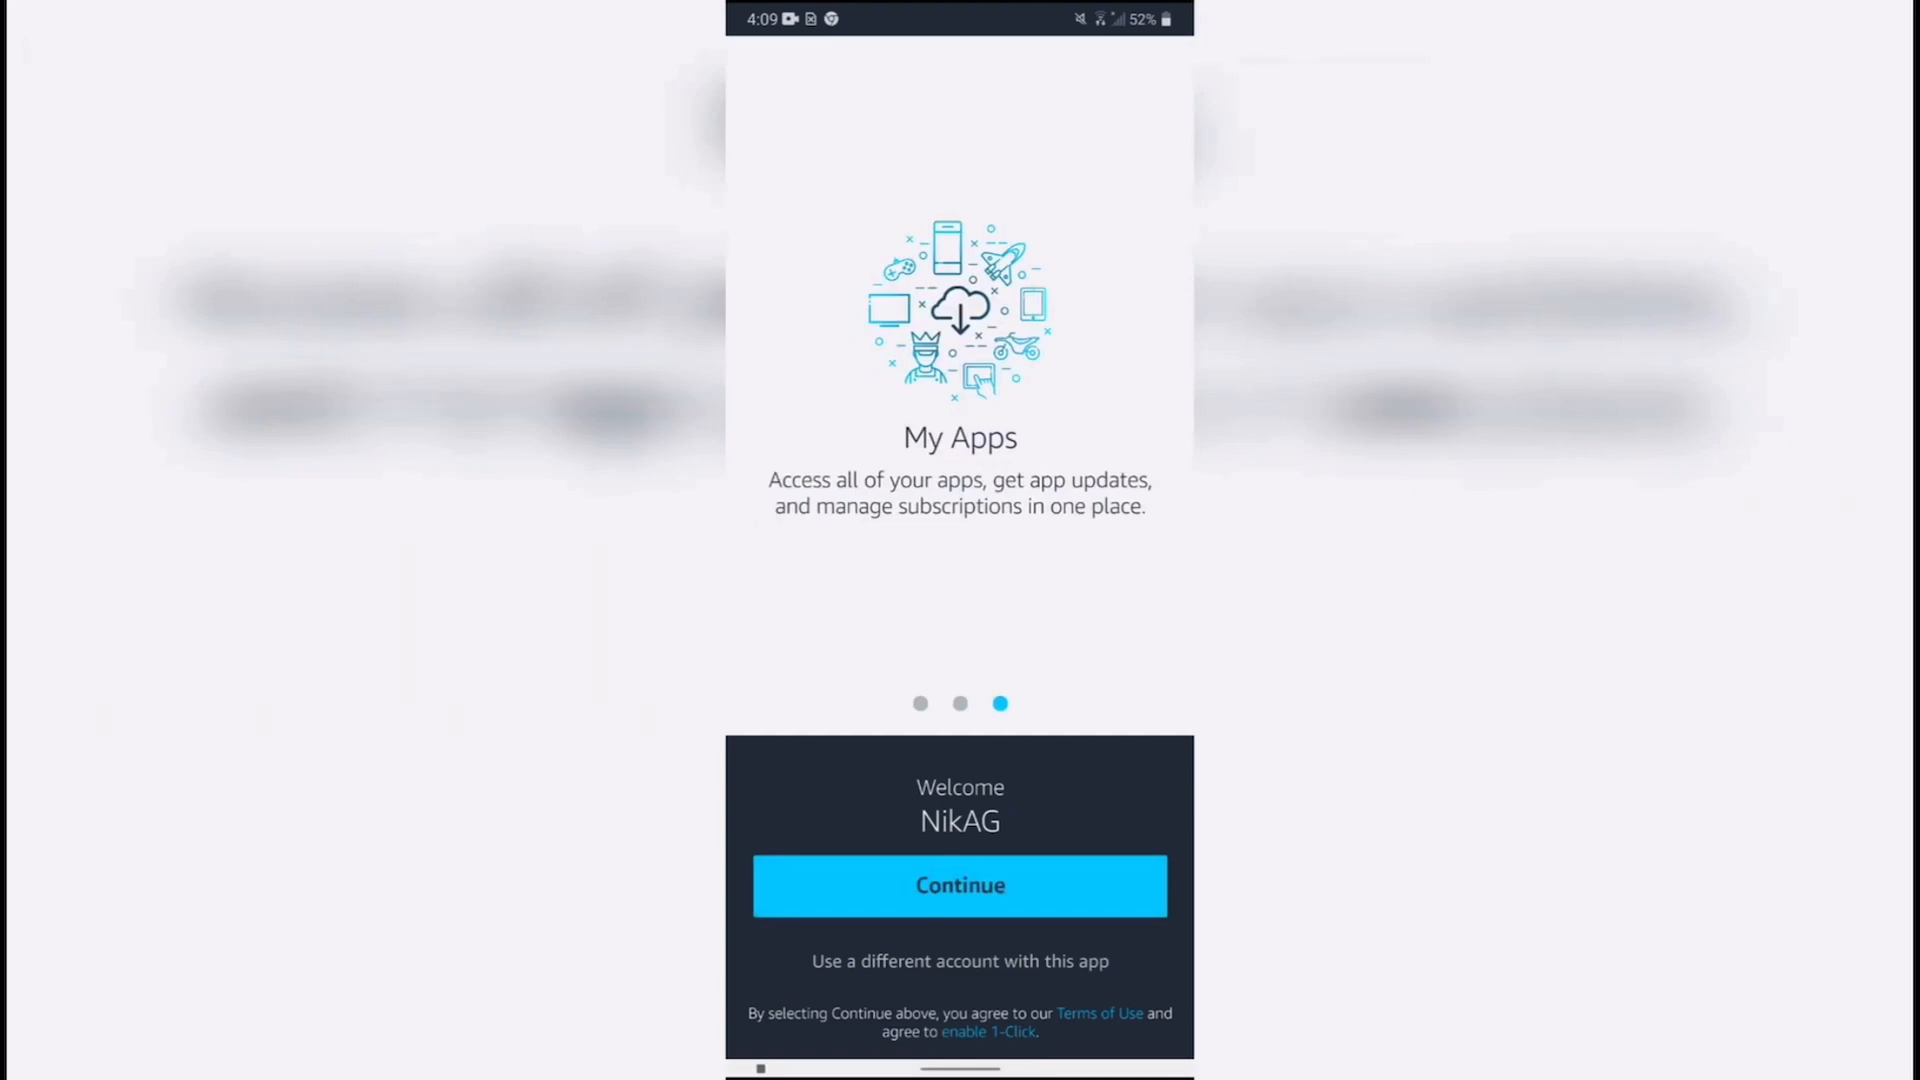
left_click(960, 885)
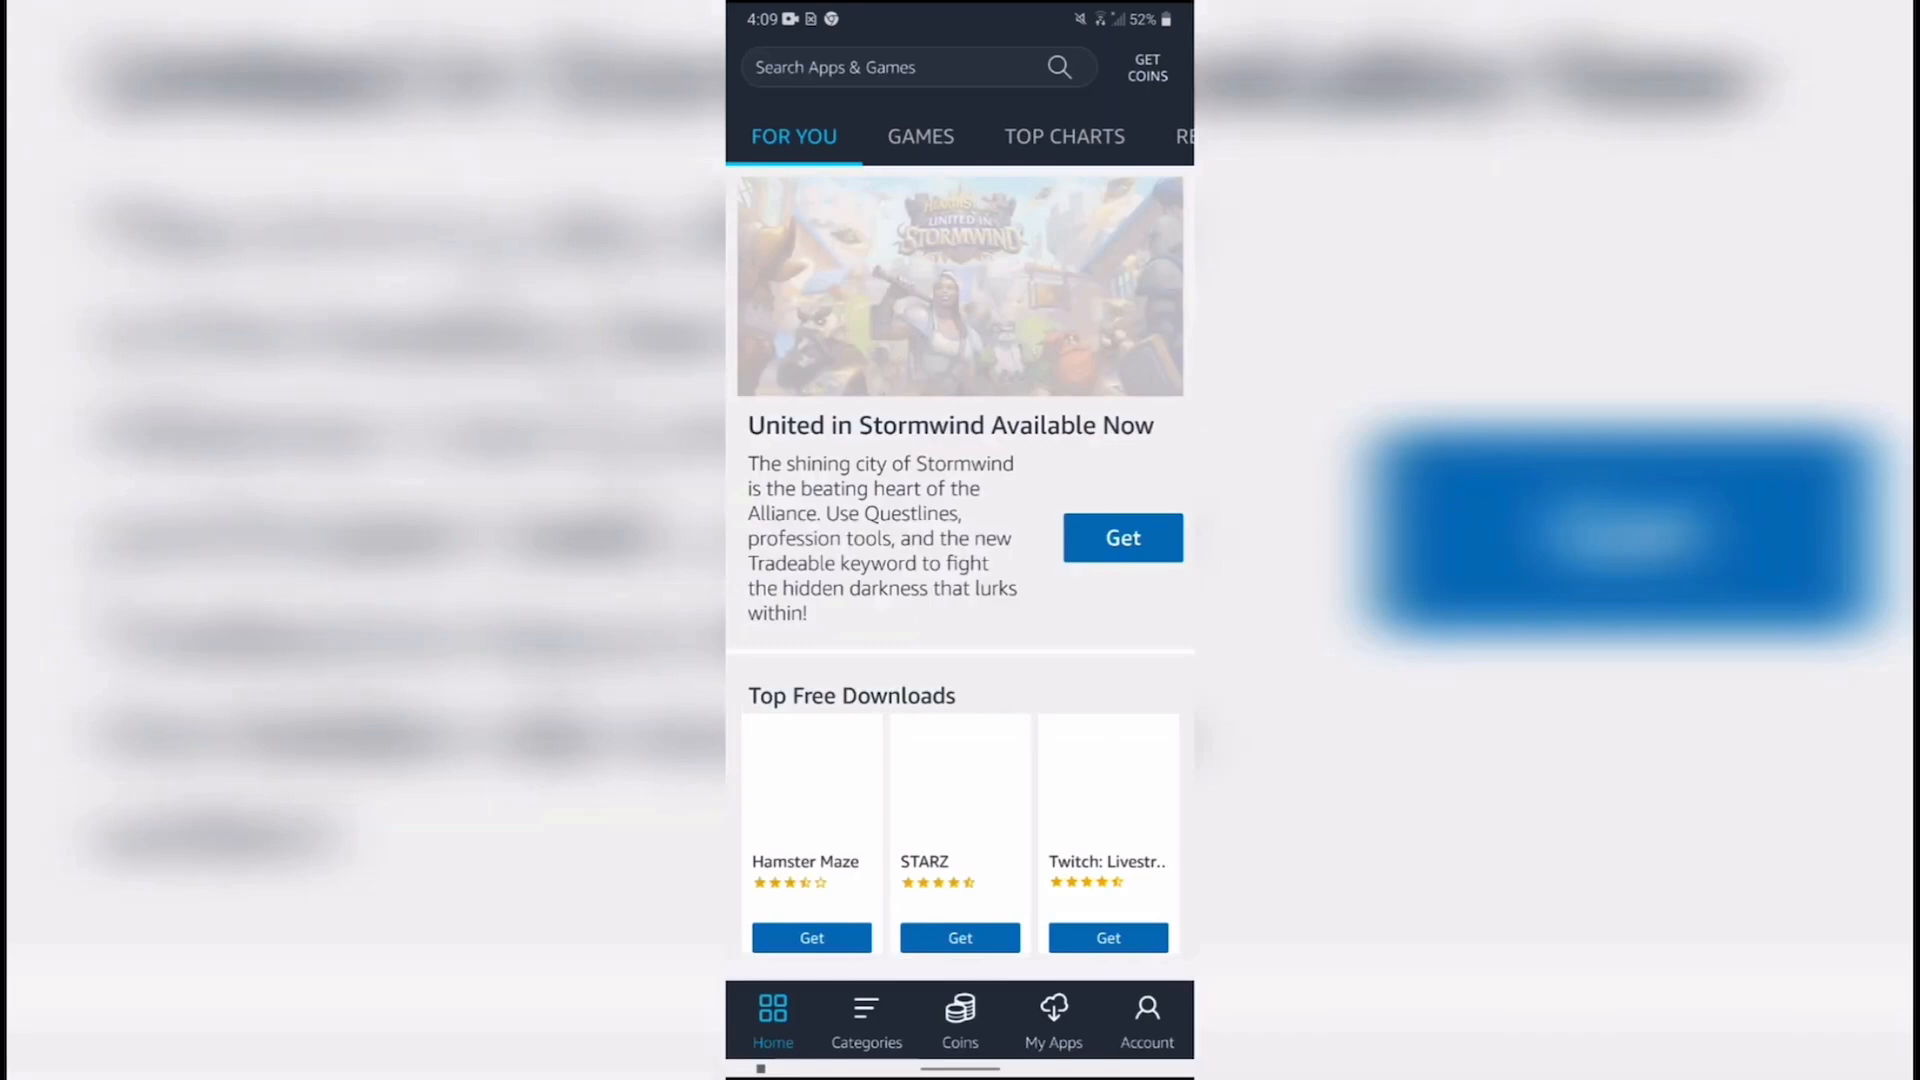
left_click(881, 68)
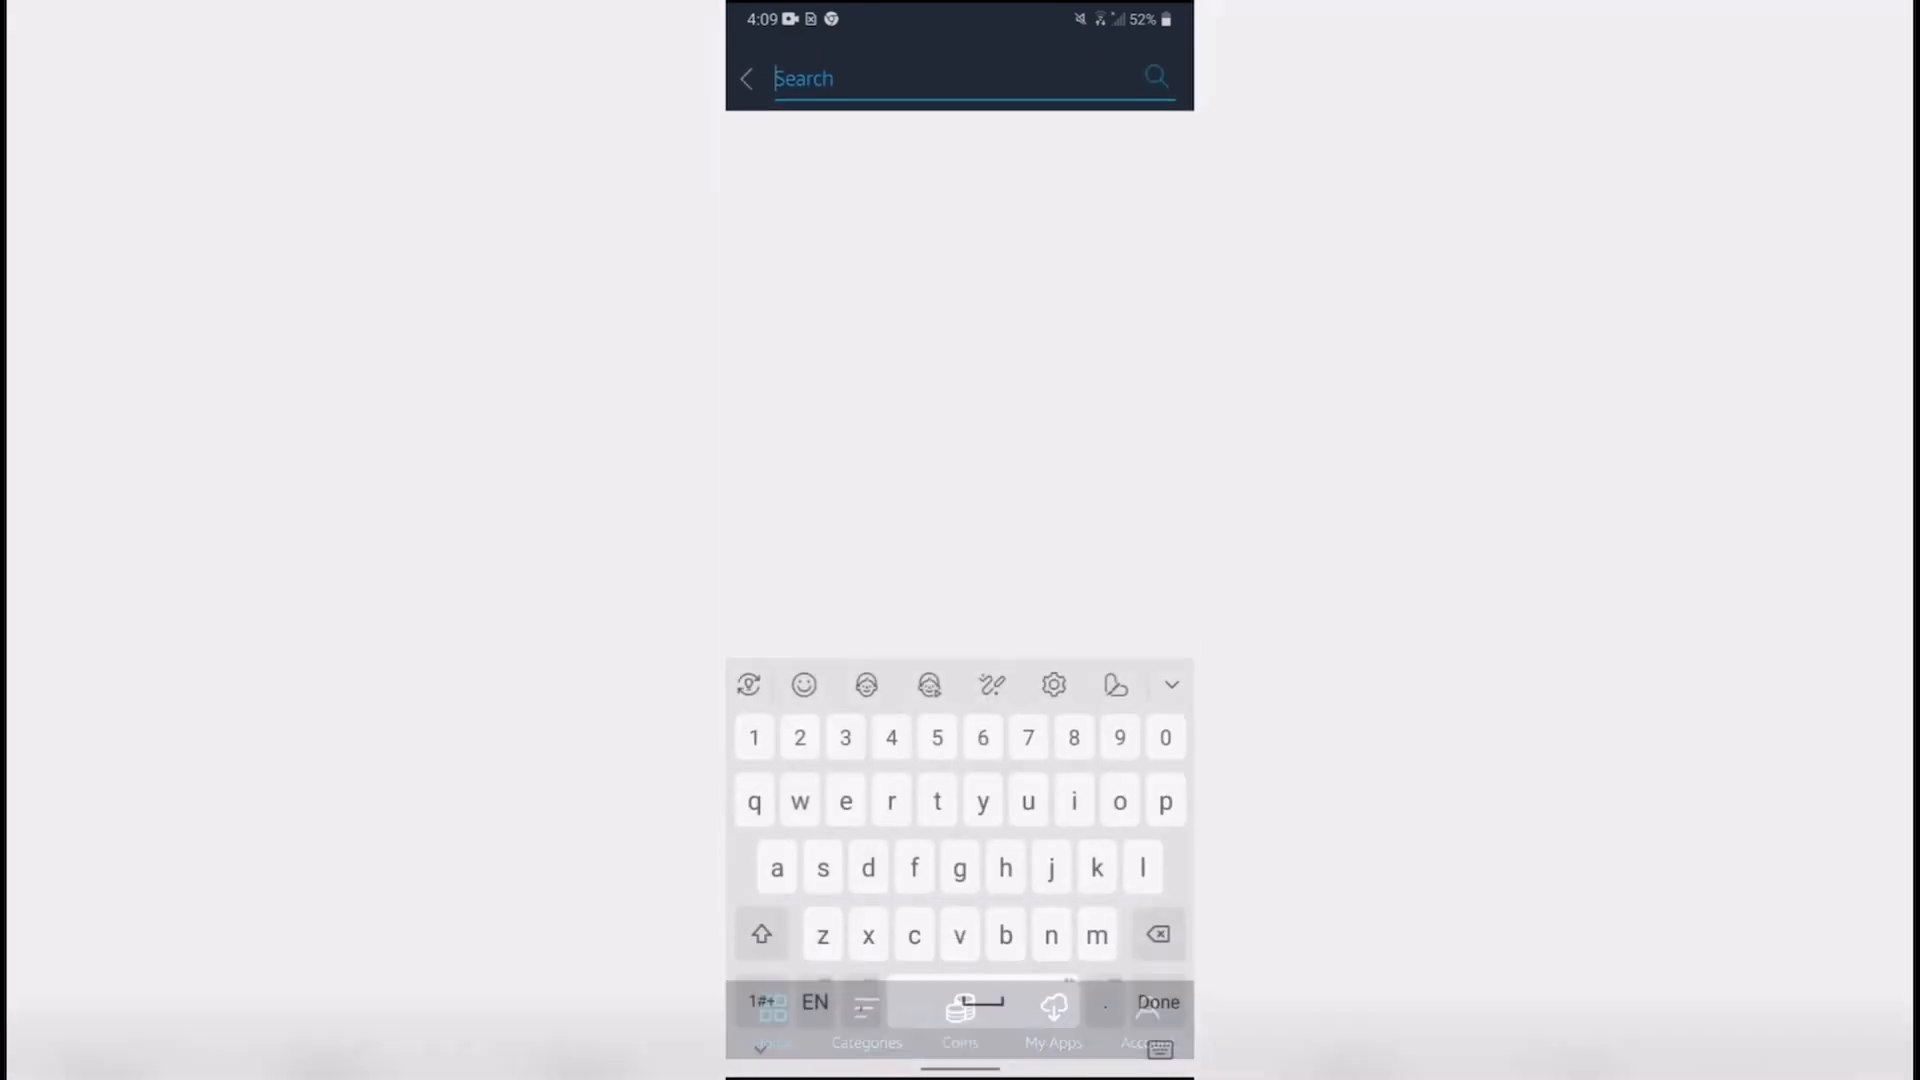
type("world")
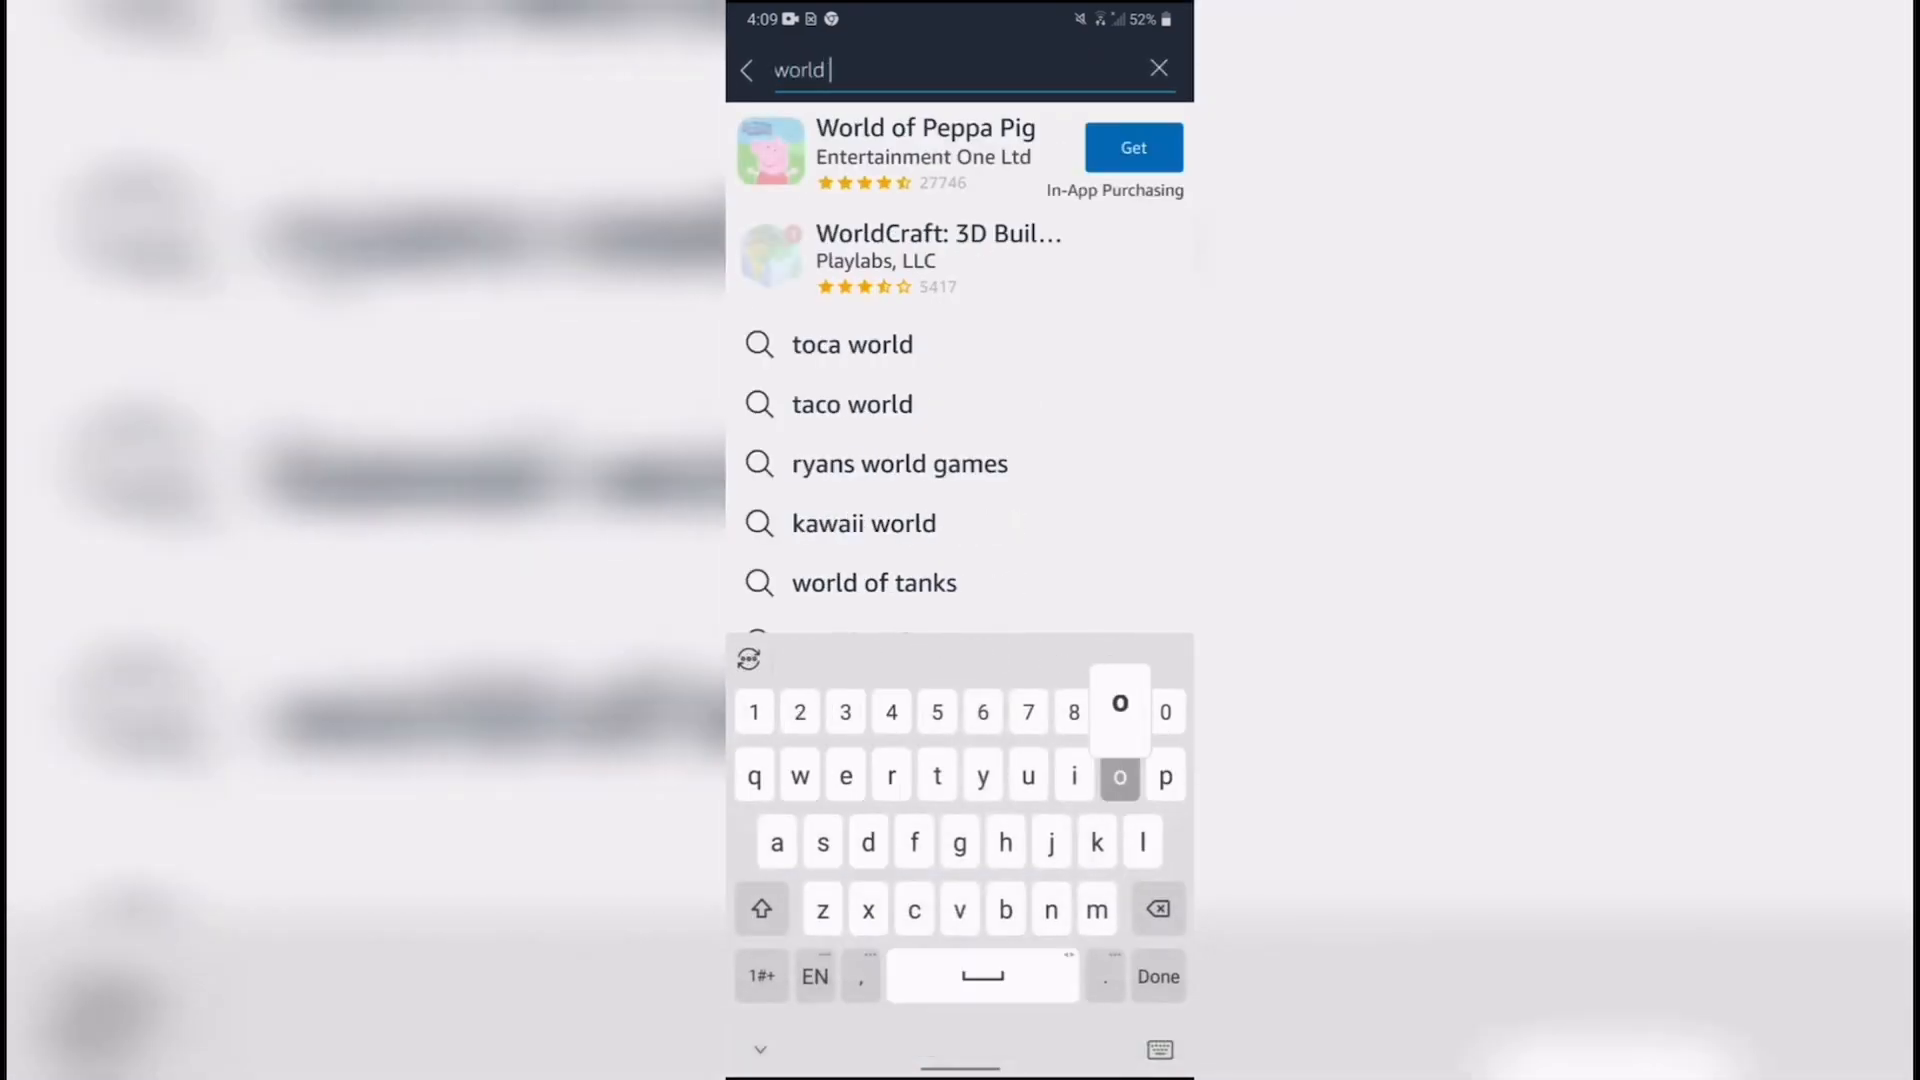
left_click(874, 582)
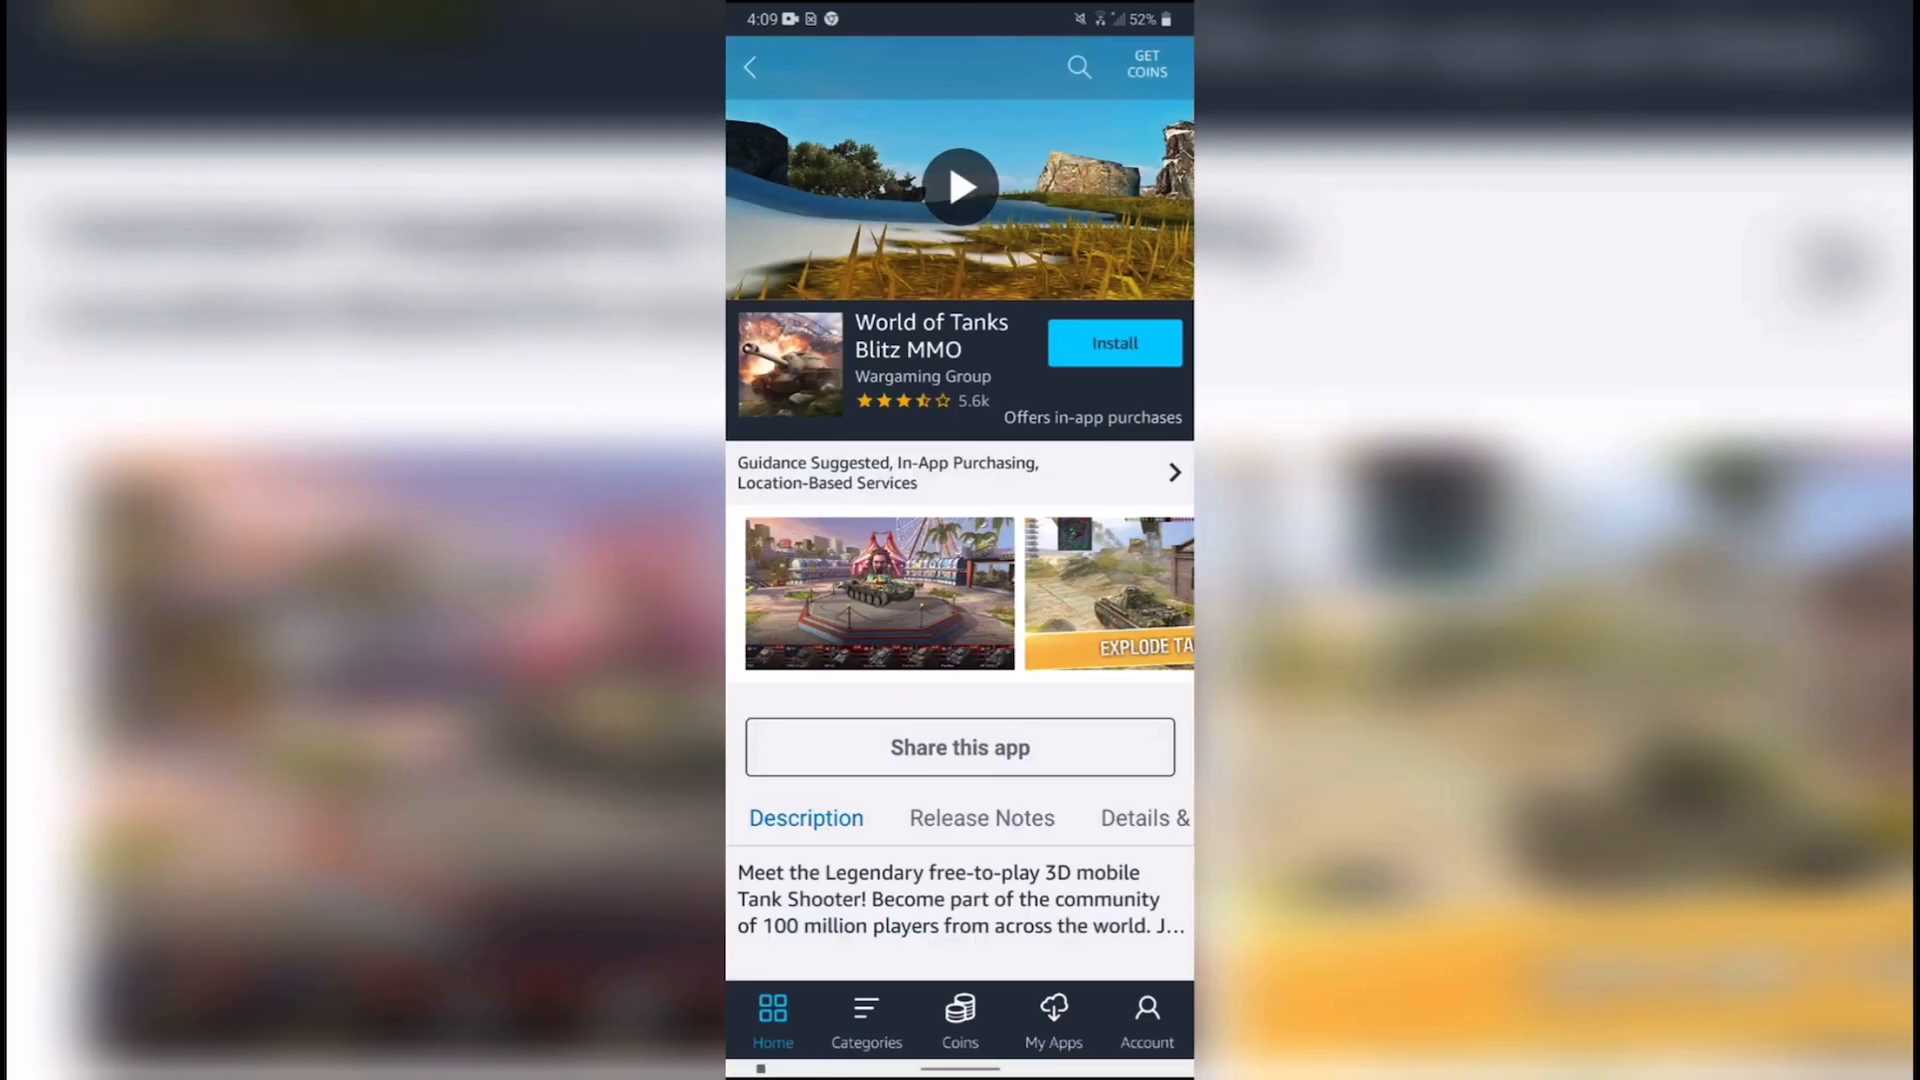
Step: Allow the Appstore to install unknown apps, then install World of Tanks Blitz and confirm
left_click(1112, 342)
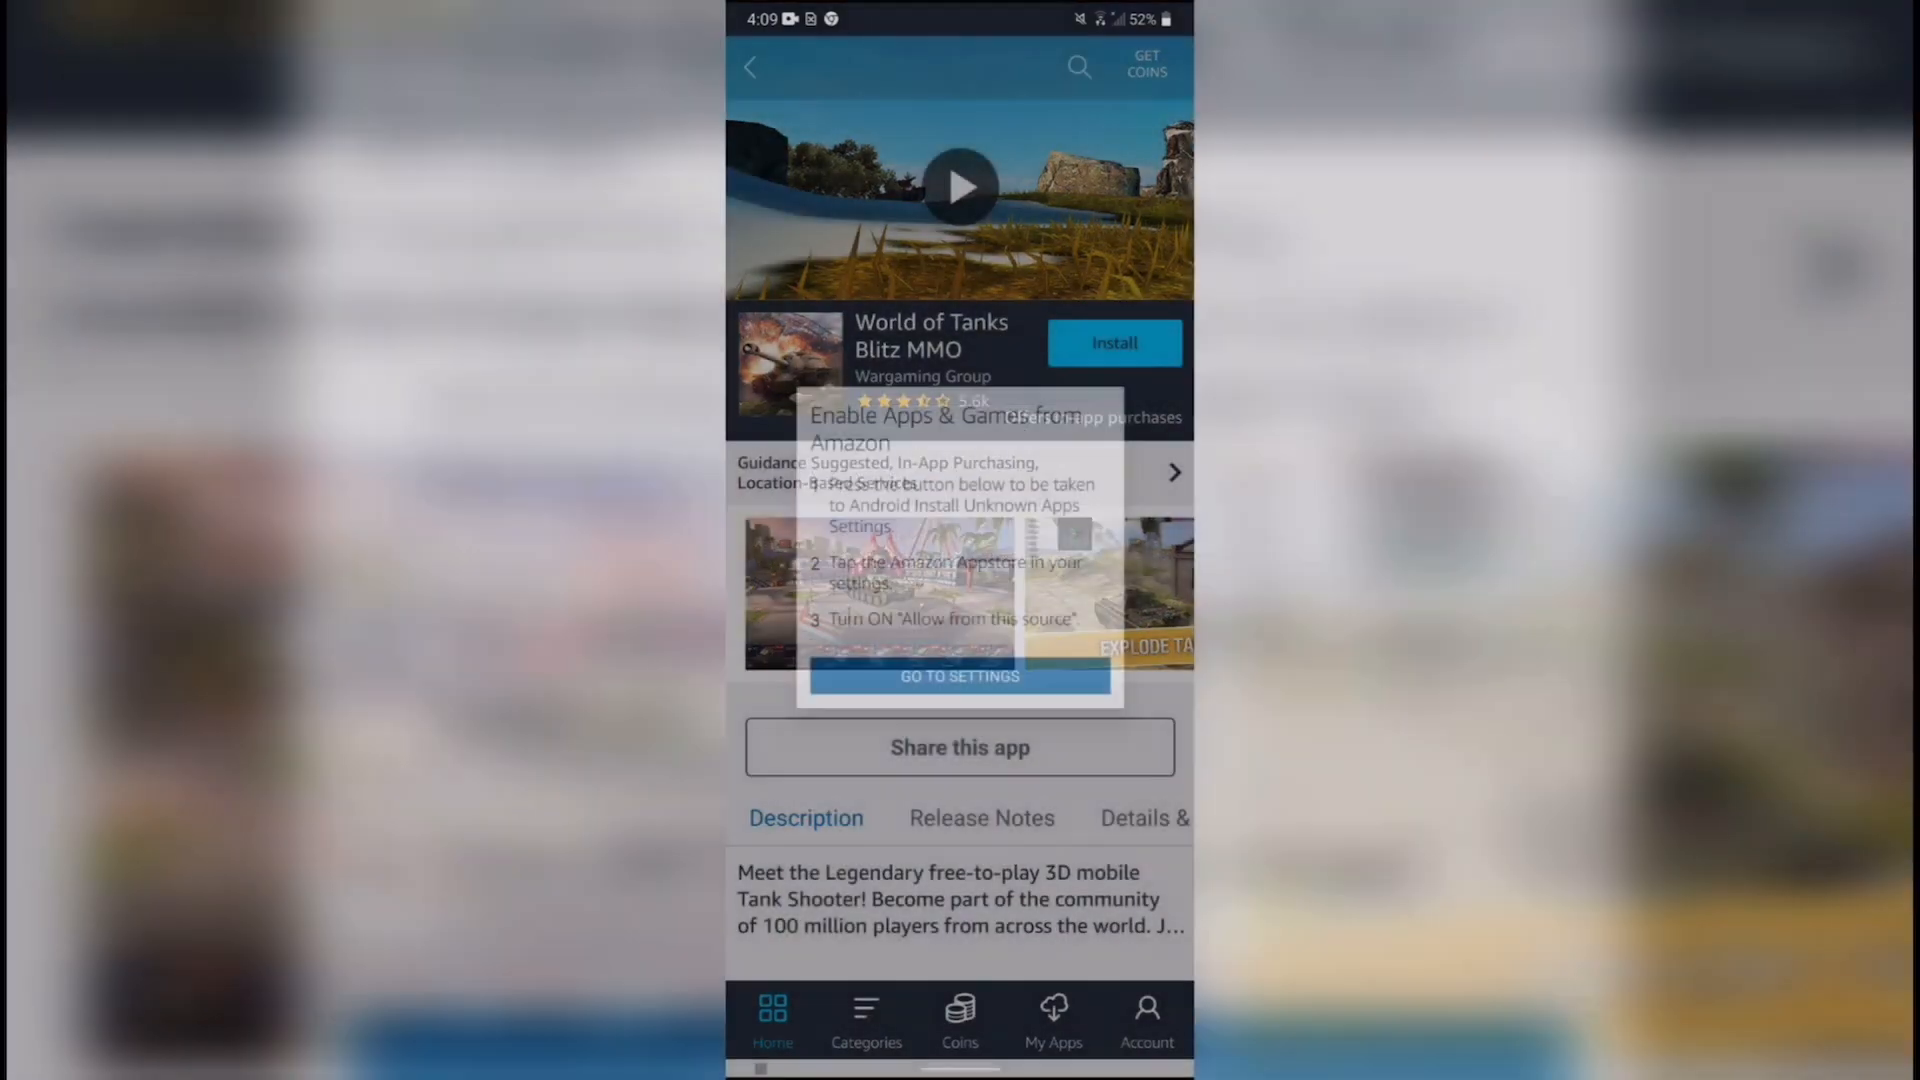
left_click(960, 676)
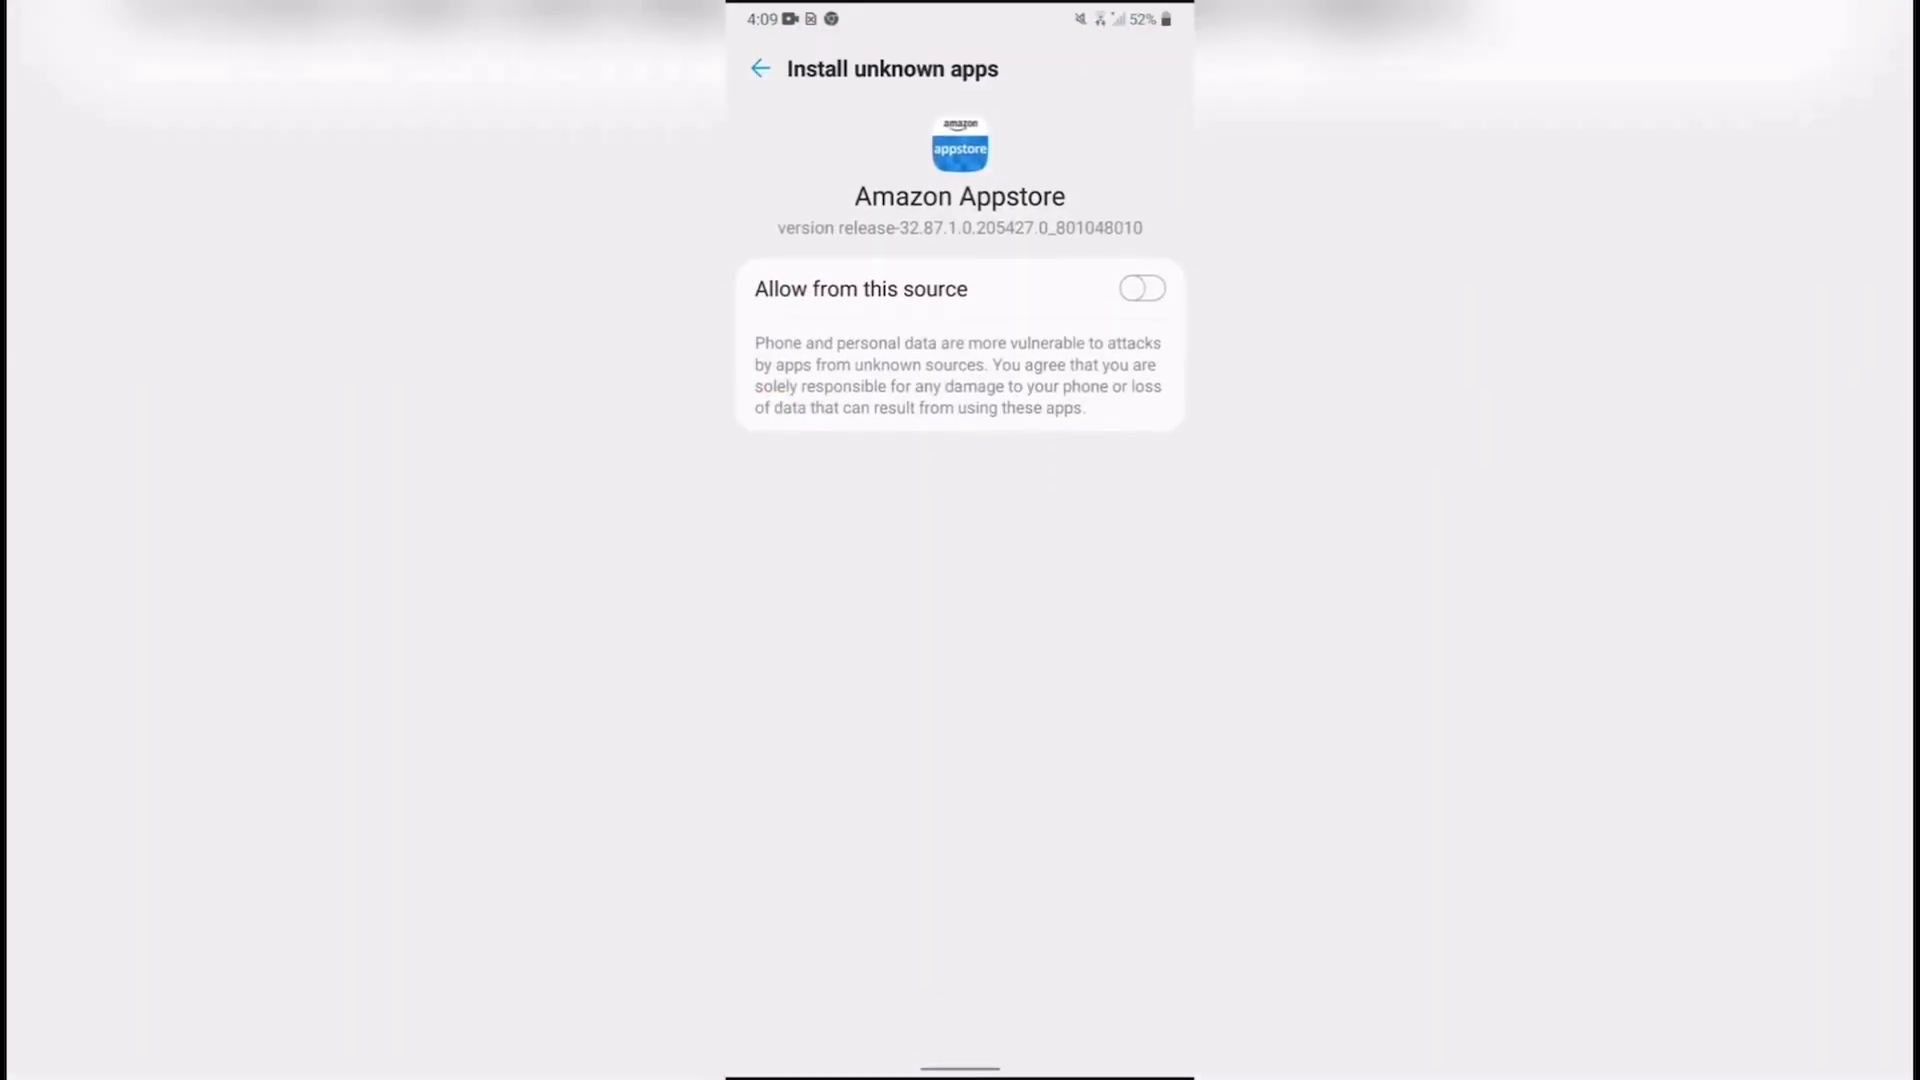
left_click(1141, 287)
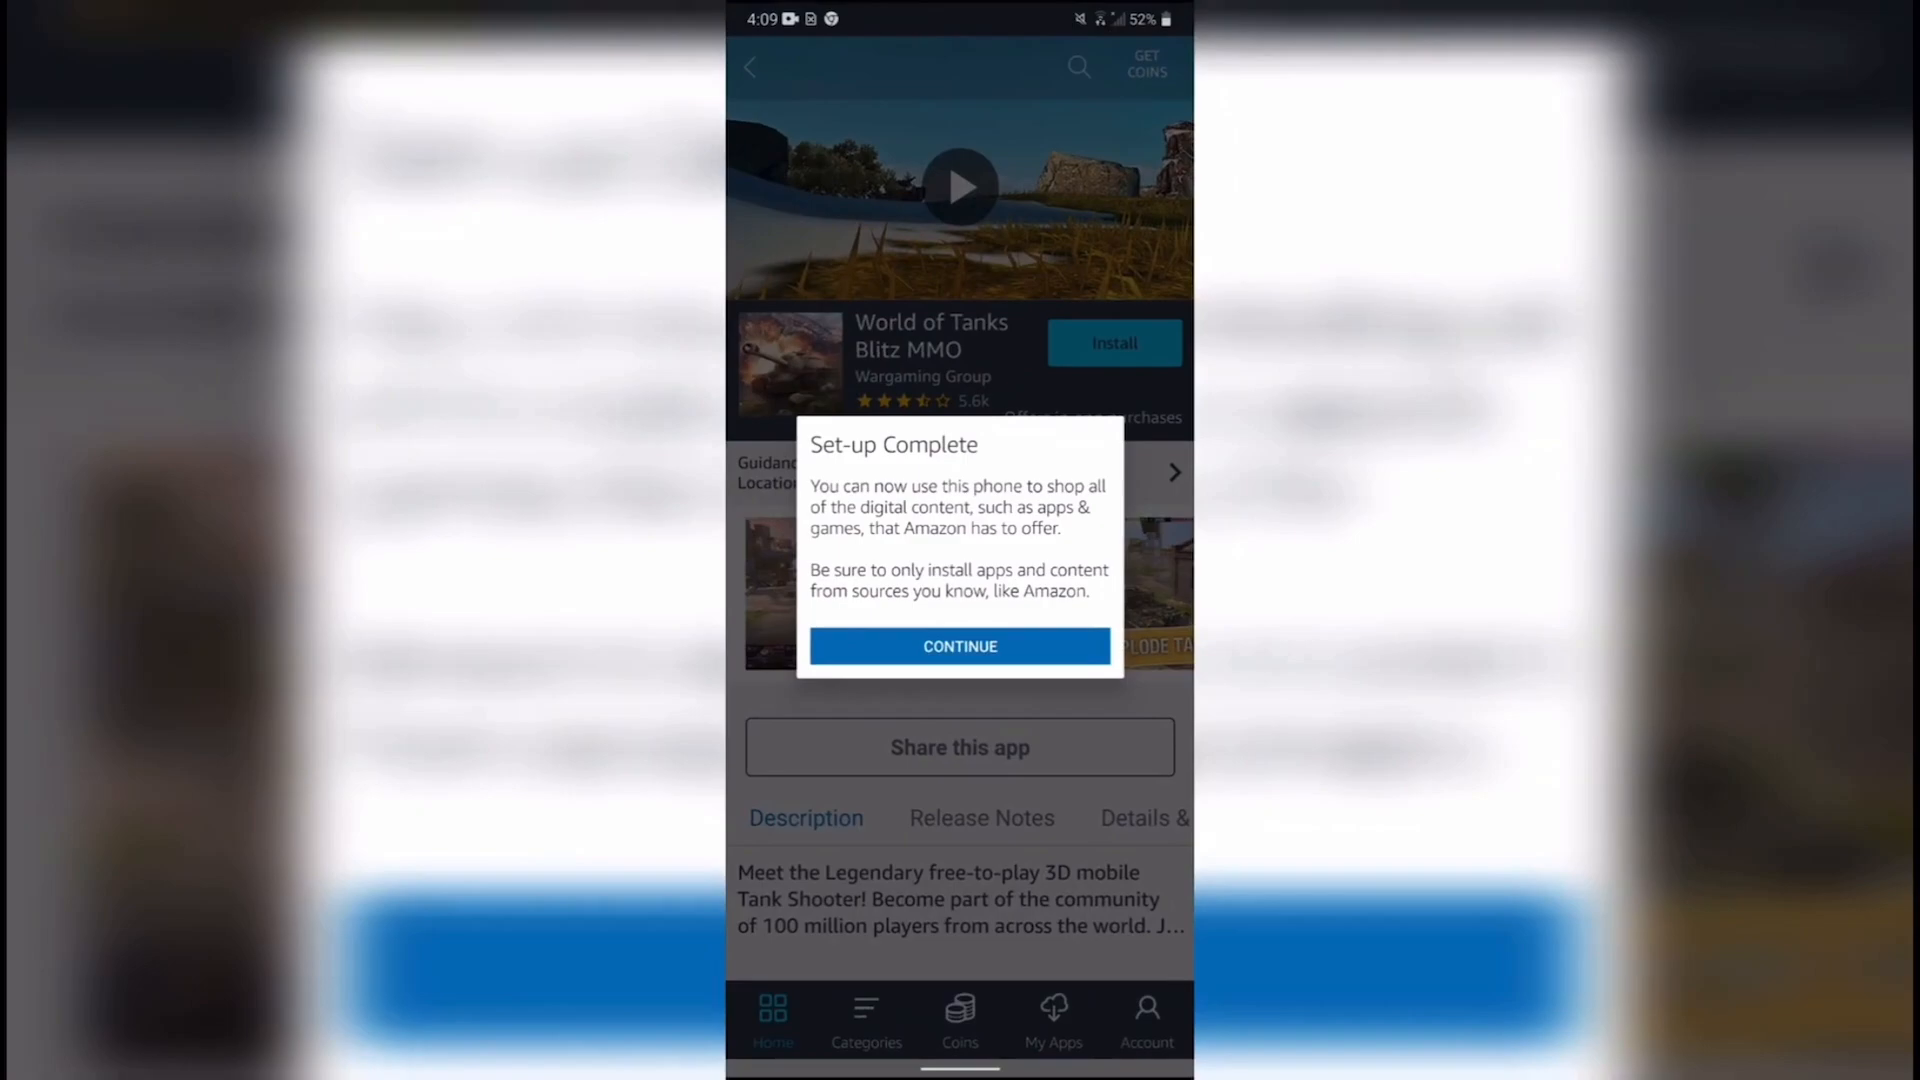
left_click(958, 646)
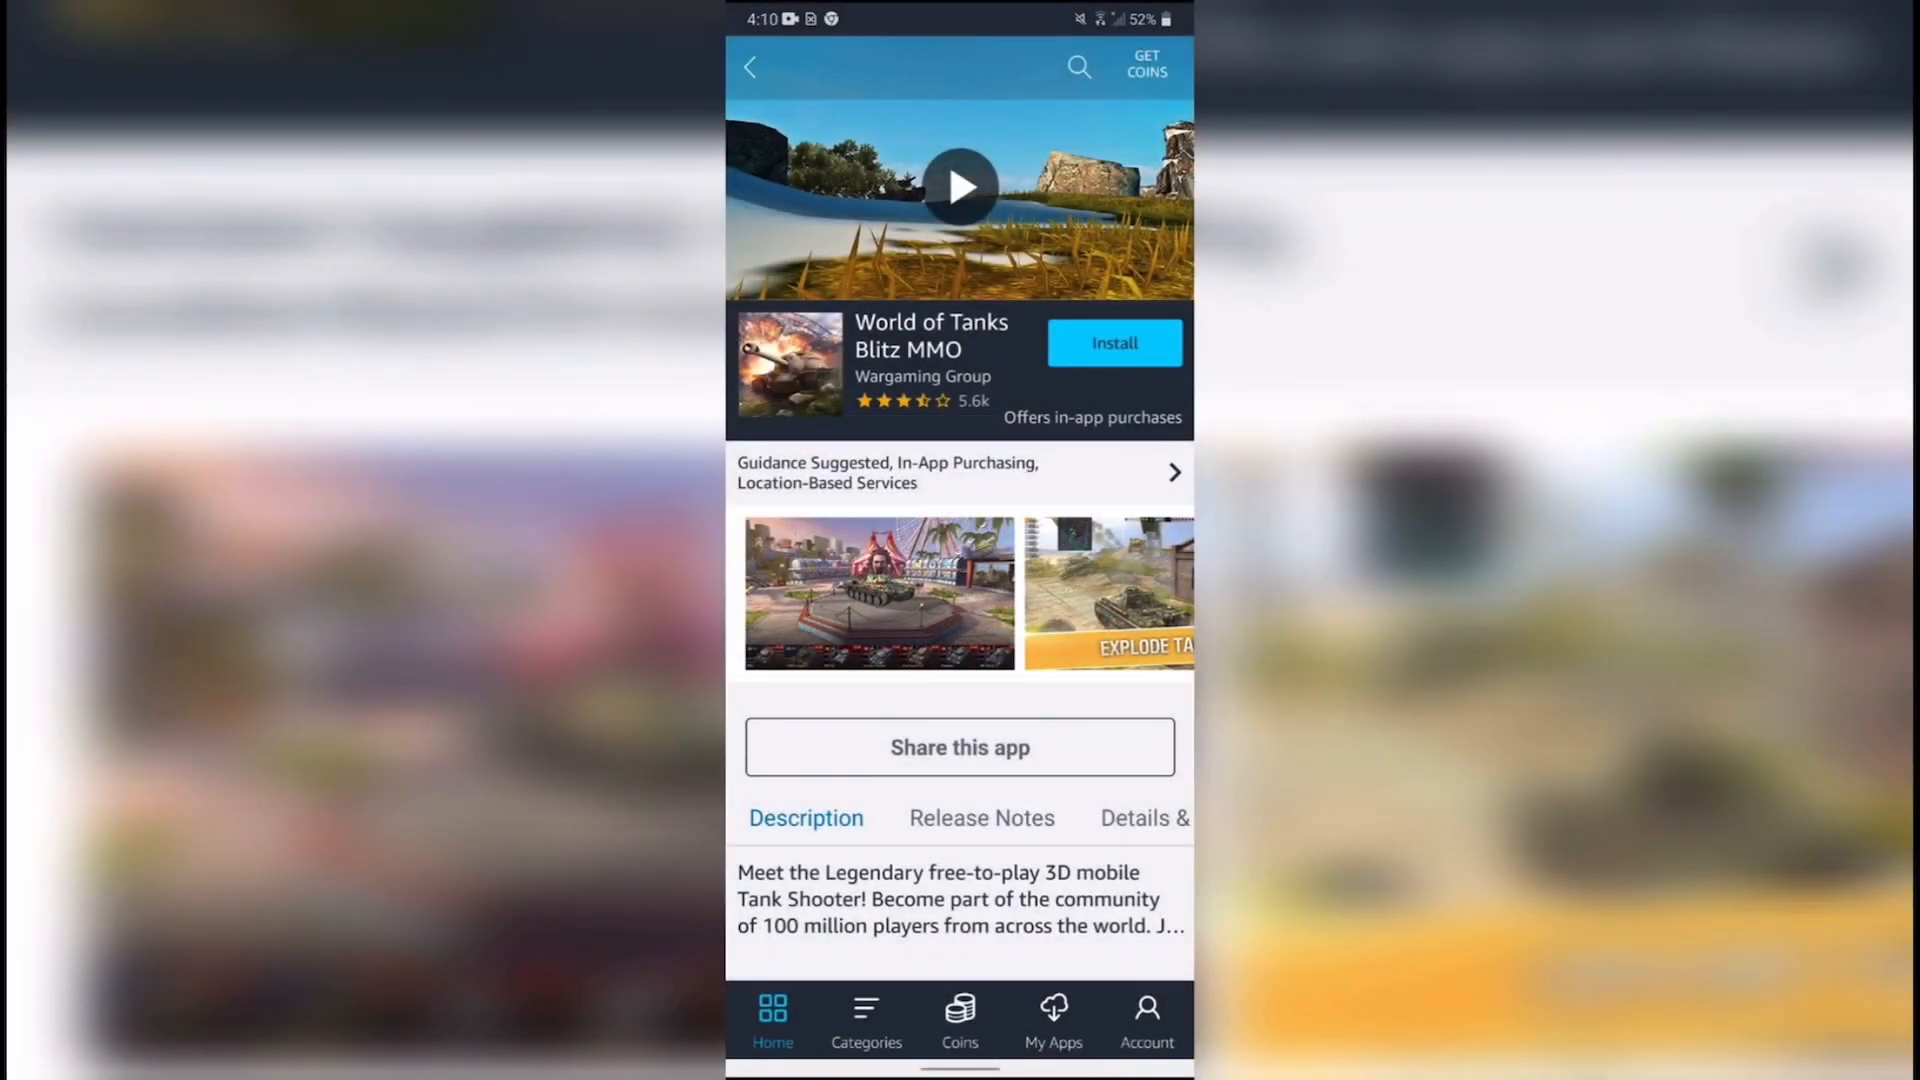
left_click(1112, 342)
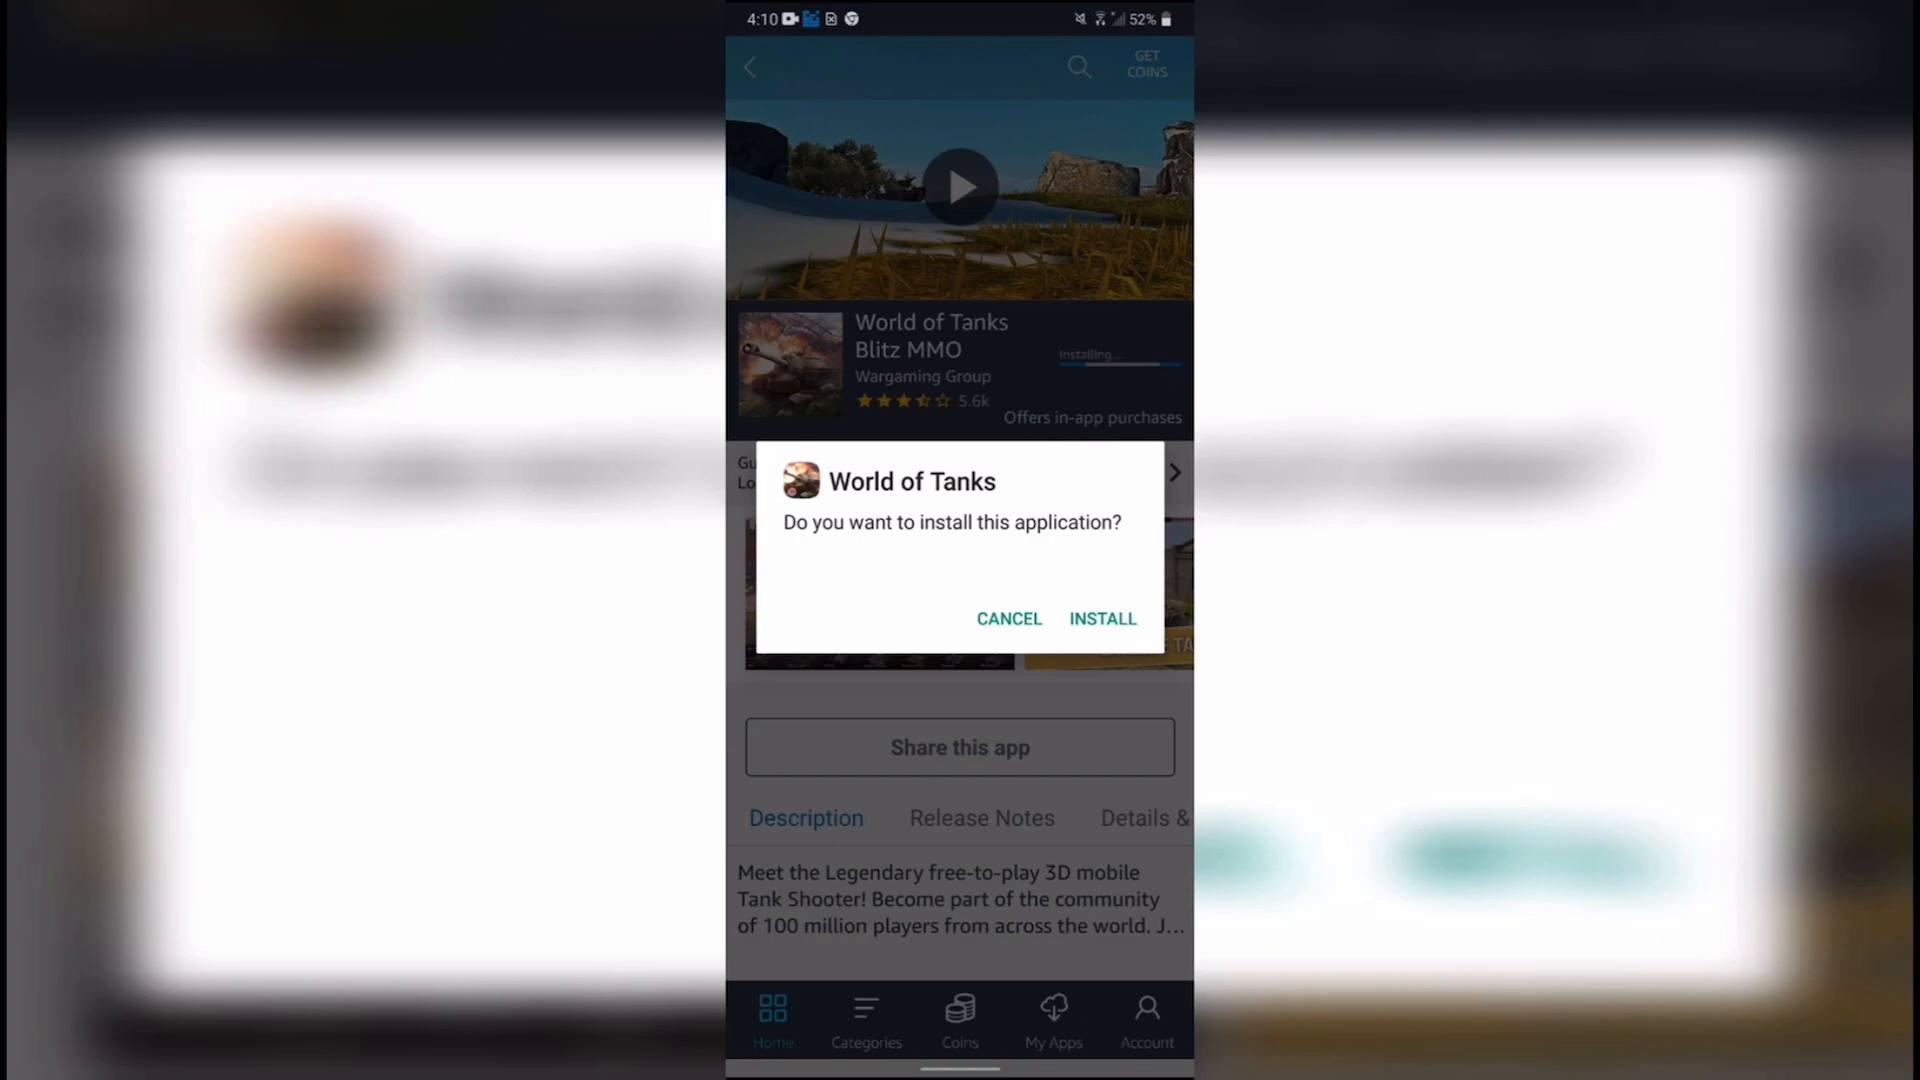
left_click(1100, 618)
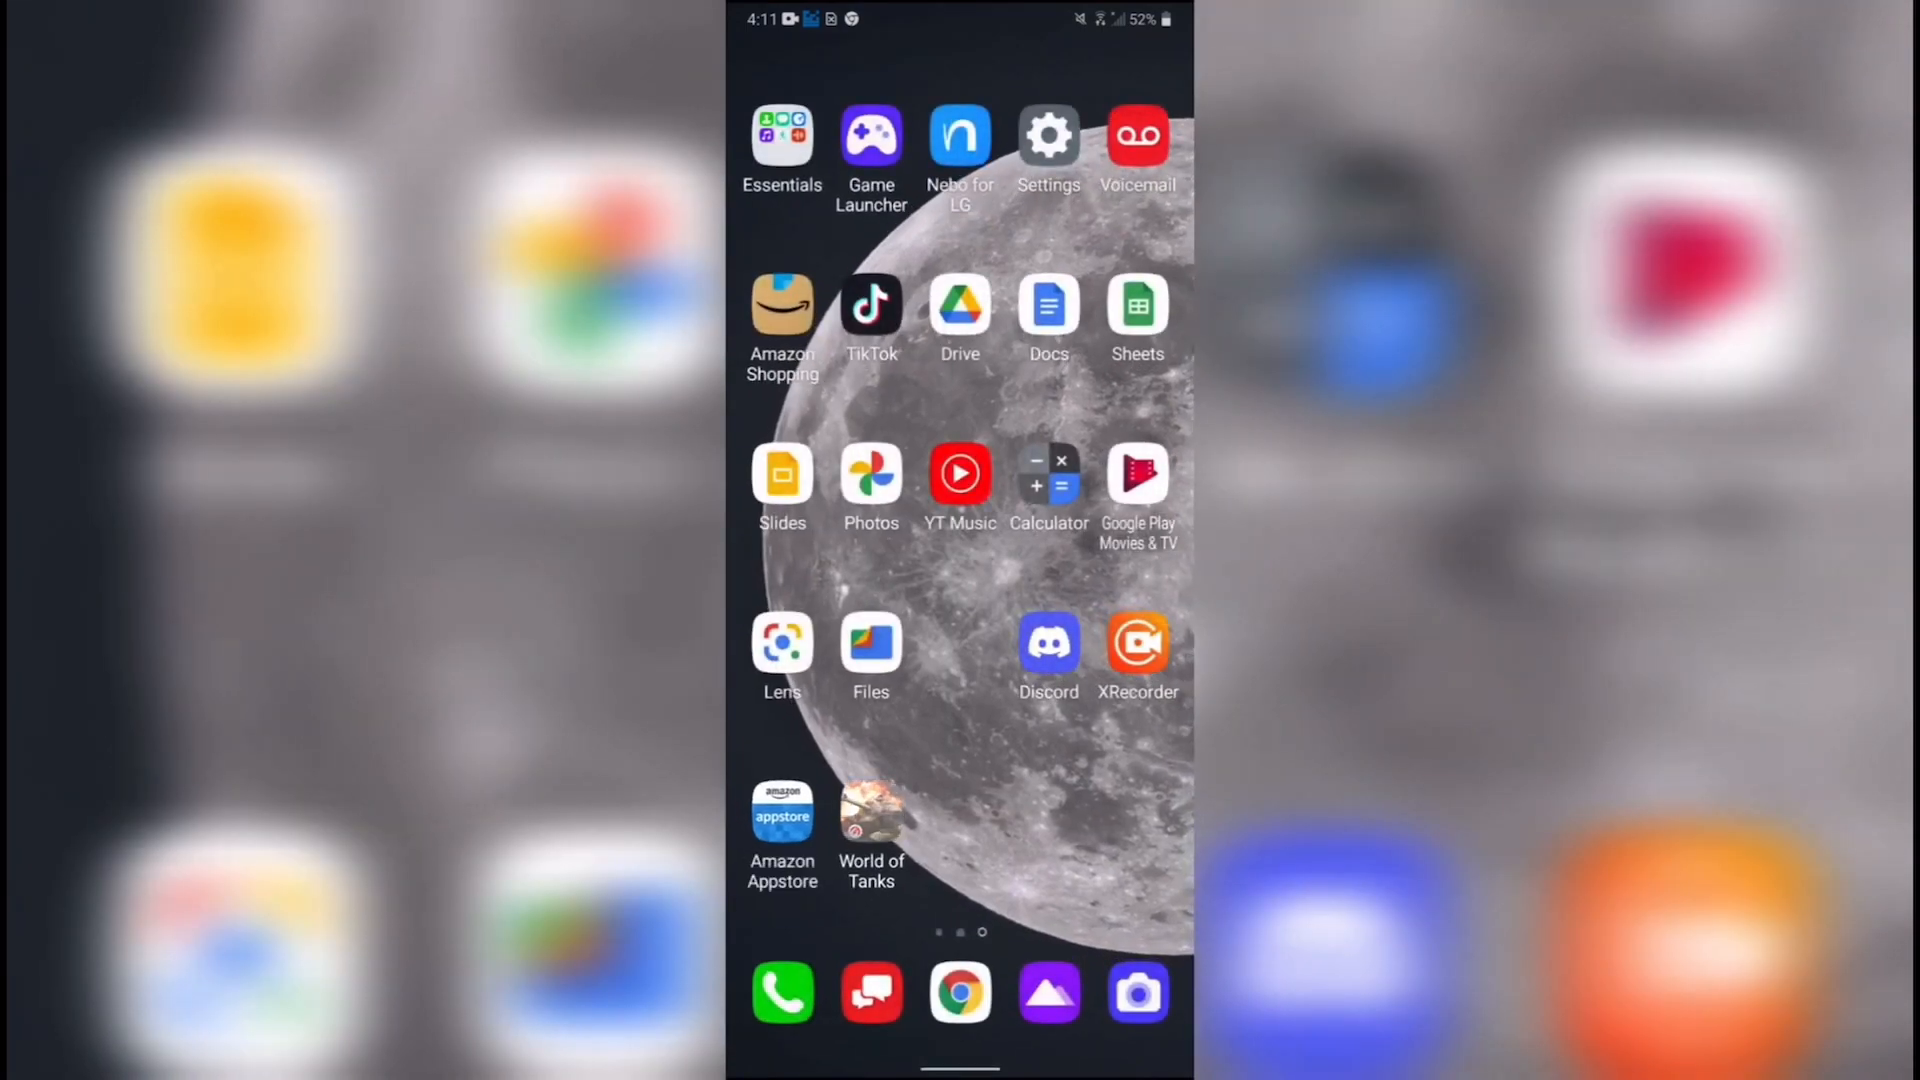
Step: Launch World of Tanks Blitz, log in, answer the HD textures prompt and reach the garage
left_click(870, 832)
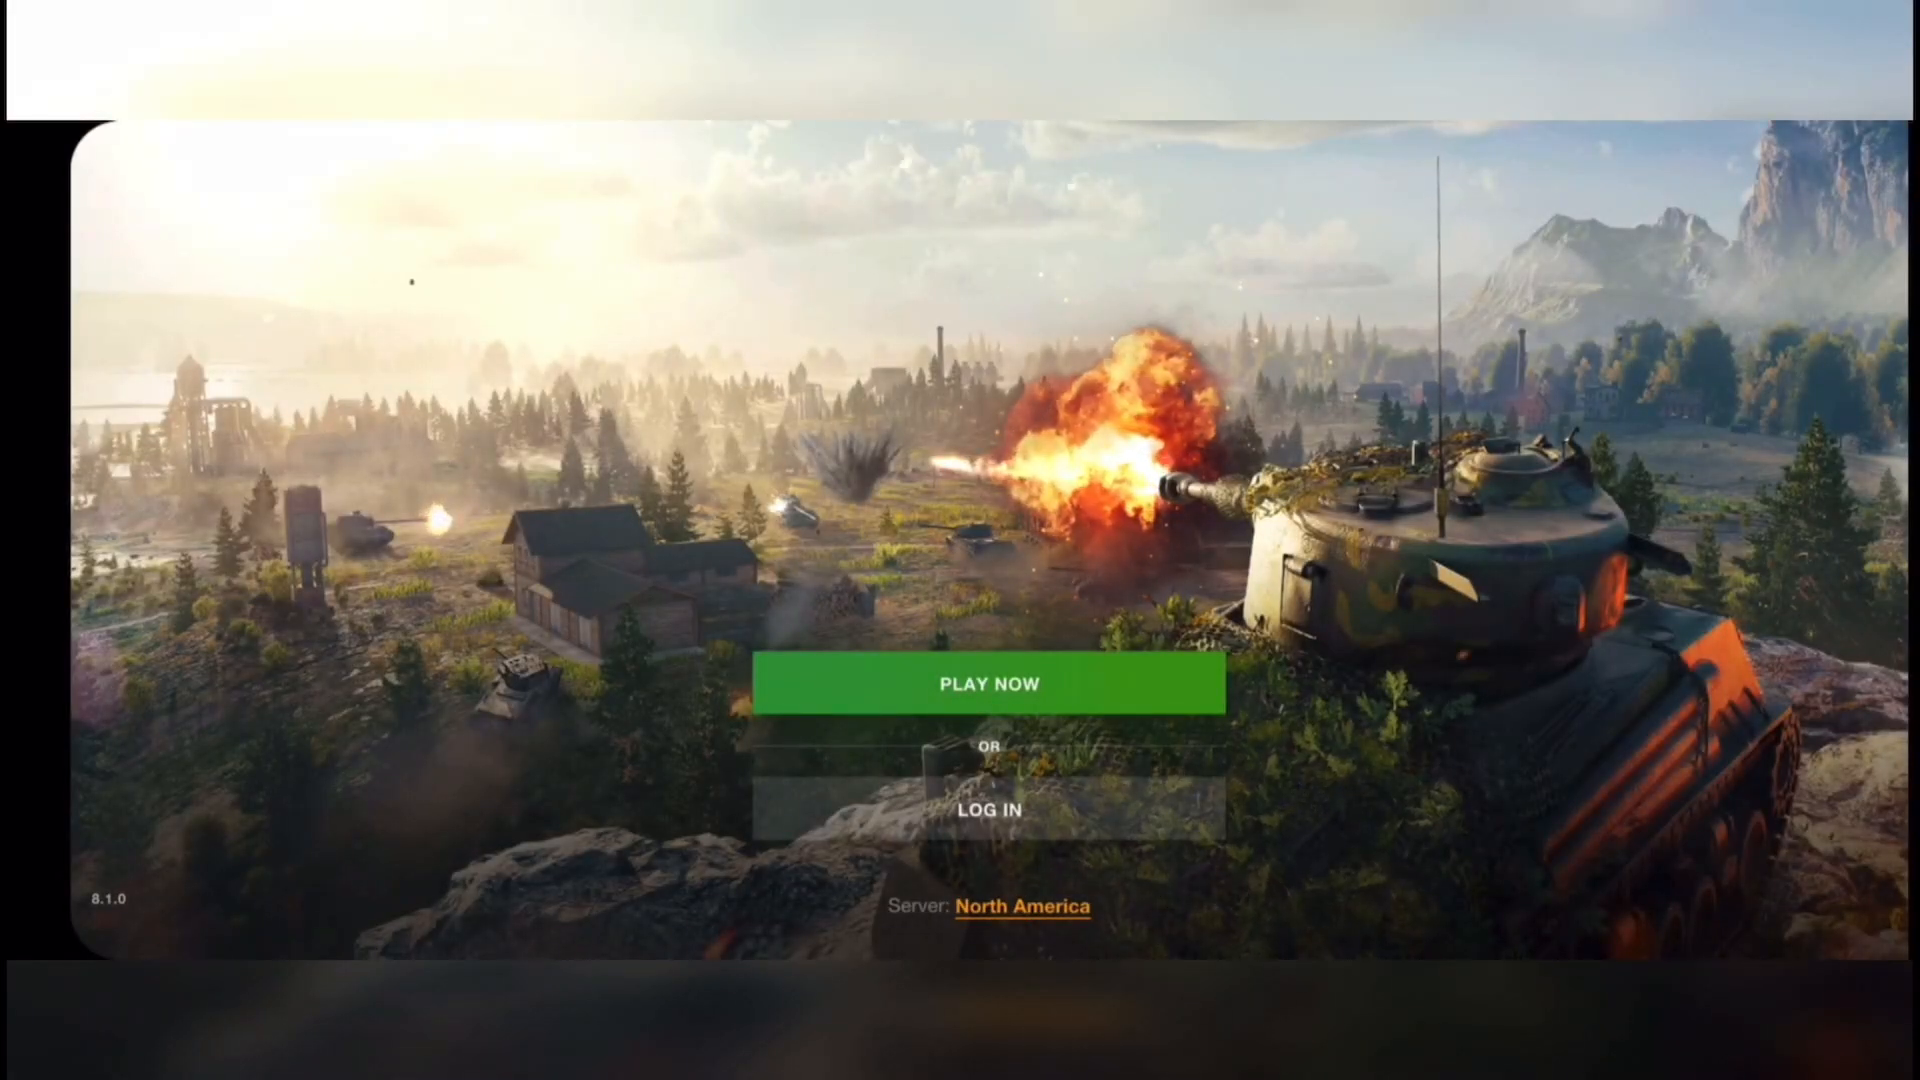
left_click(987, 810)
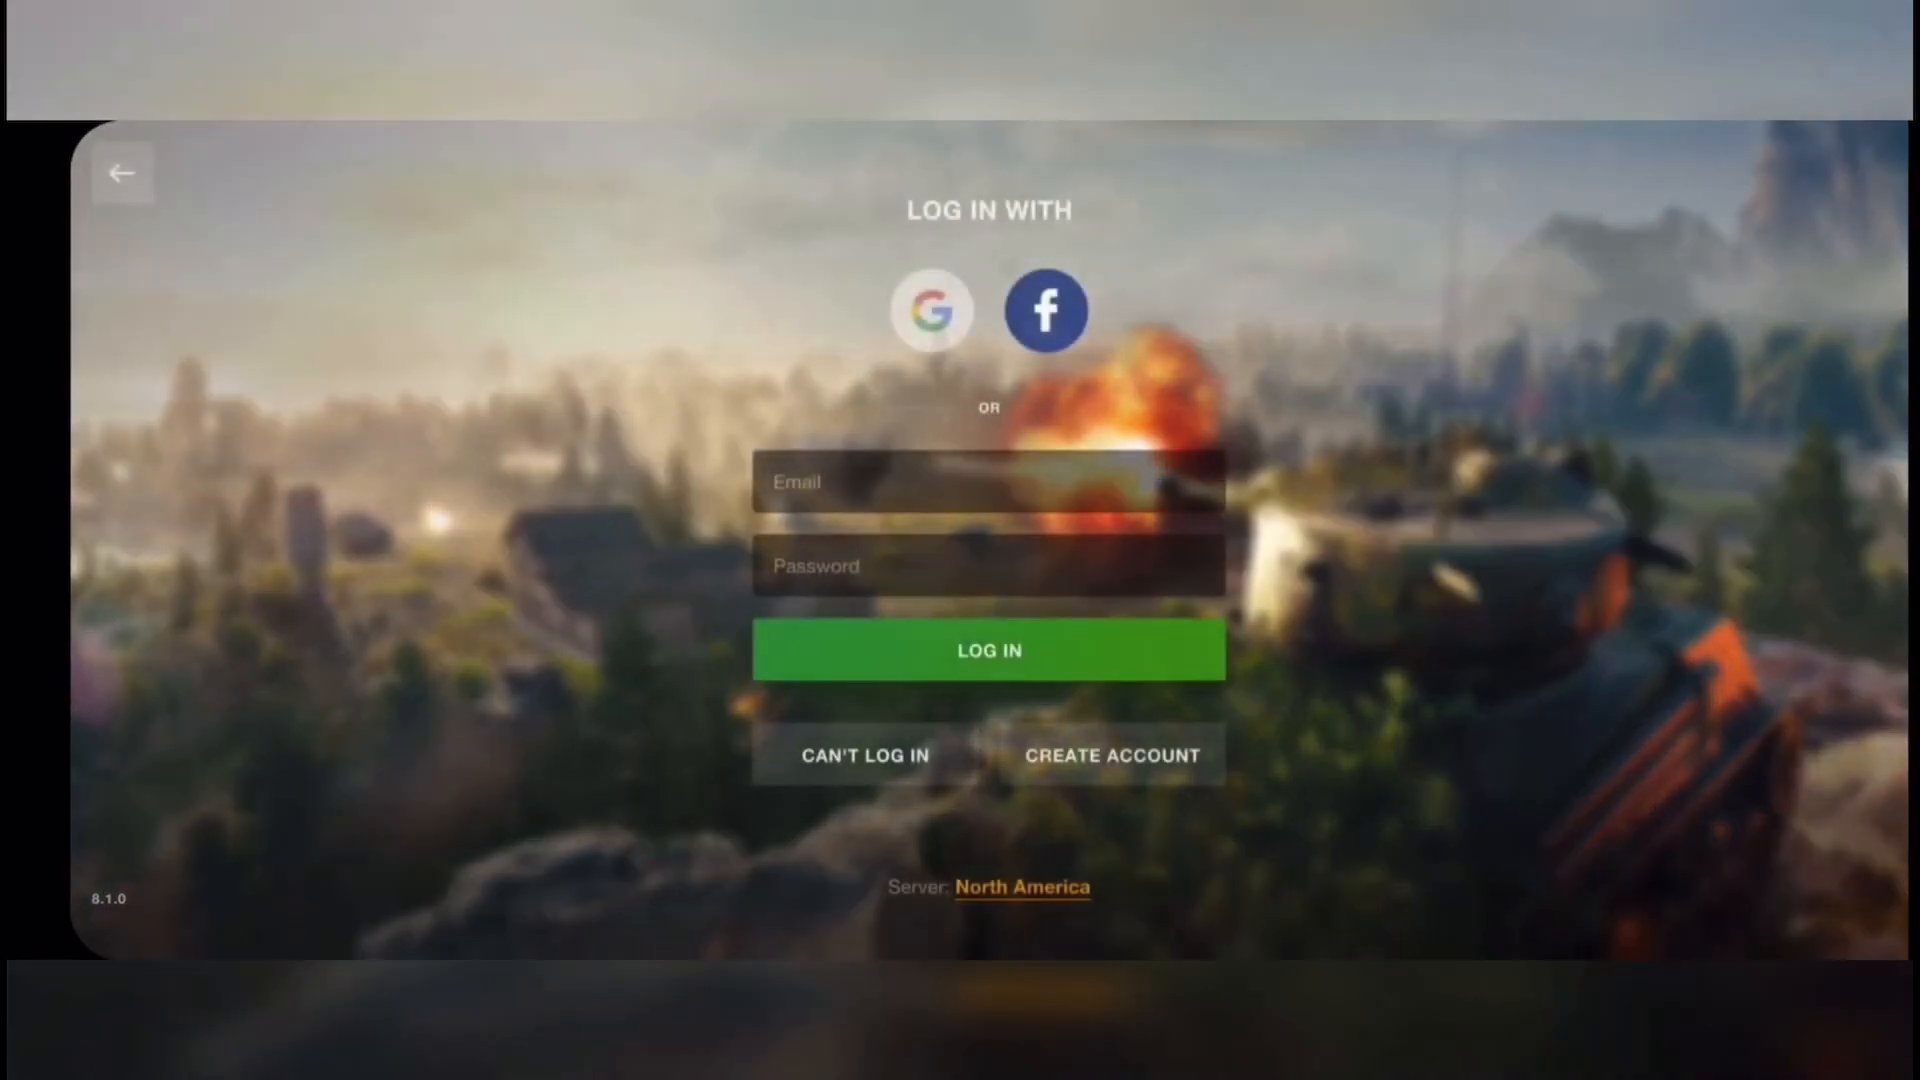
left_click(988, 648)
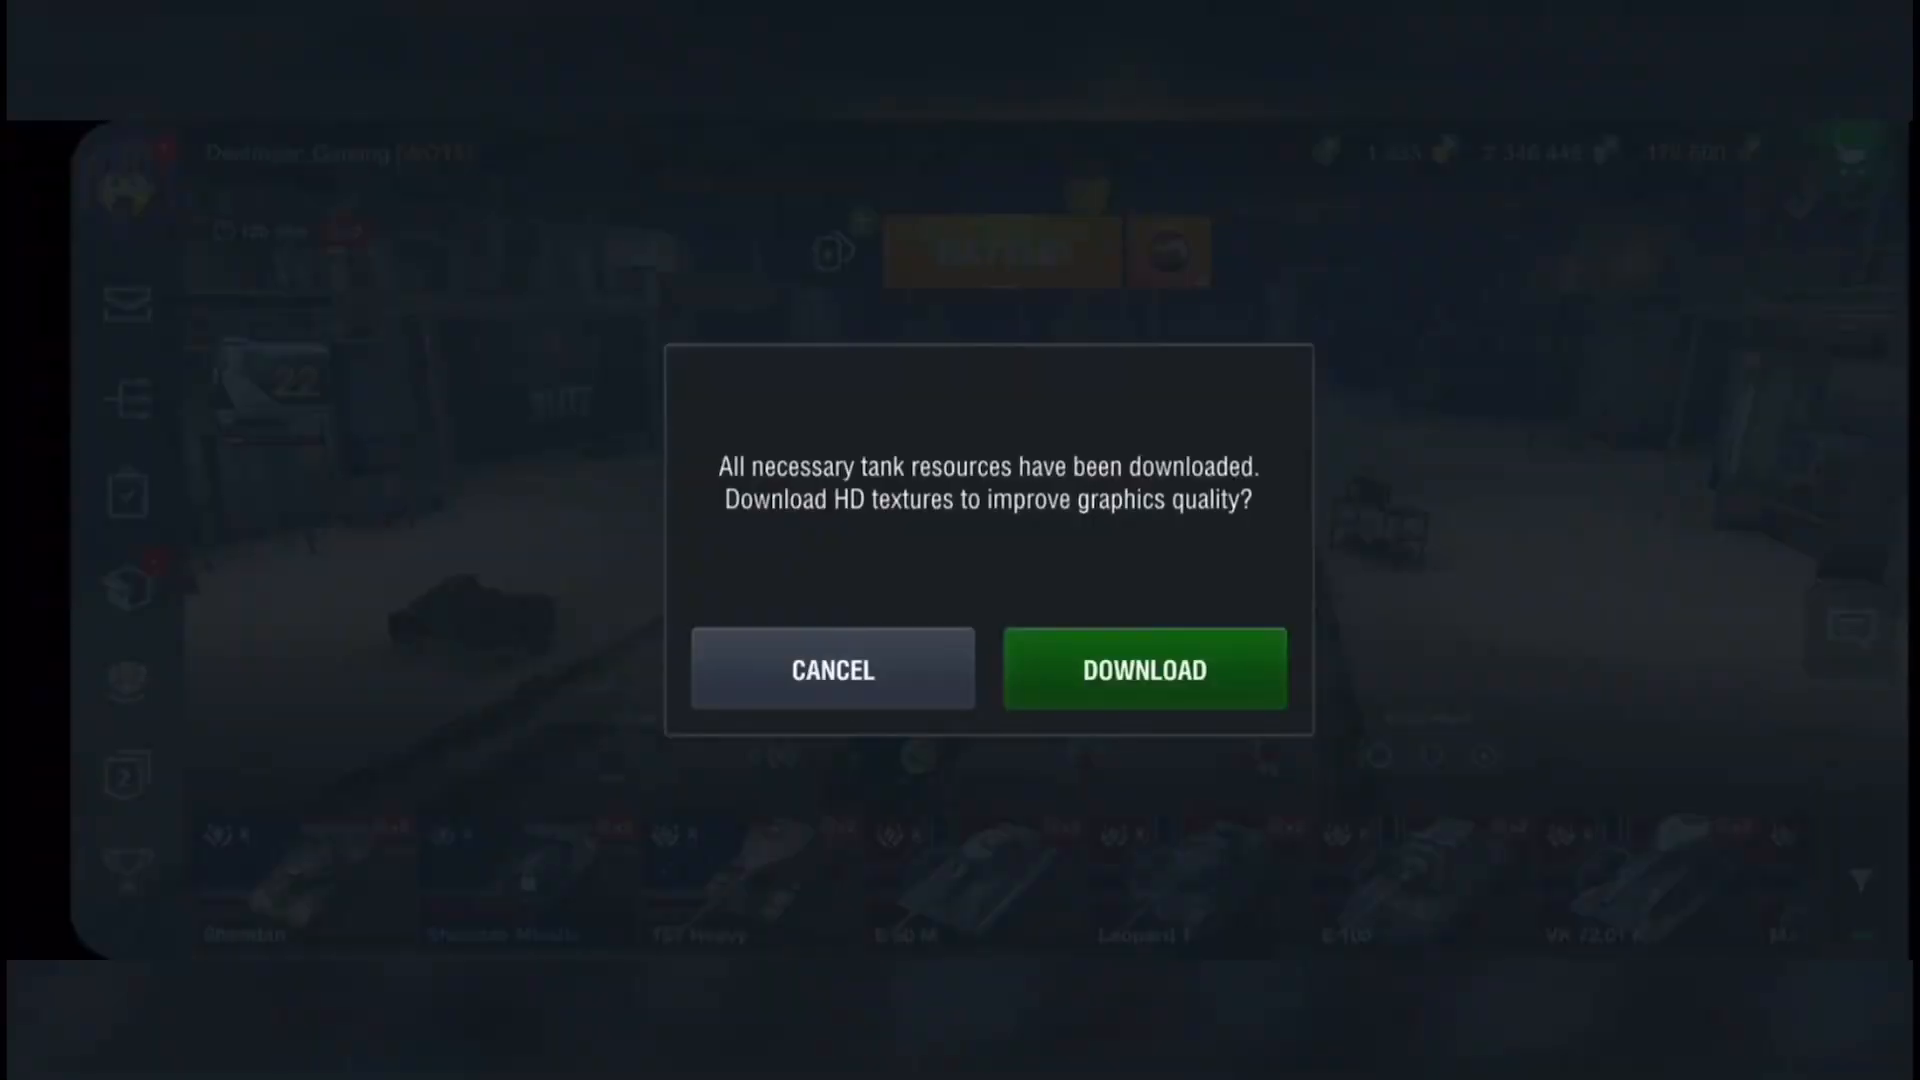
left_click(832, 668)
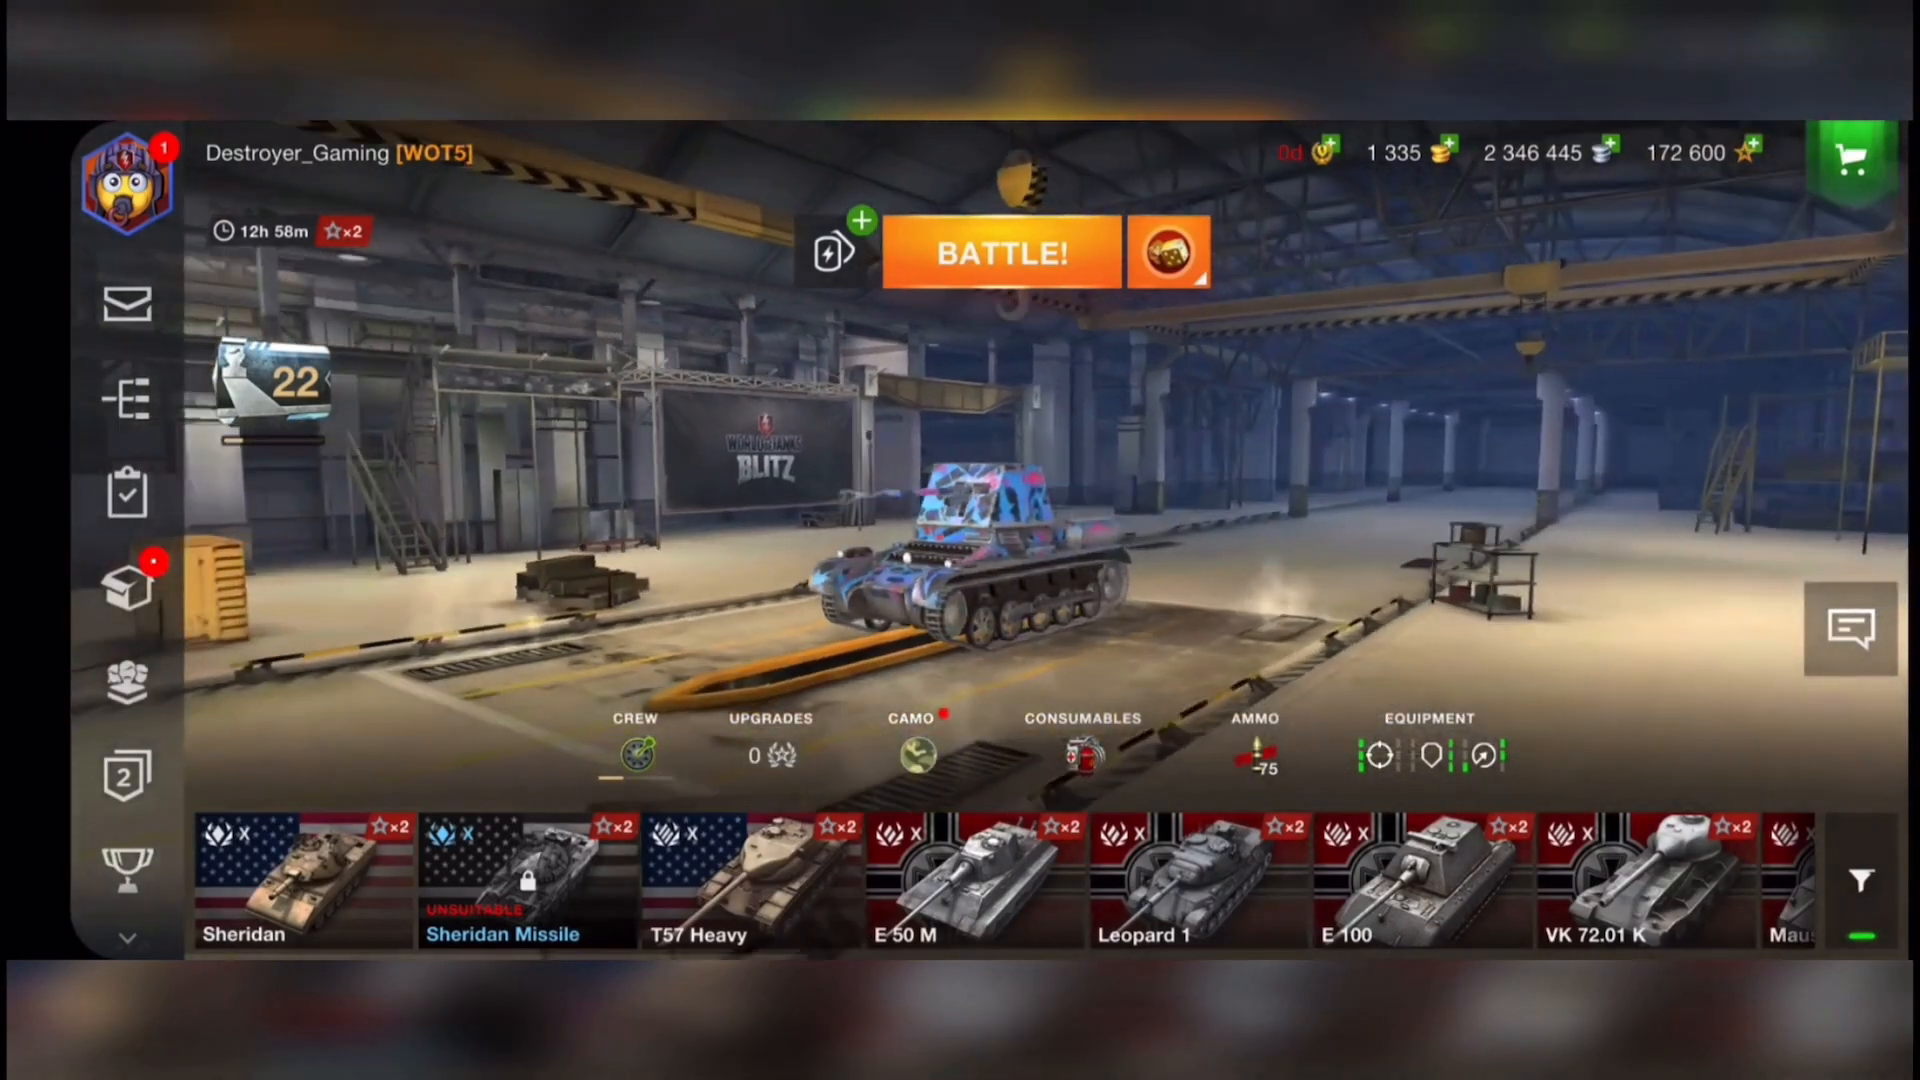
left_click(1851, 168)
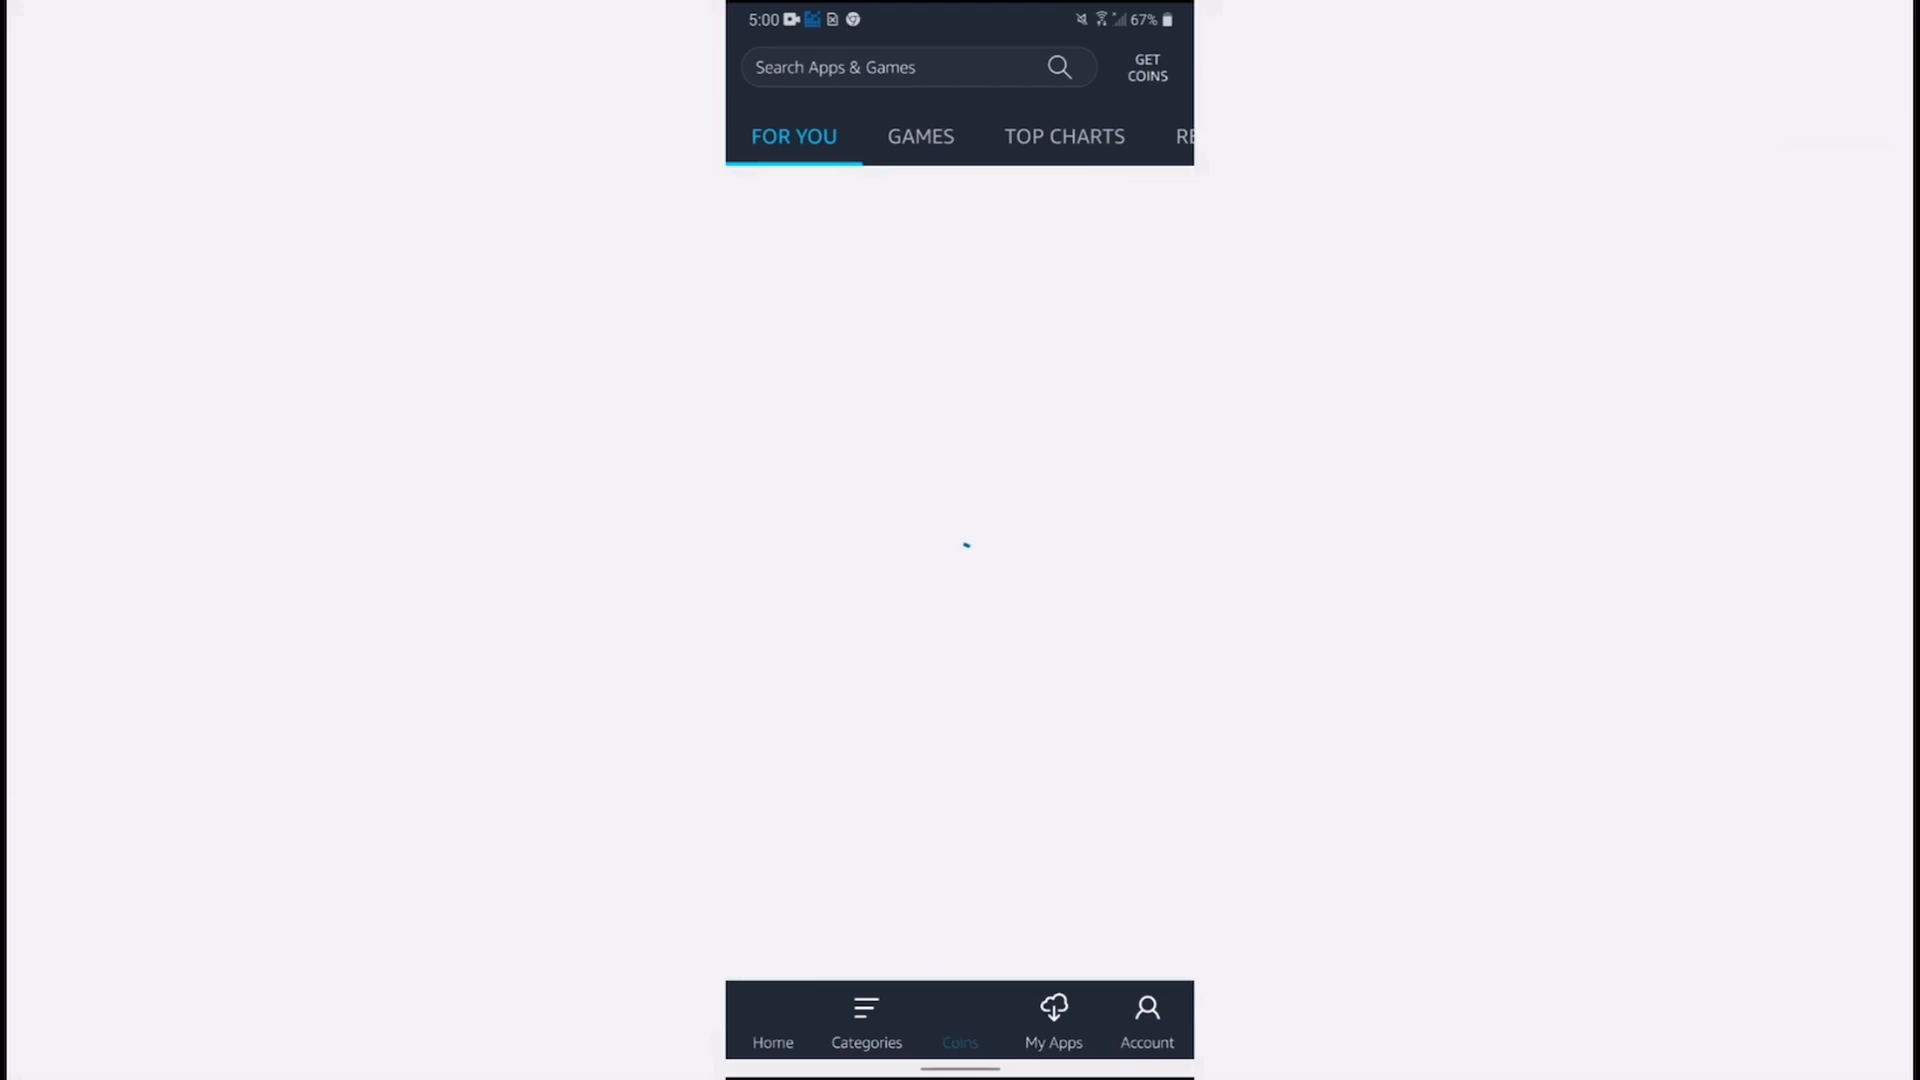
Step: From the Coins section, pick a recommended coins package to reach the Select a Coins Package page
left_click(960, 1022)
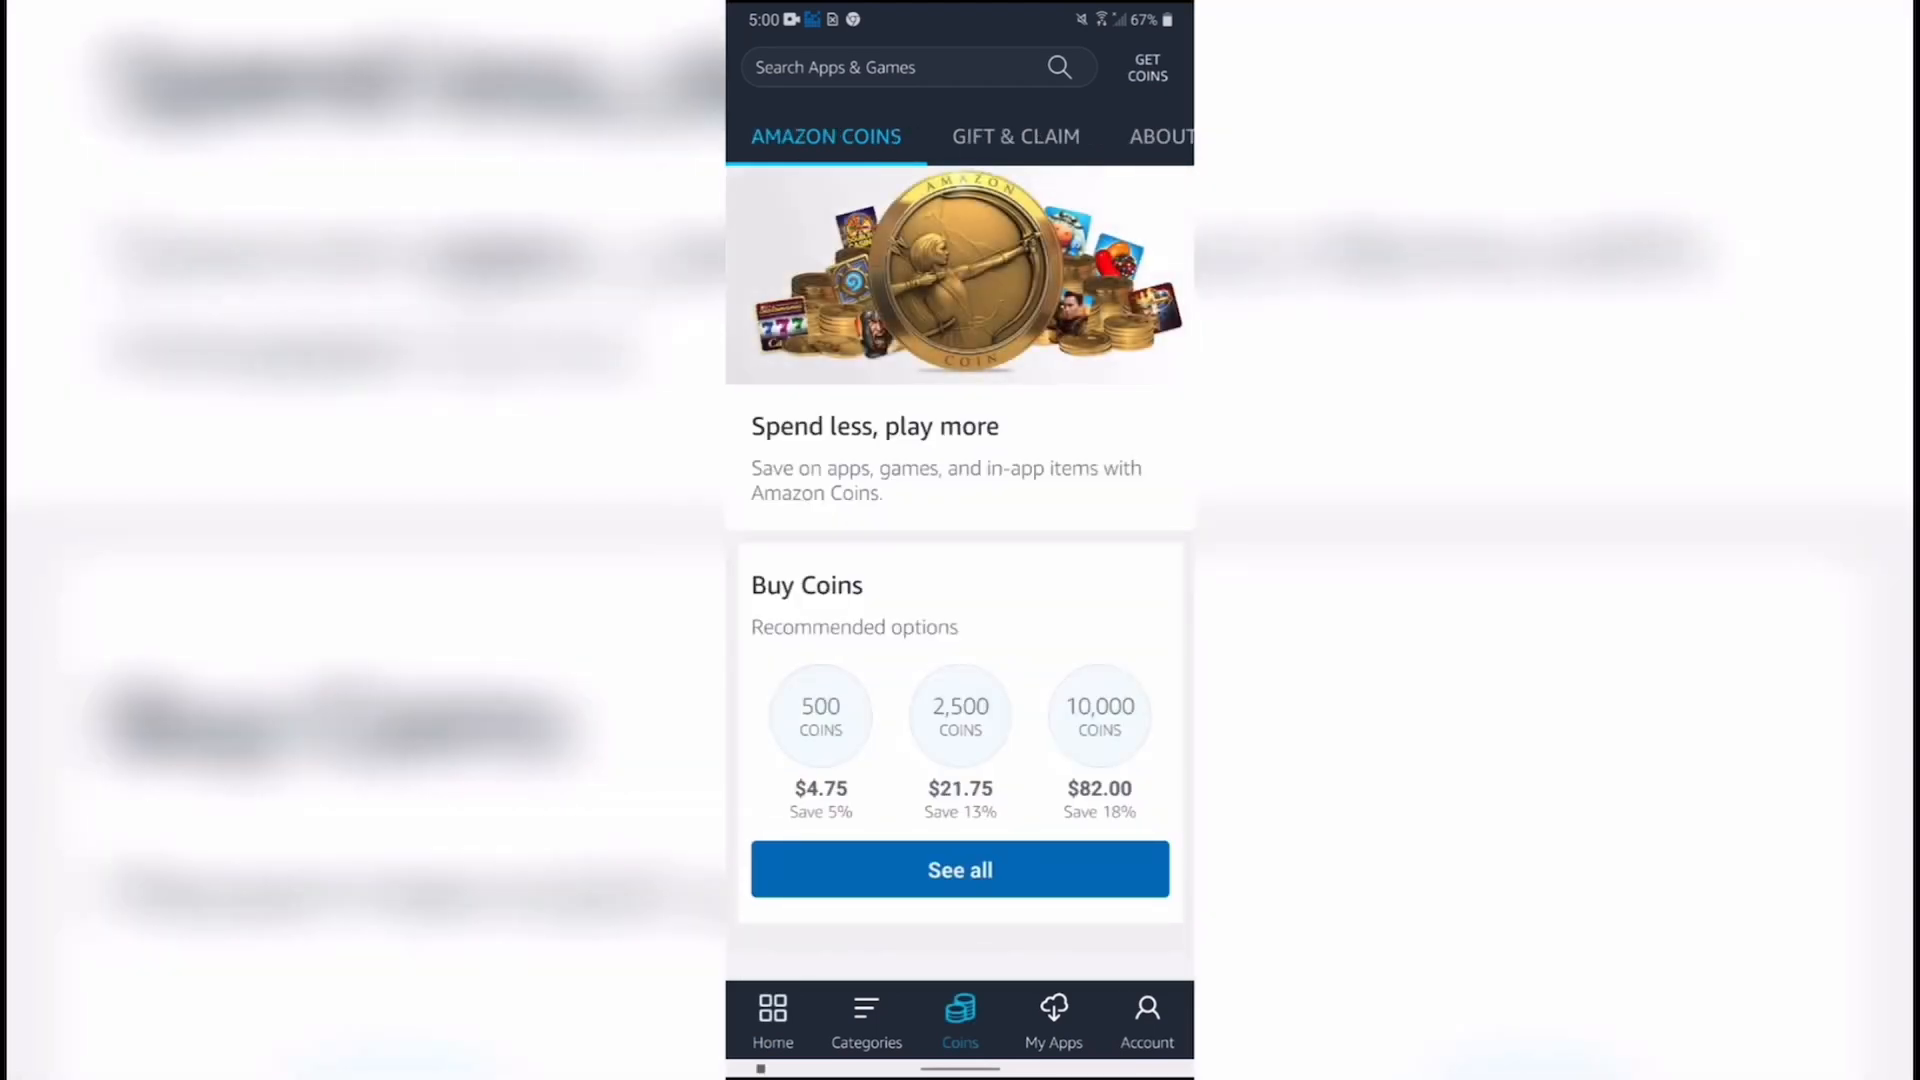
scroll("down", 3)
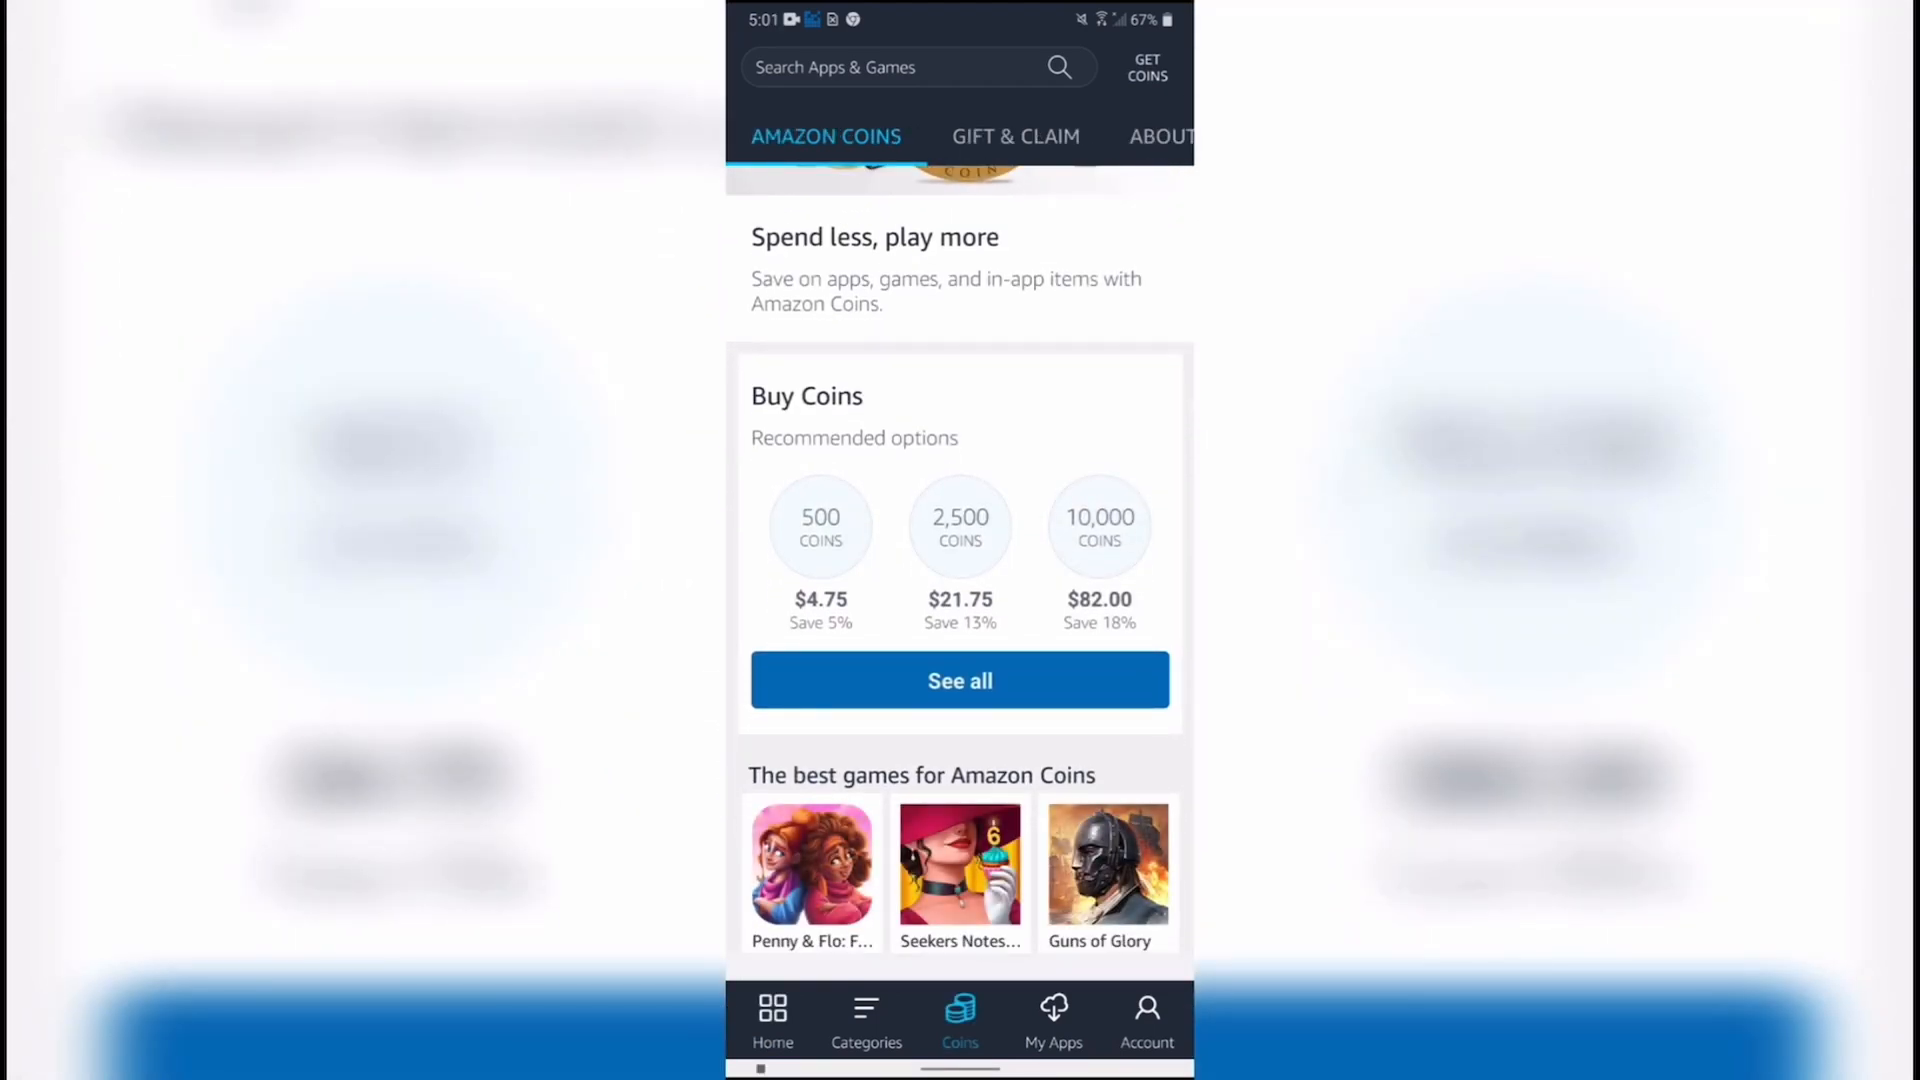
left_click(960, 526)
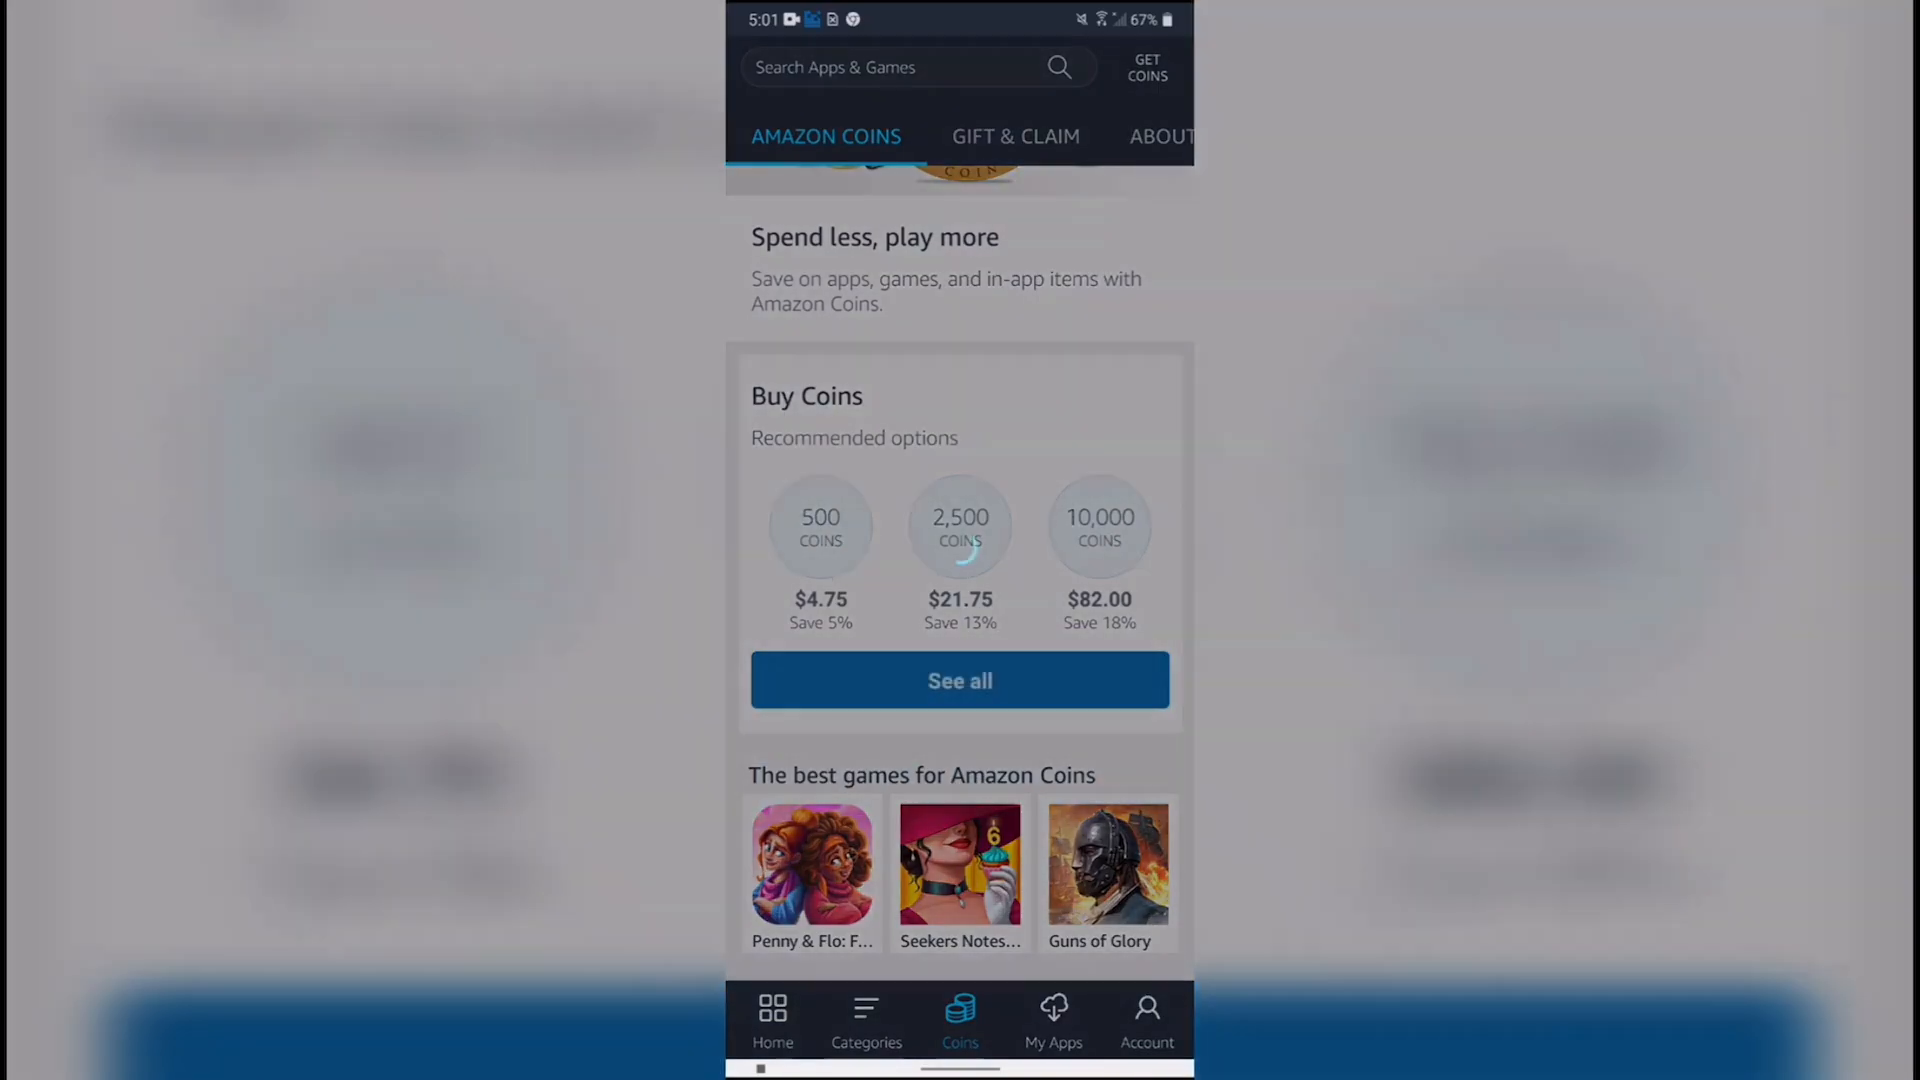
left_click(958, 680)
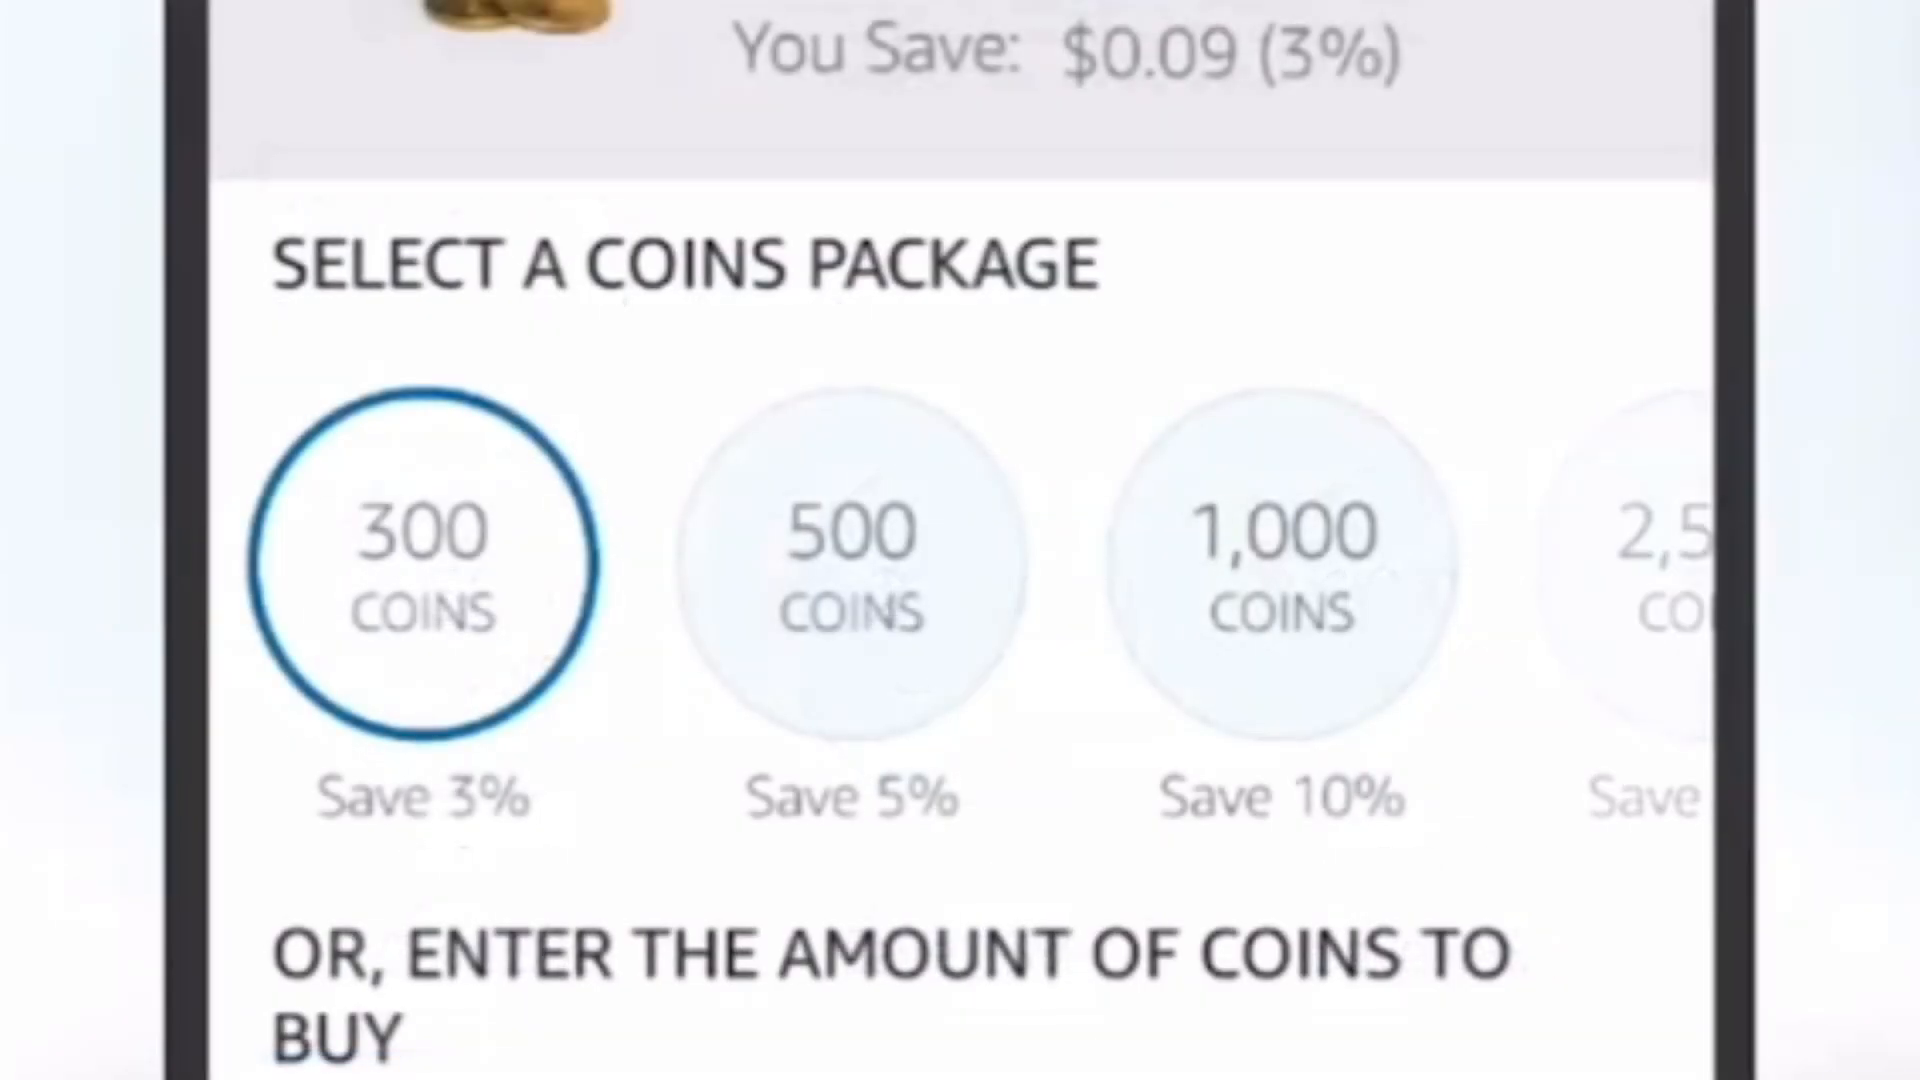
scroll("right", 3)
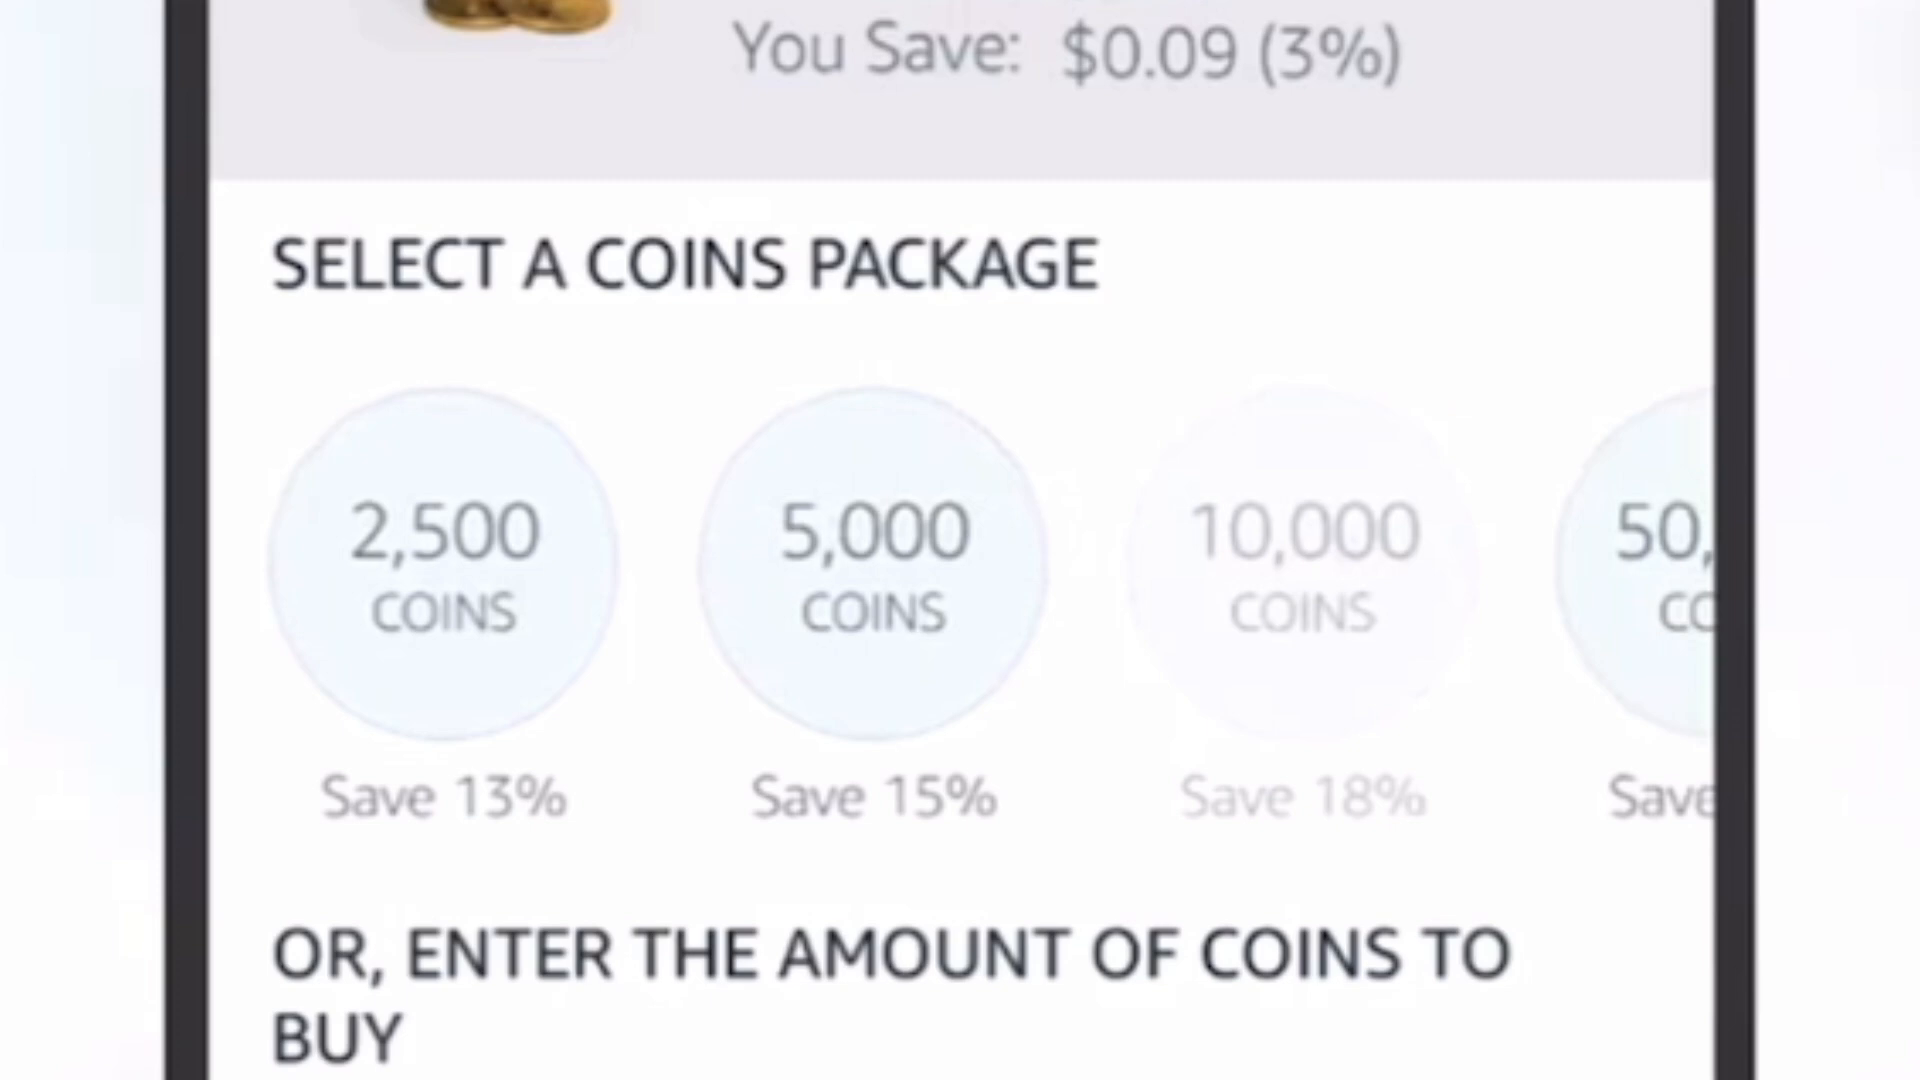
scroll("right", 3)
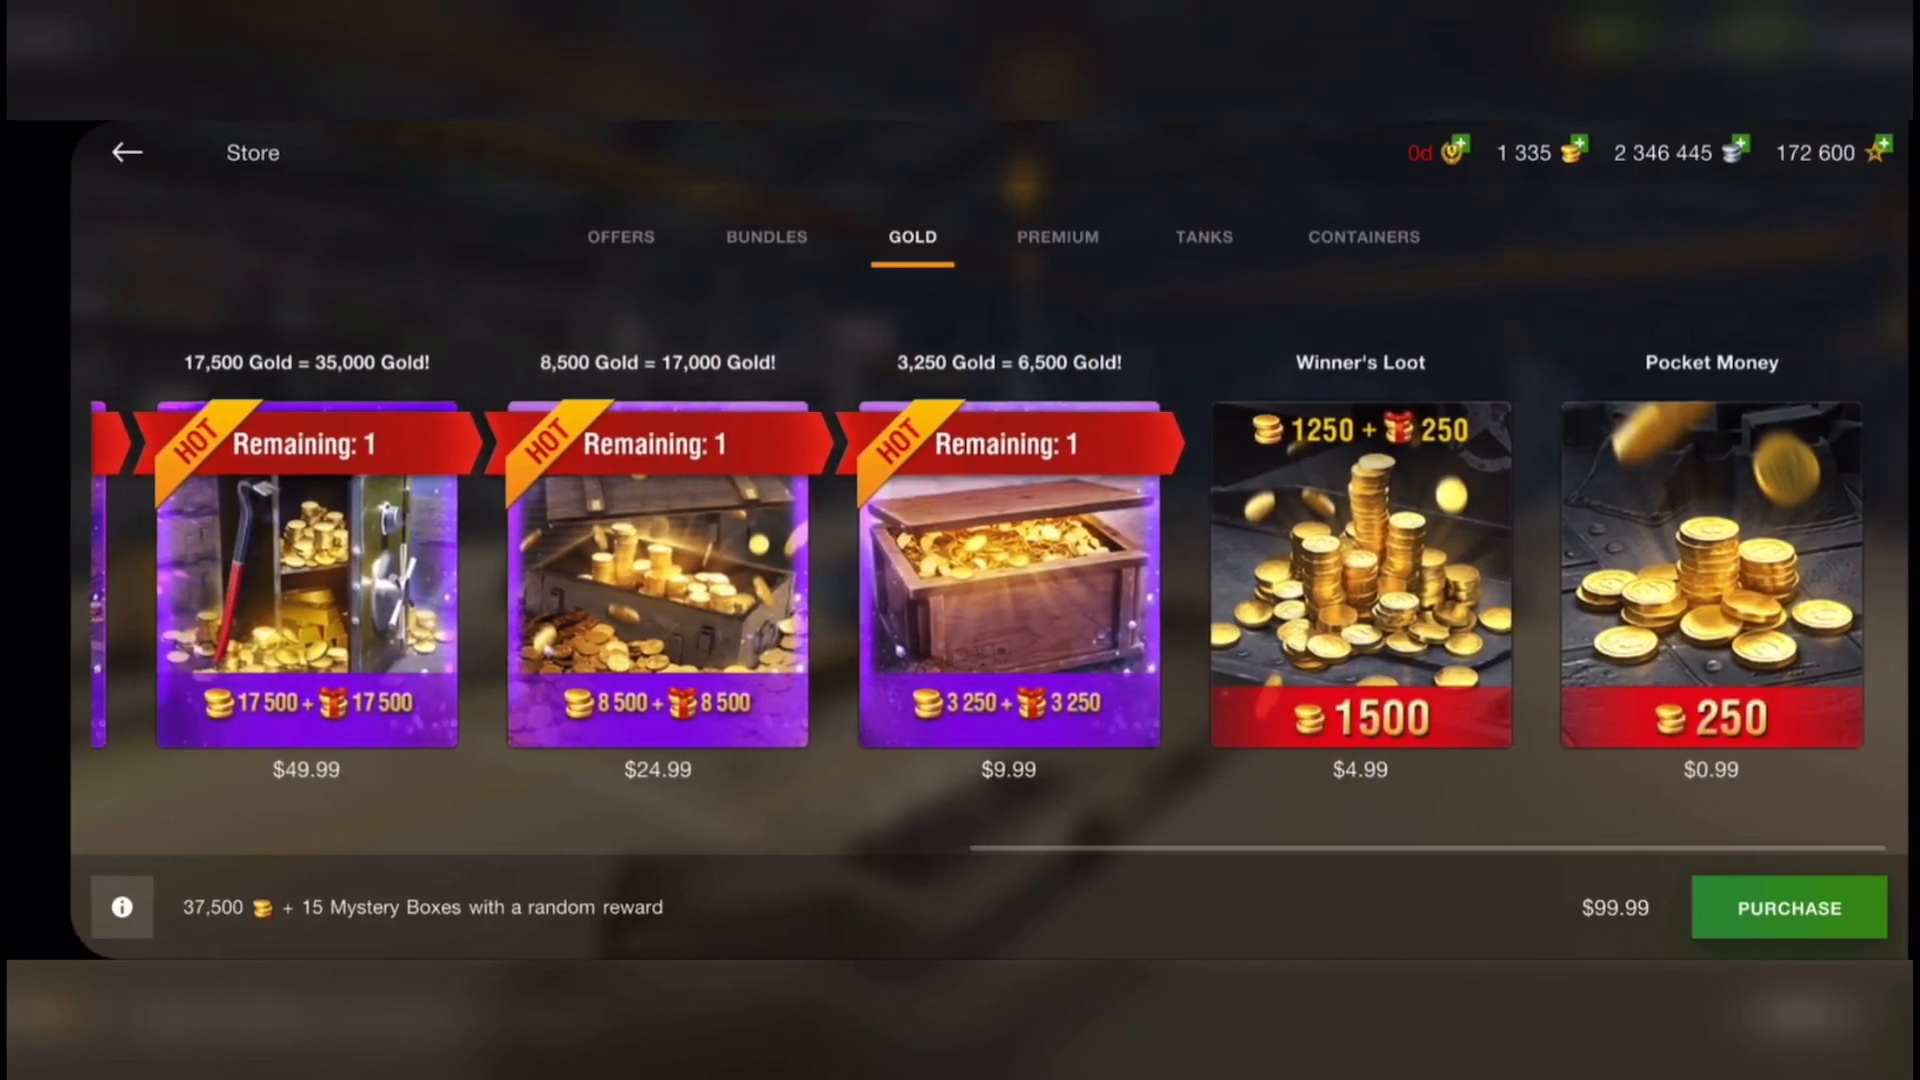
Step: Start purchasing the 1,500 gold Winner's Loot pack, paying with Amazon Coins
left_click(1358, 574)
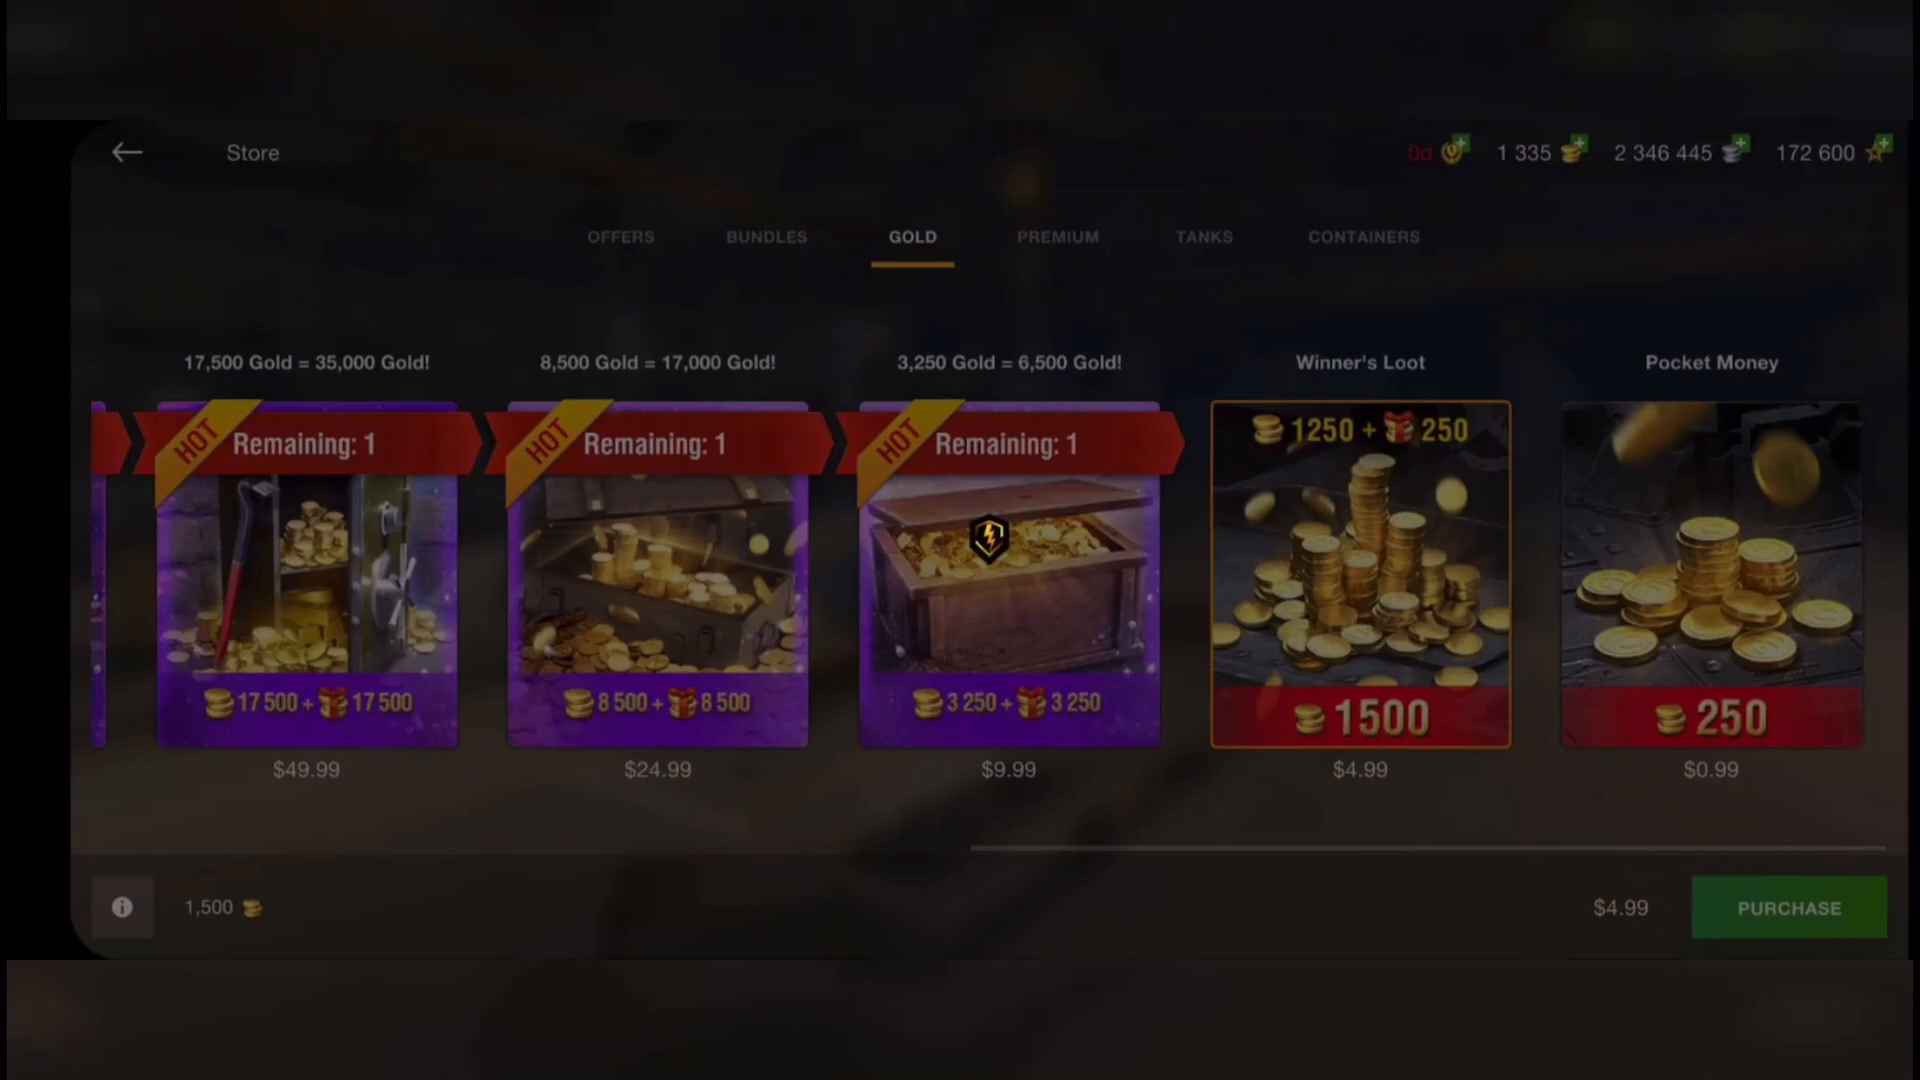
left_click(1008, 558)
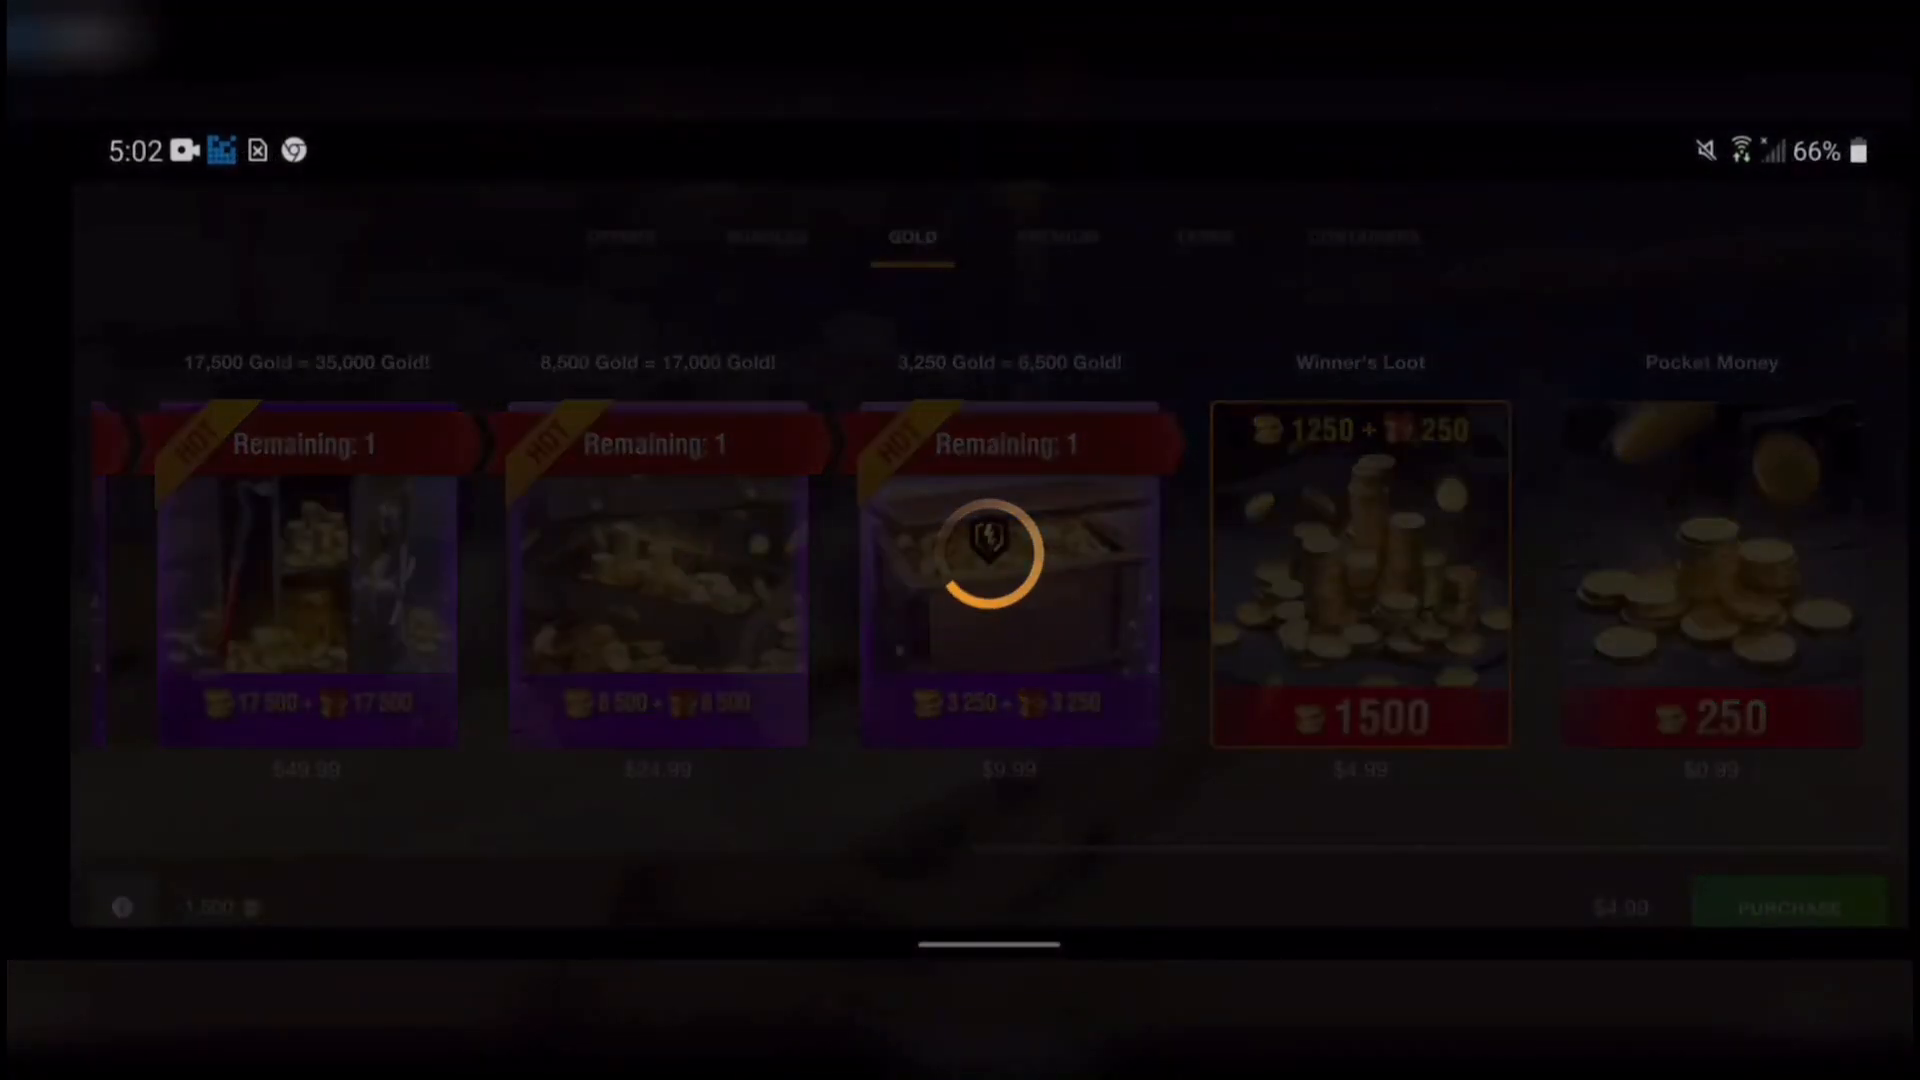
left_click(1358, 572)
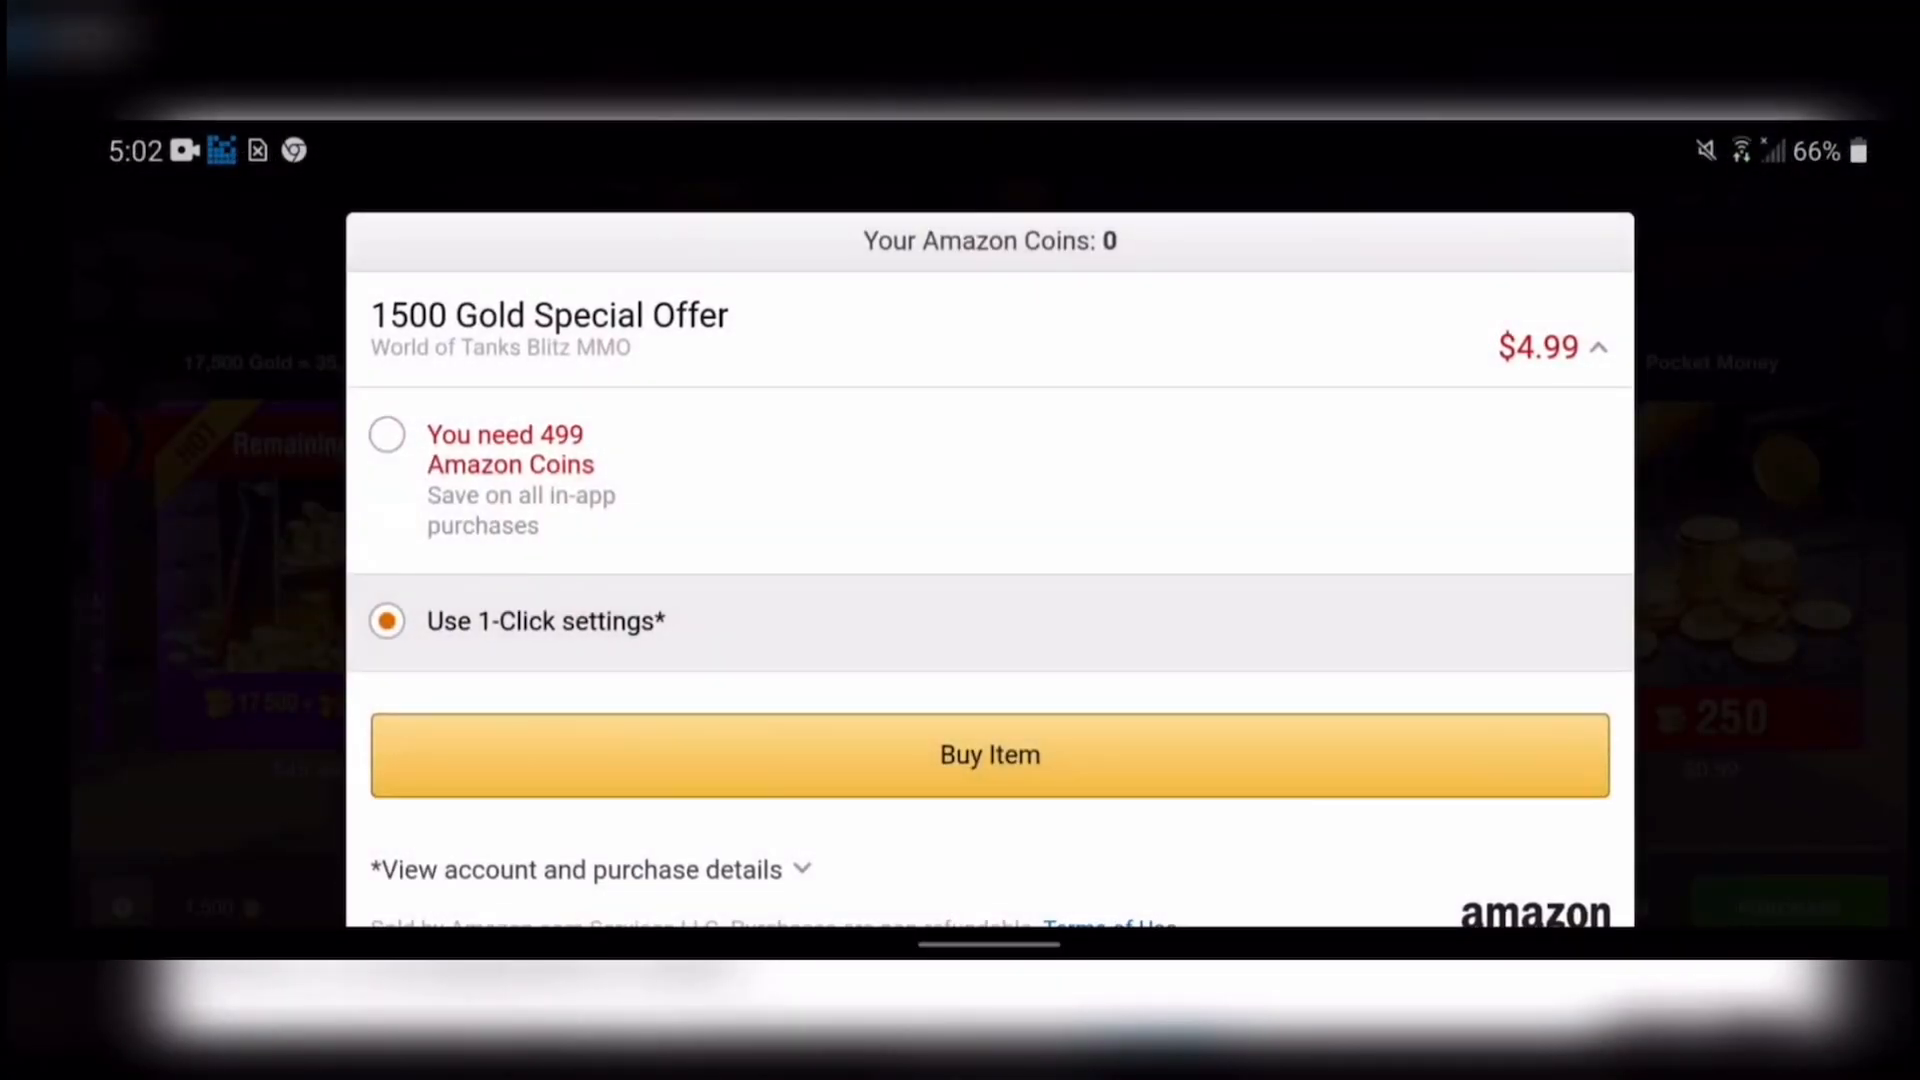
left_click(386, 448)
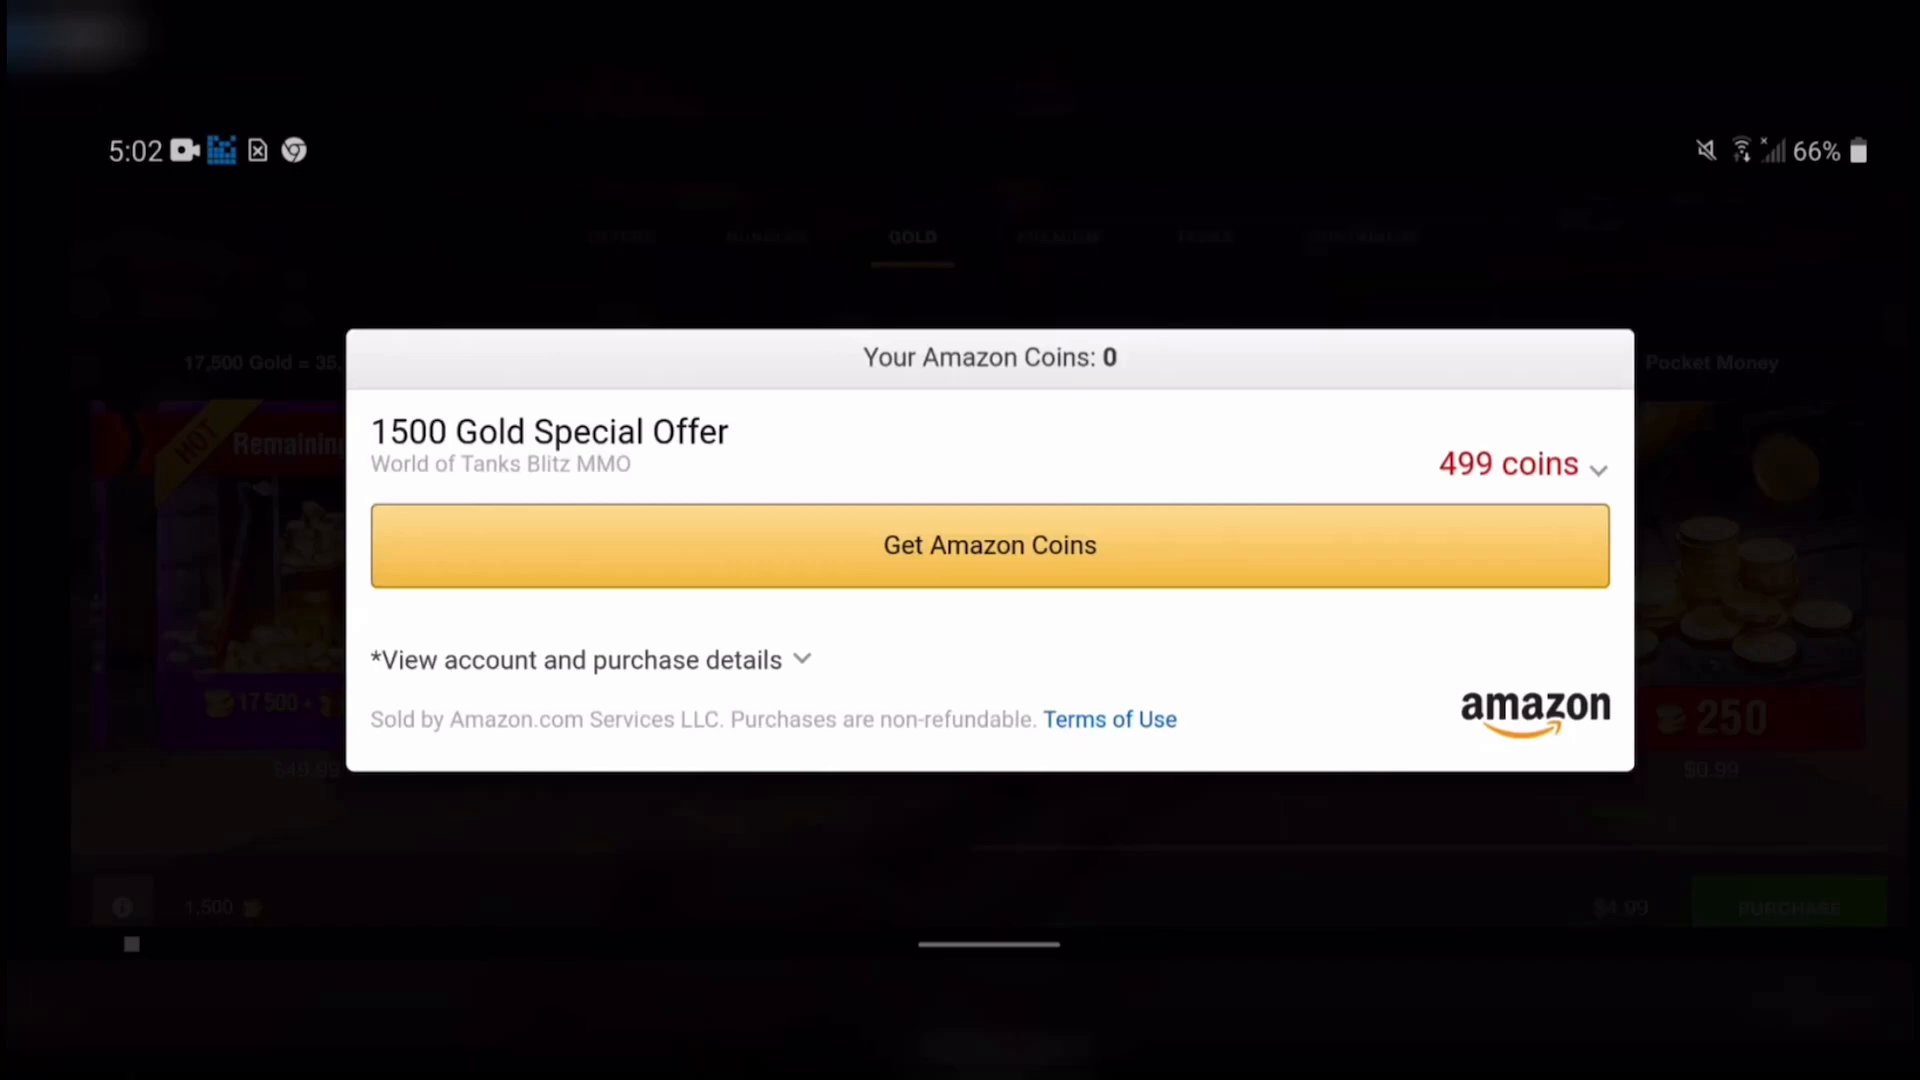
Step: Get more Amazon Coins for the purchase and scroll to the Buy 1,000 Coins package
left_click(1507, 464)
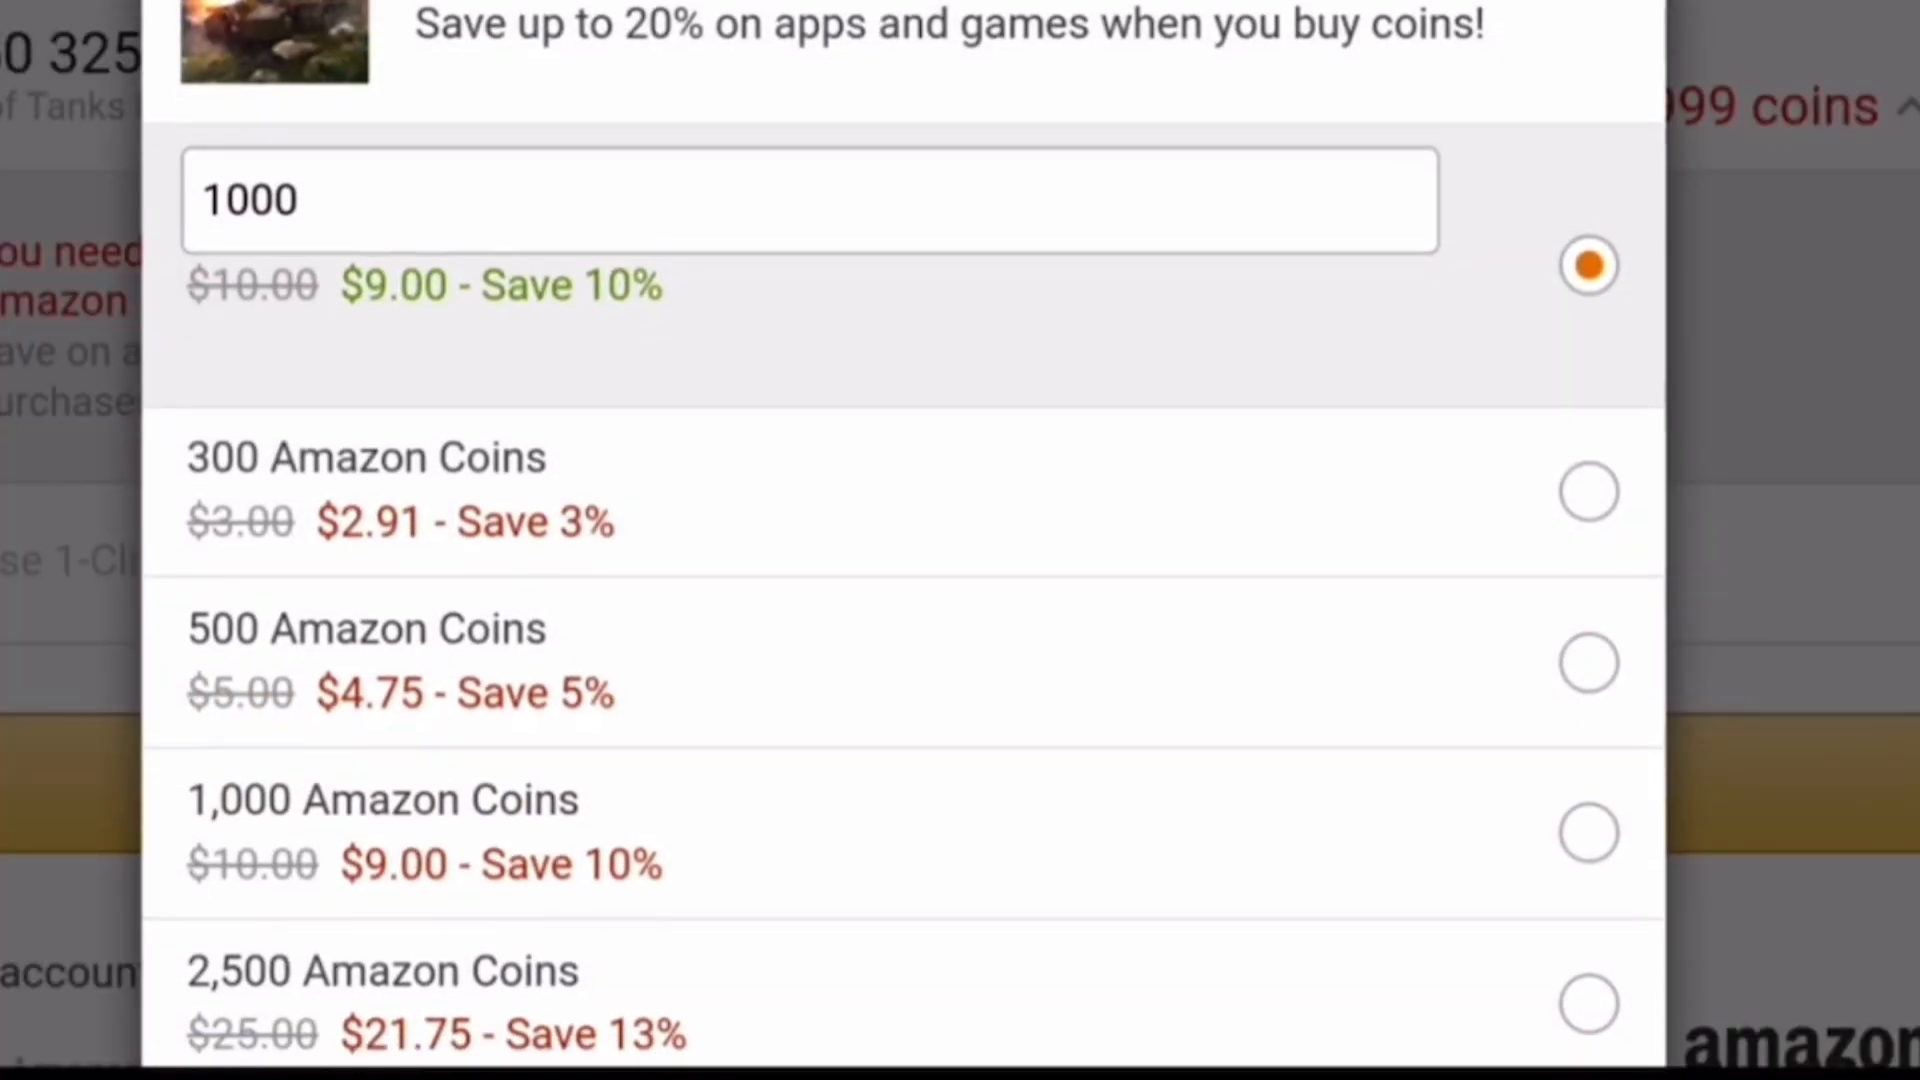
scroll("down", 3)
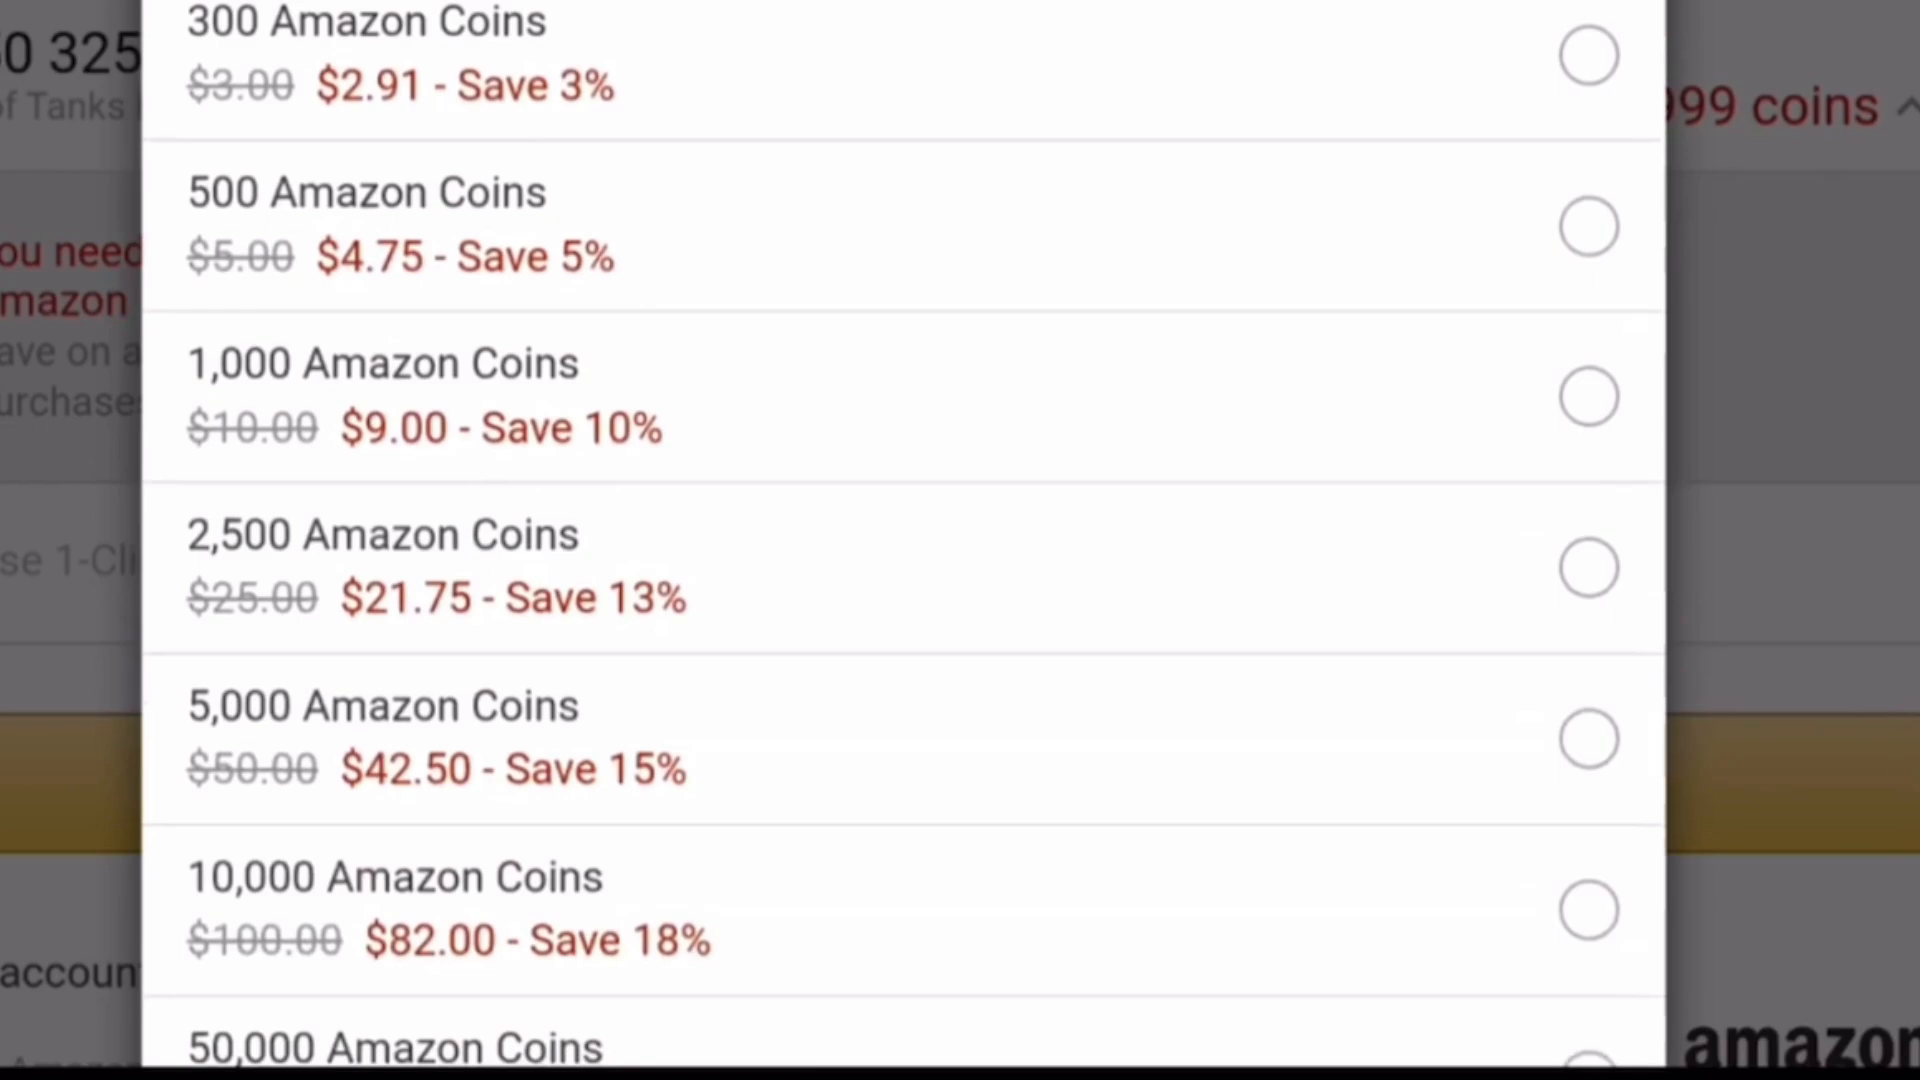
scroll("down", 3)
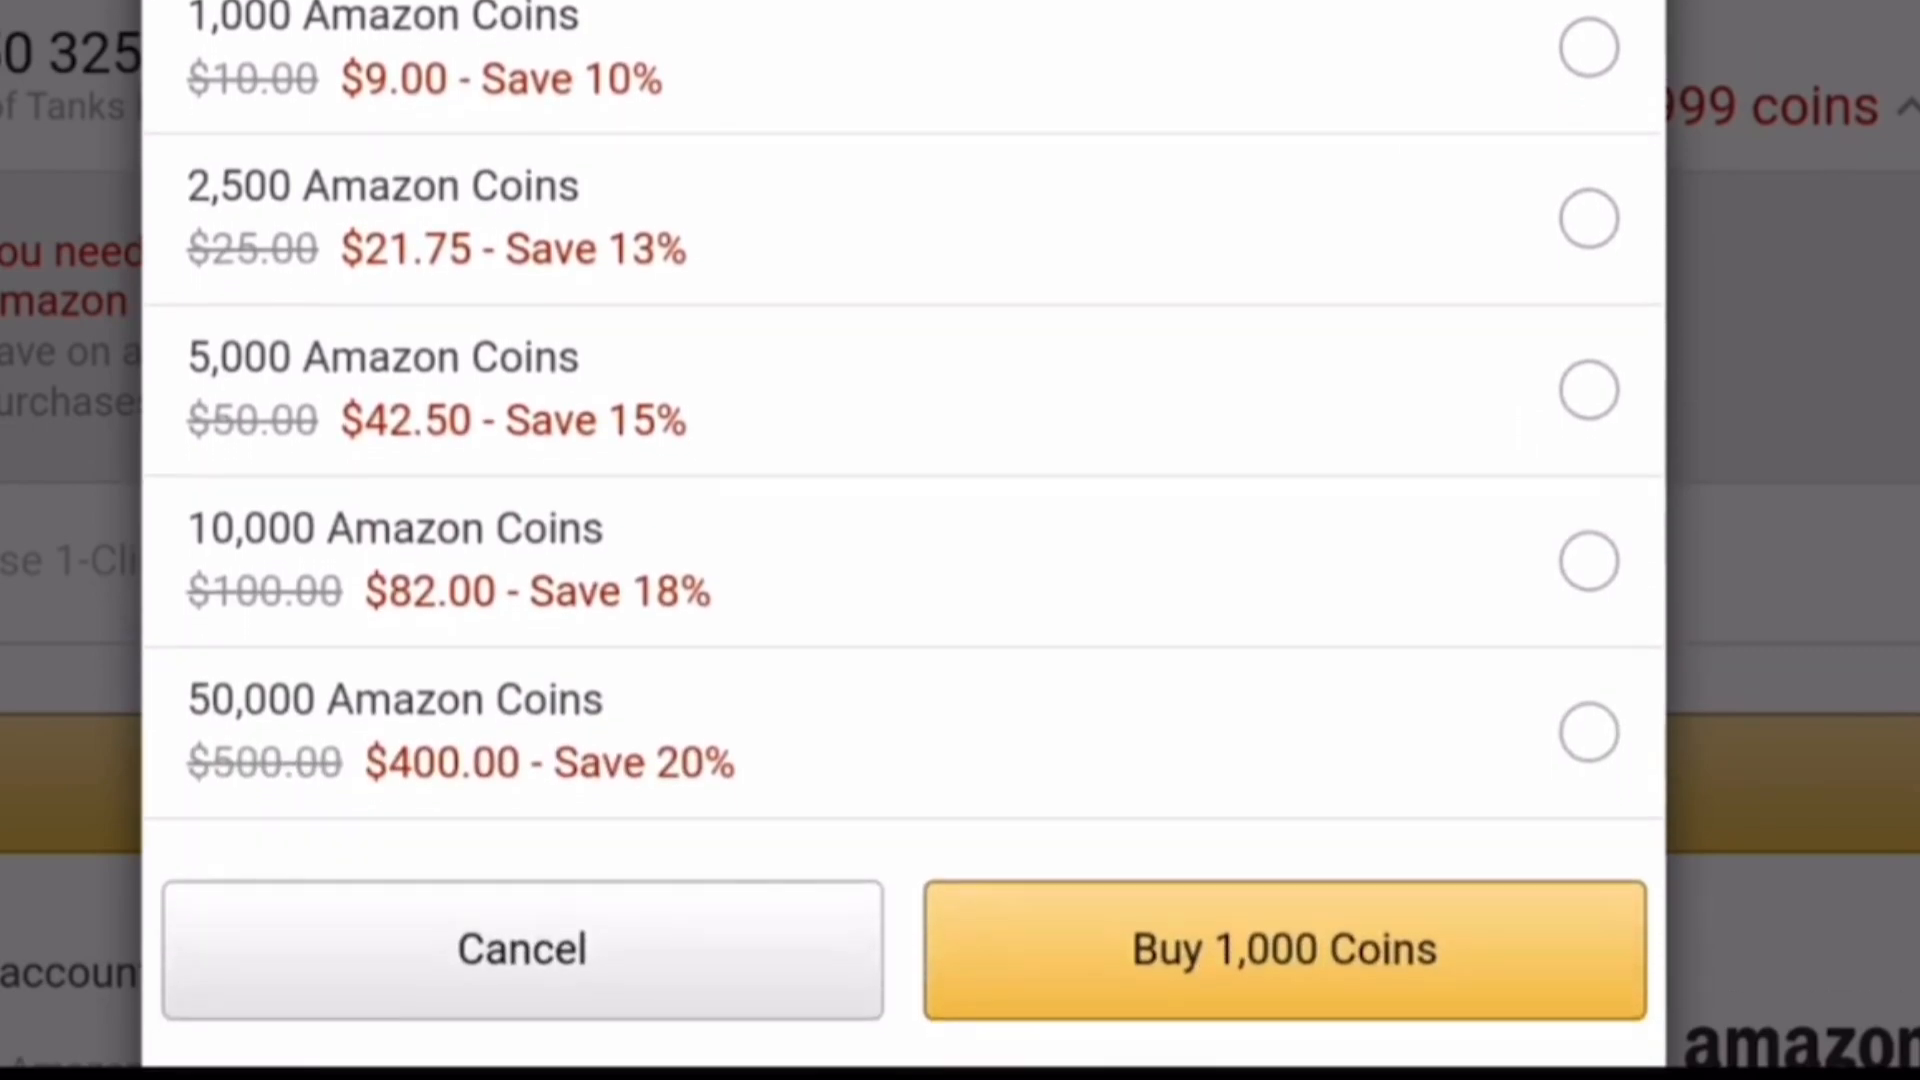
scroll("down", 3)
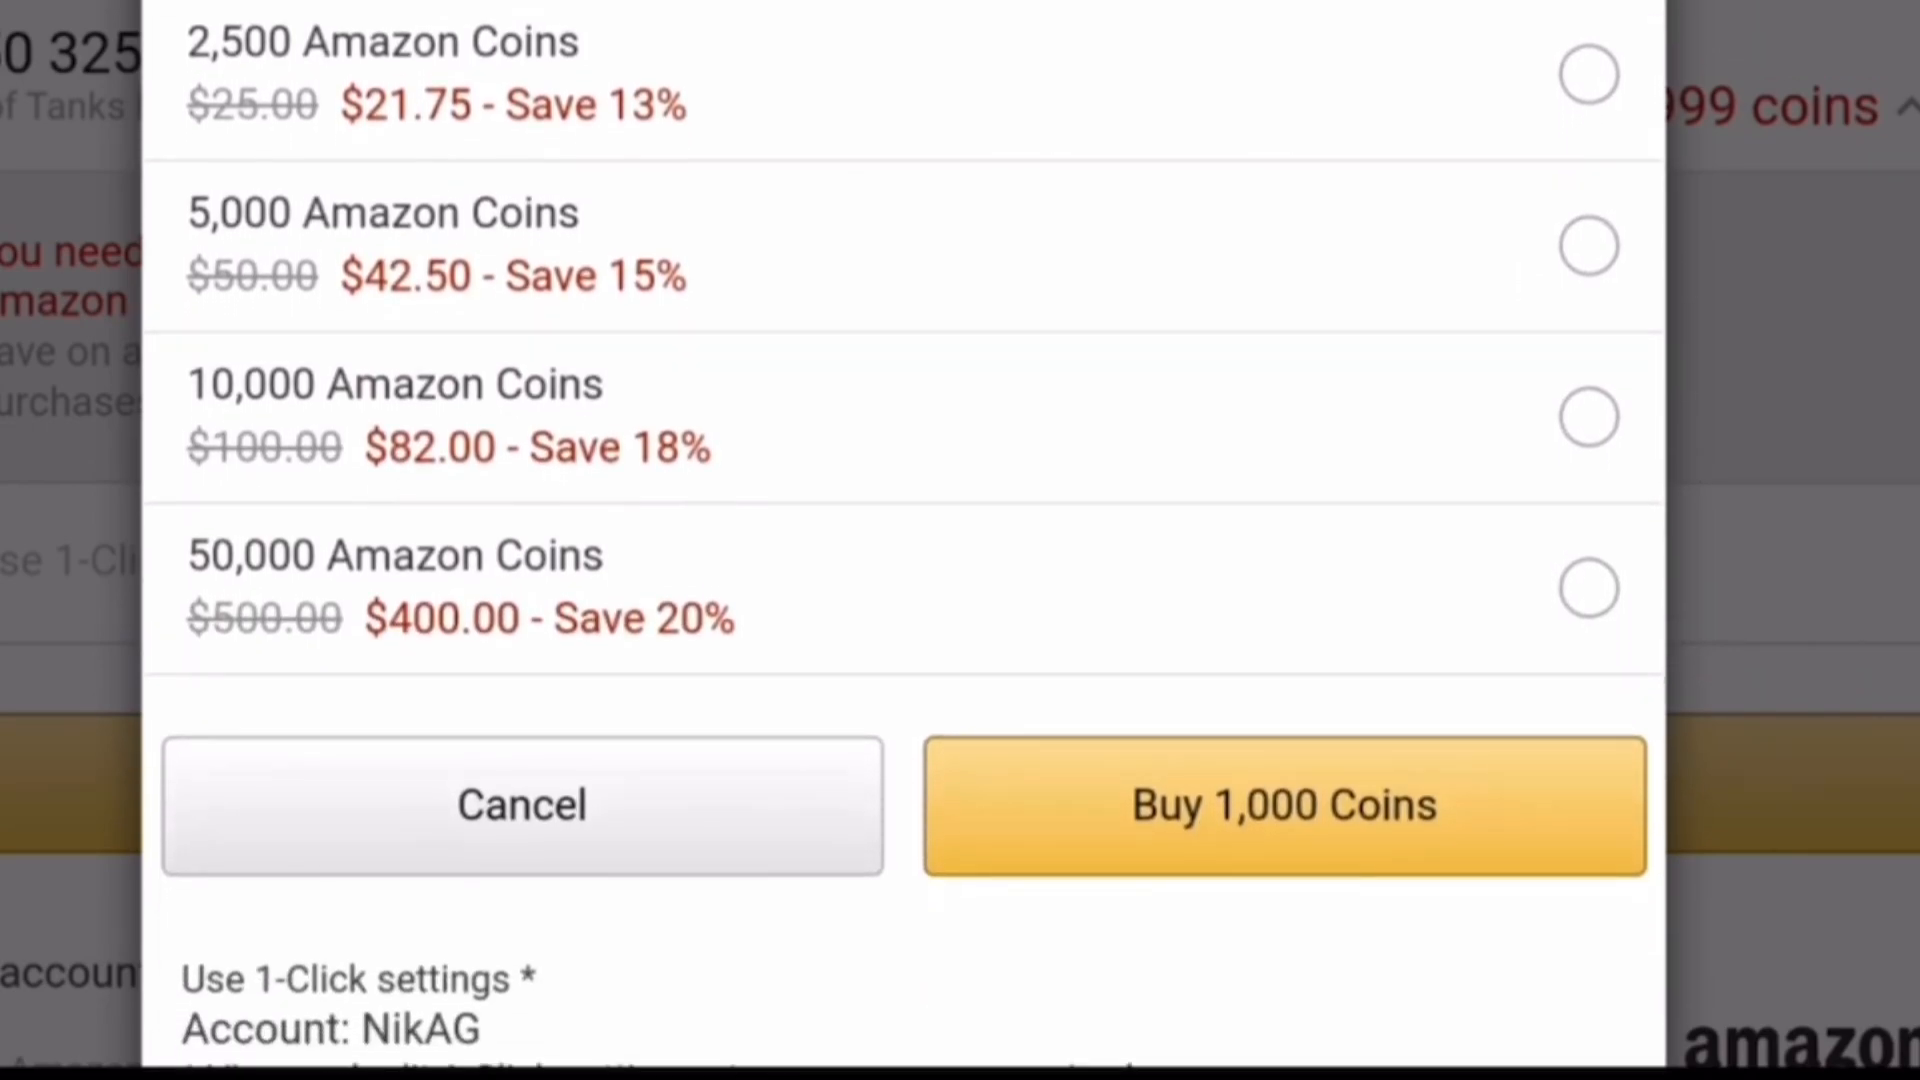
scroll("down", 3)
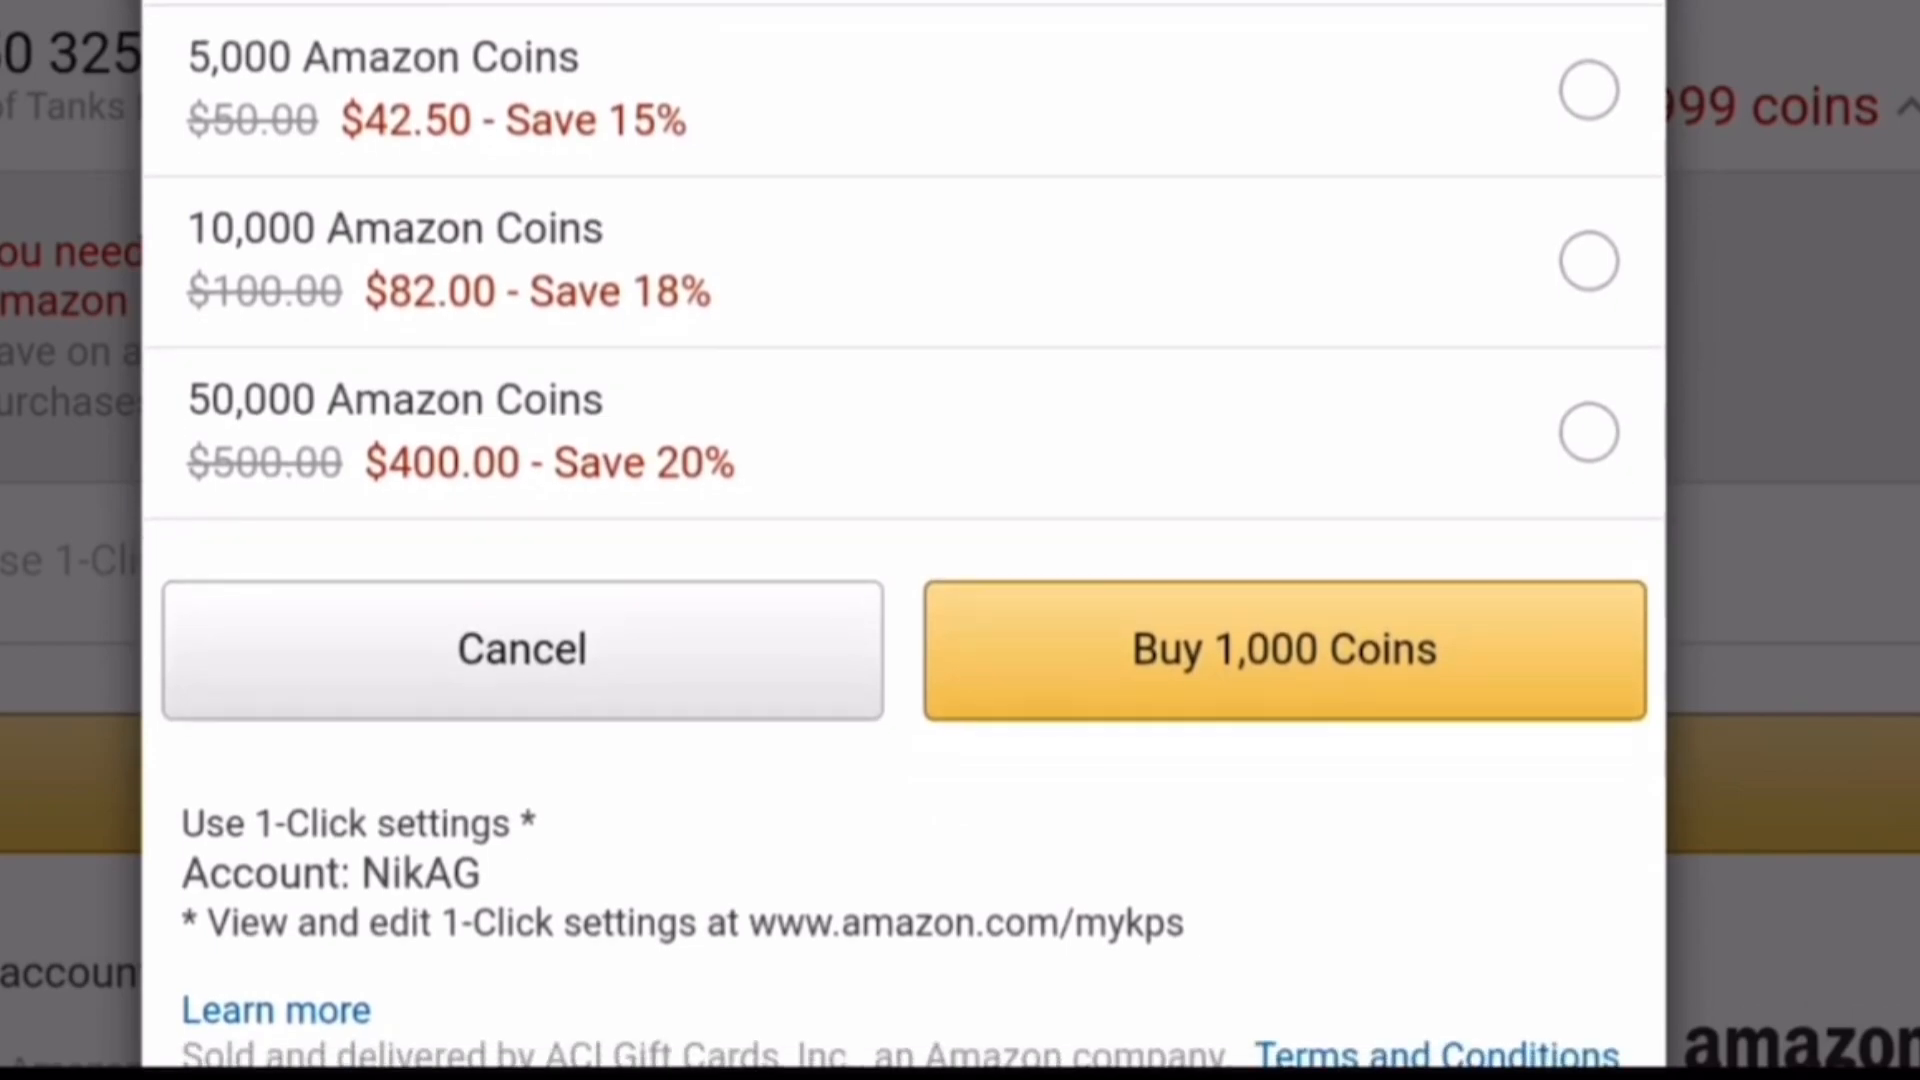
scroll("up", 3)
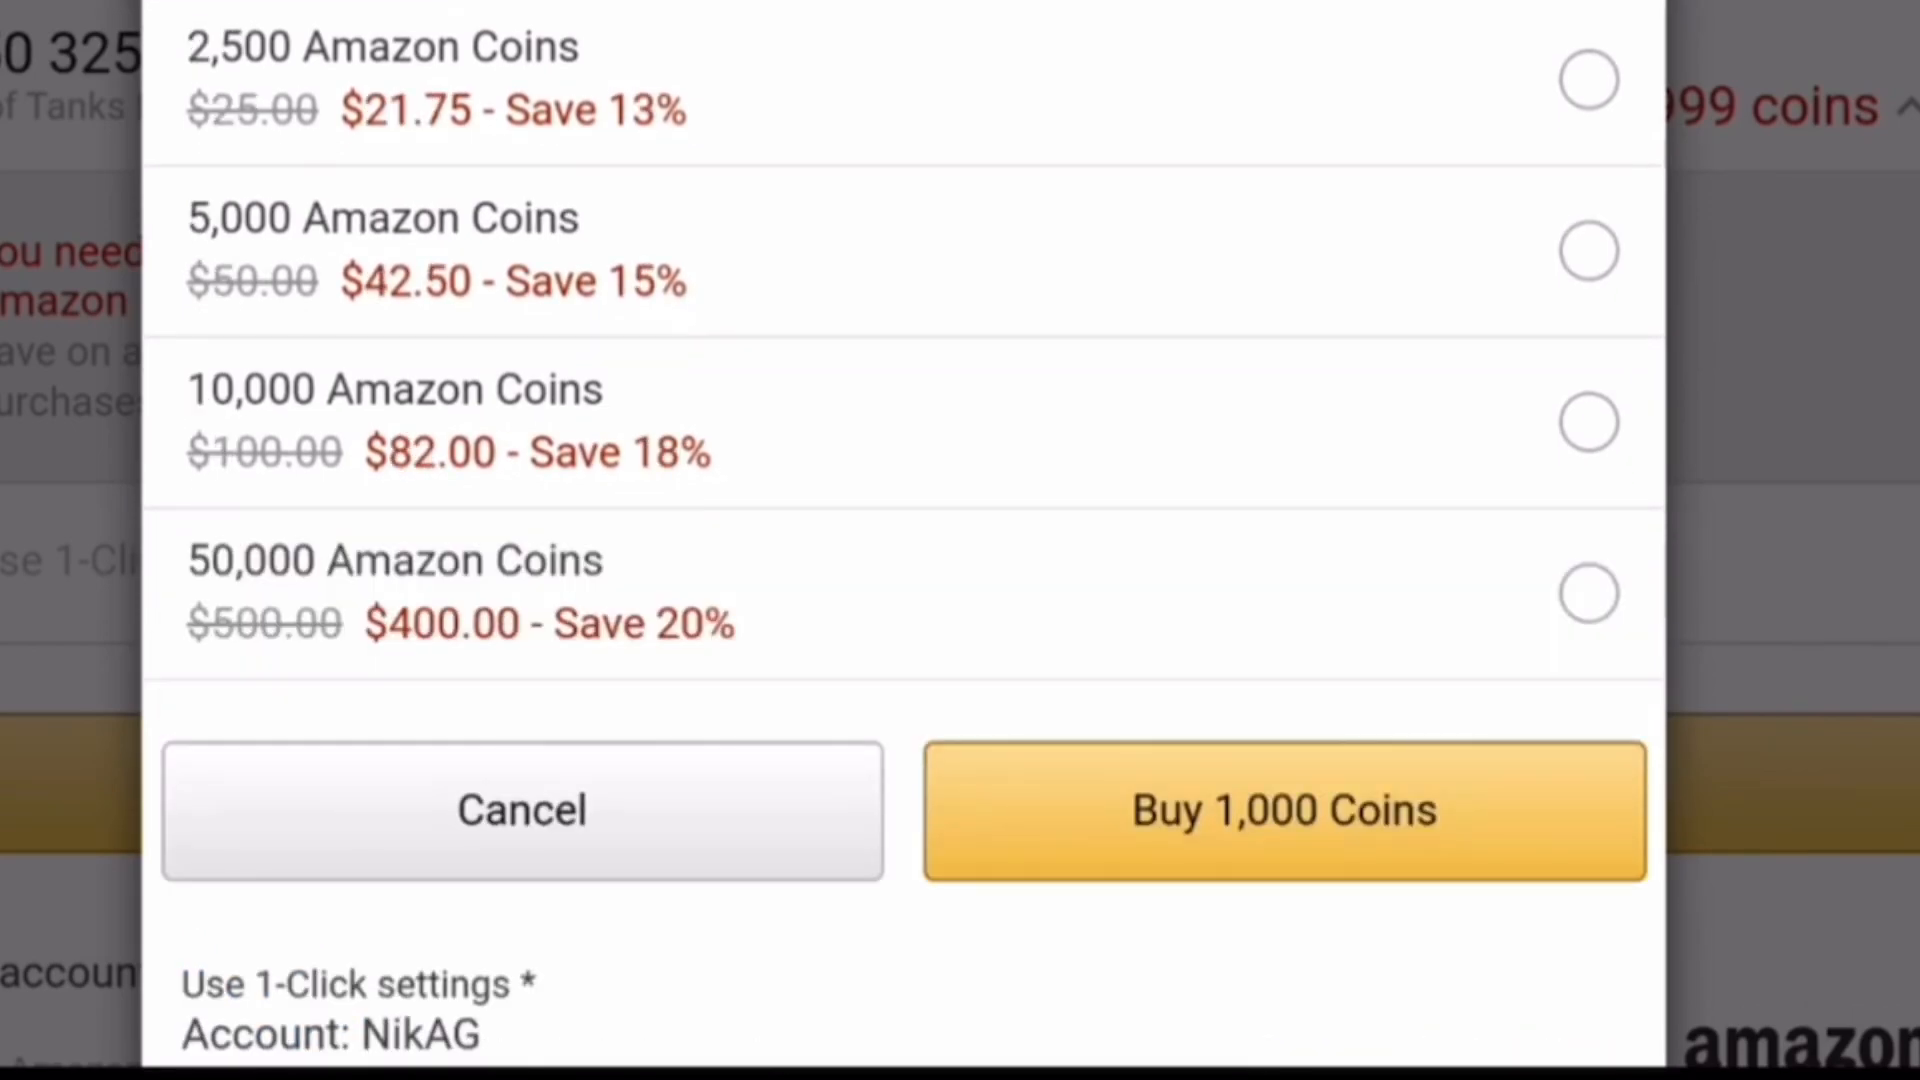